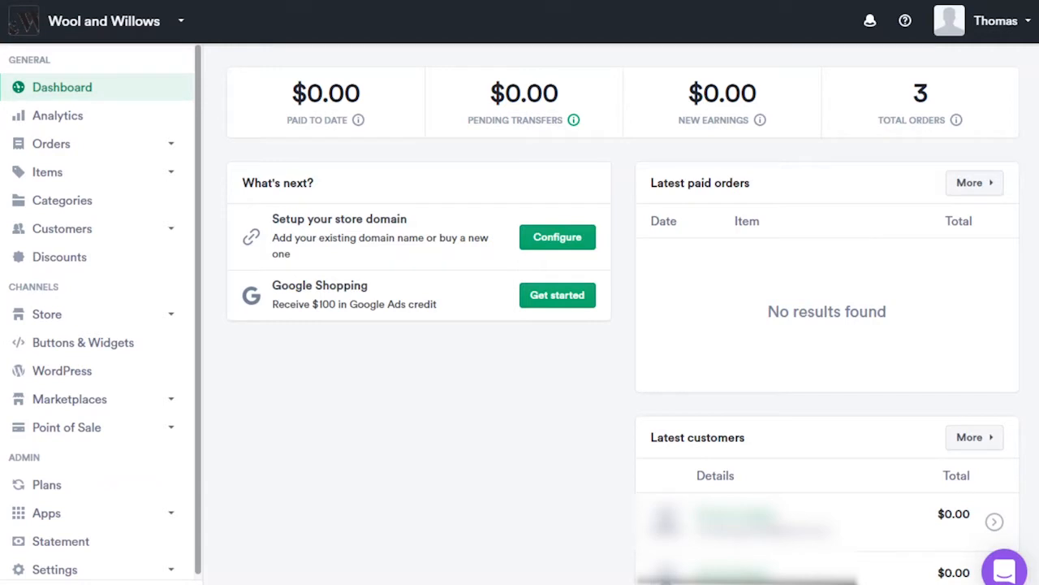
Look over the store's checkout payment settings.
{"action": "scroll", "scroll_direction": "down", "scroll_amount": 3}
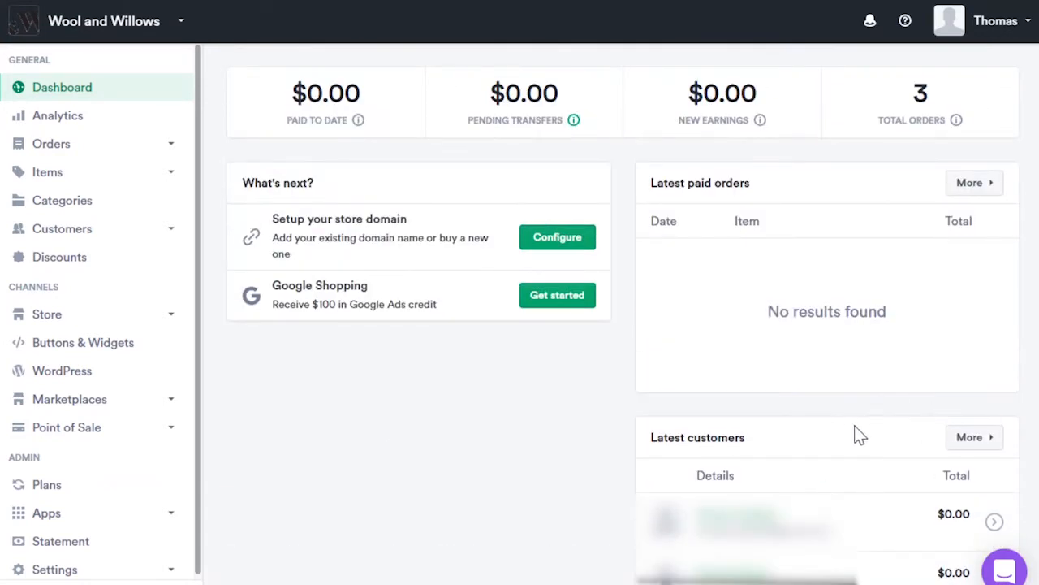
{"action": "mouse_move", "coordinate": [773, 429]}
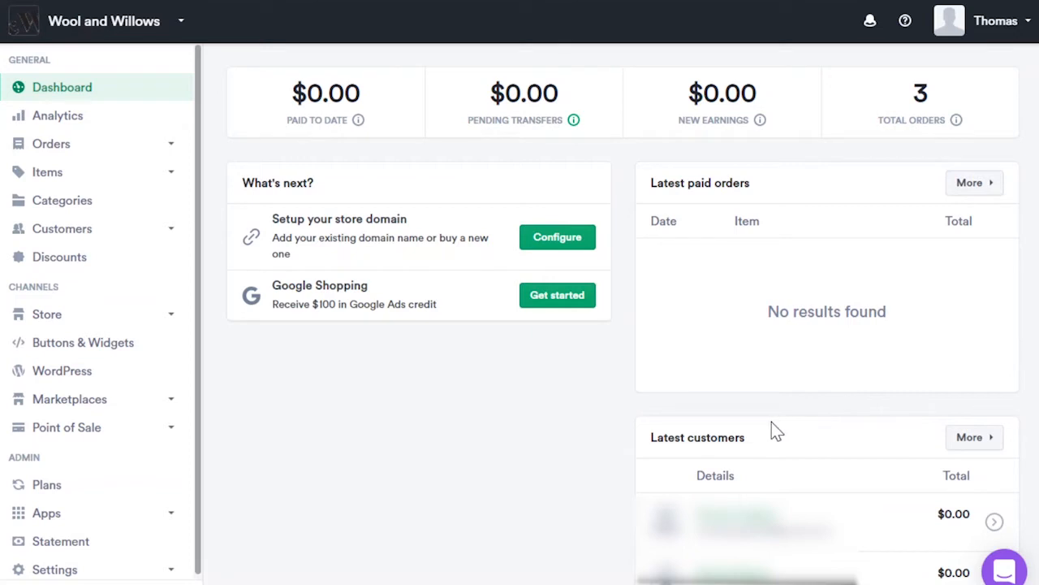
{"action": "mouse_move", "coordinate": [784, 435]}
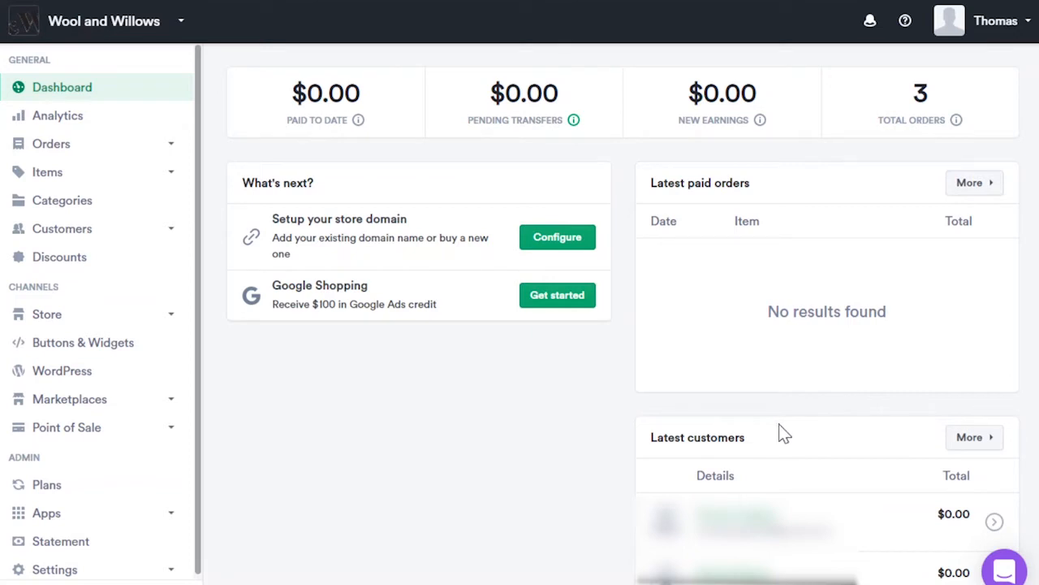
{"action": "mouse_move", "coordinate": [1010, 573]}
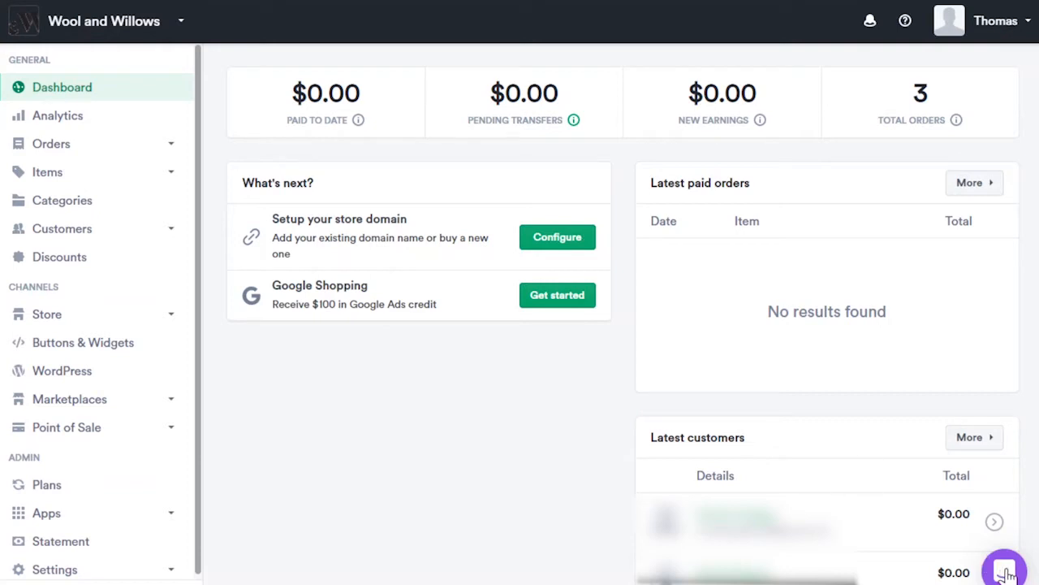
{"action": "left_click", "coordinate": [1005, 570]}
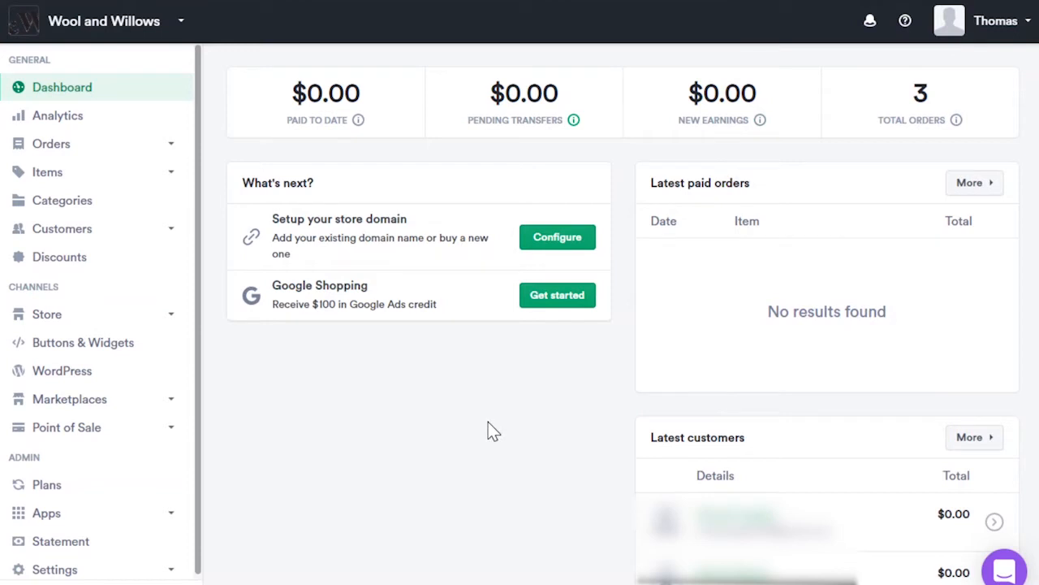
{"action": "mouse_move", "coordinate": [390, 429]}
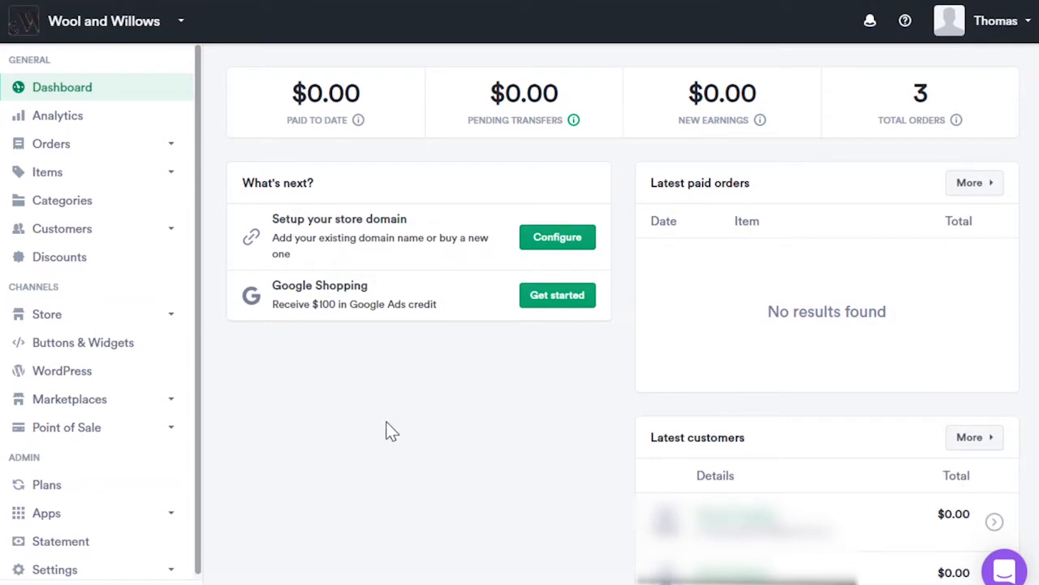
{"action": "mouse_move", "coordinate": [349, 427]}
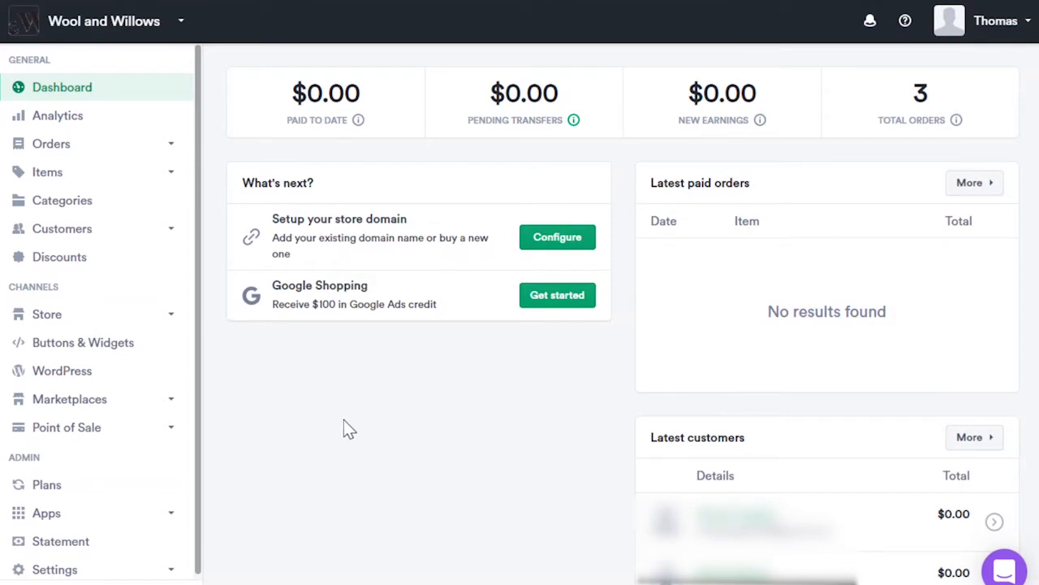
{"action": "mouse_move", "coordinate": [341, 428]}
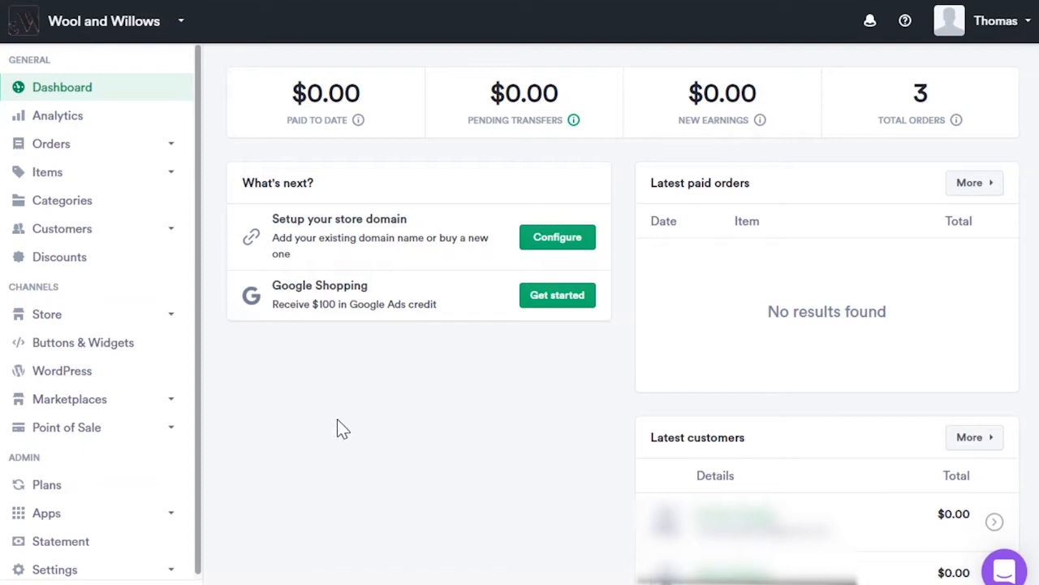
{"action": "mouse_move", "coordinate": [284, 449]}
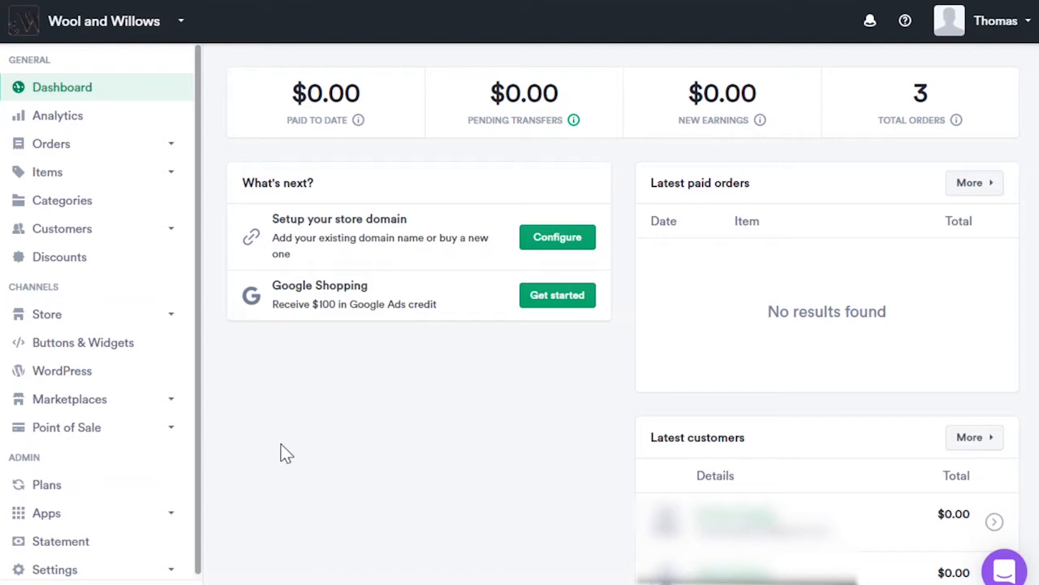
{"action": "mouse_move", "coordinate": [351, 447]}
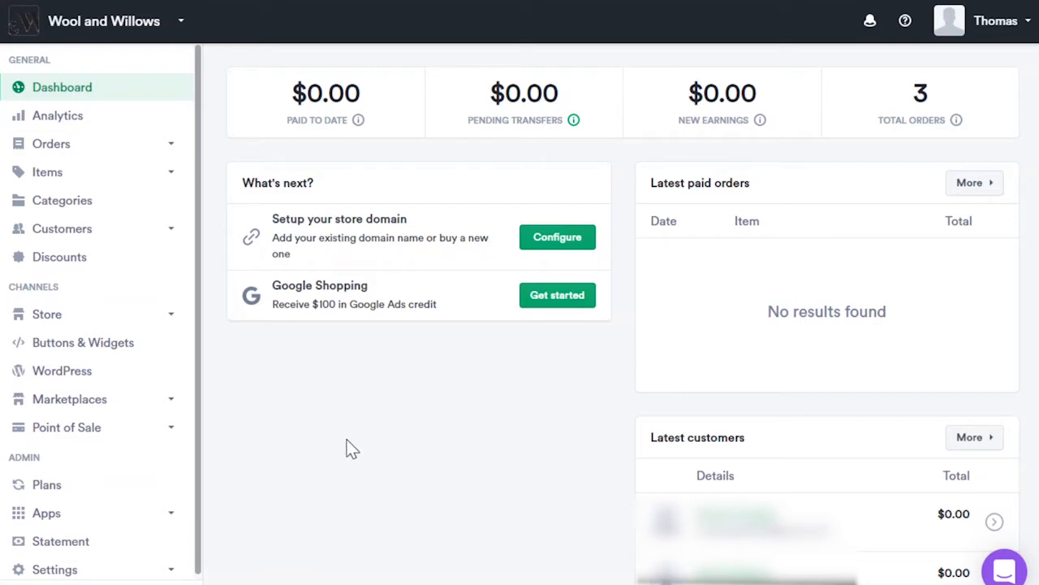
{"action": "mouse_move", "coordinate": [641, 410]}
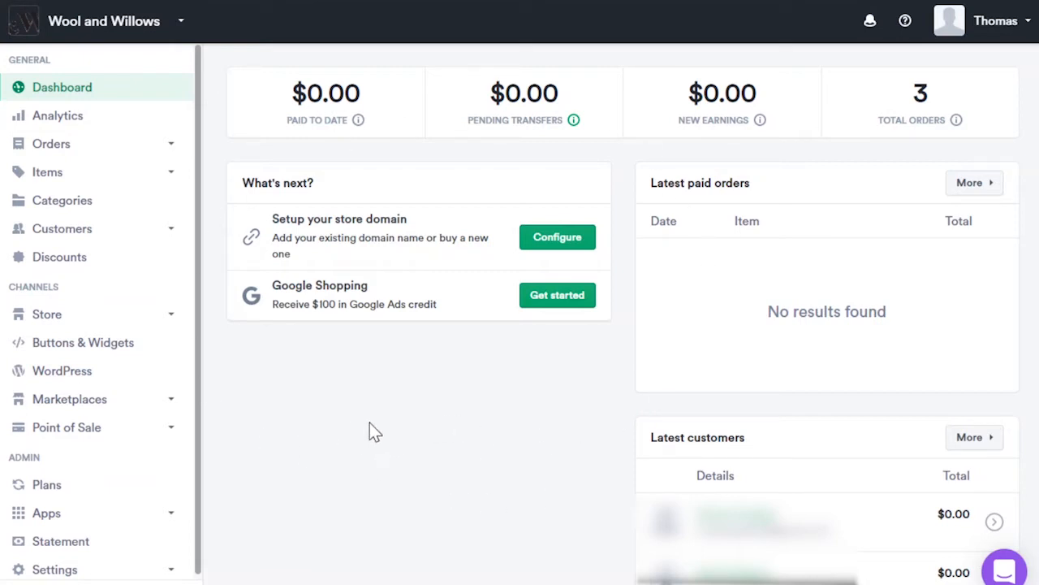
{"action": "mouse_move", "coordinate": [279, 453]}
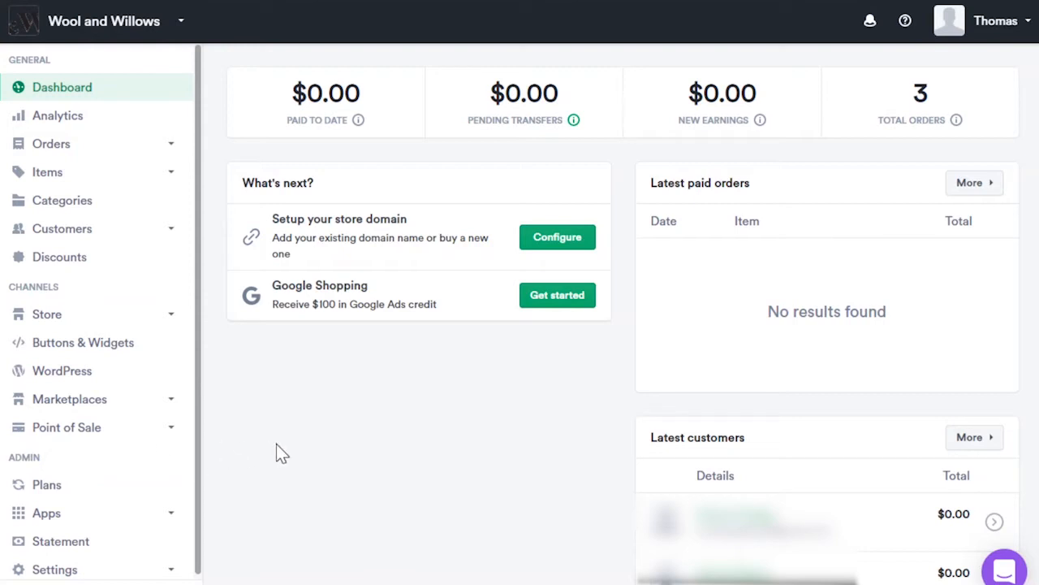
{"action": "mouse_move", "coordinate": [126, 288]}
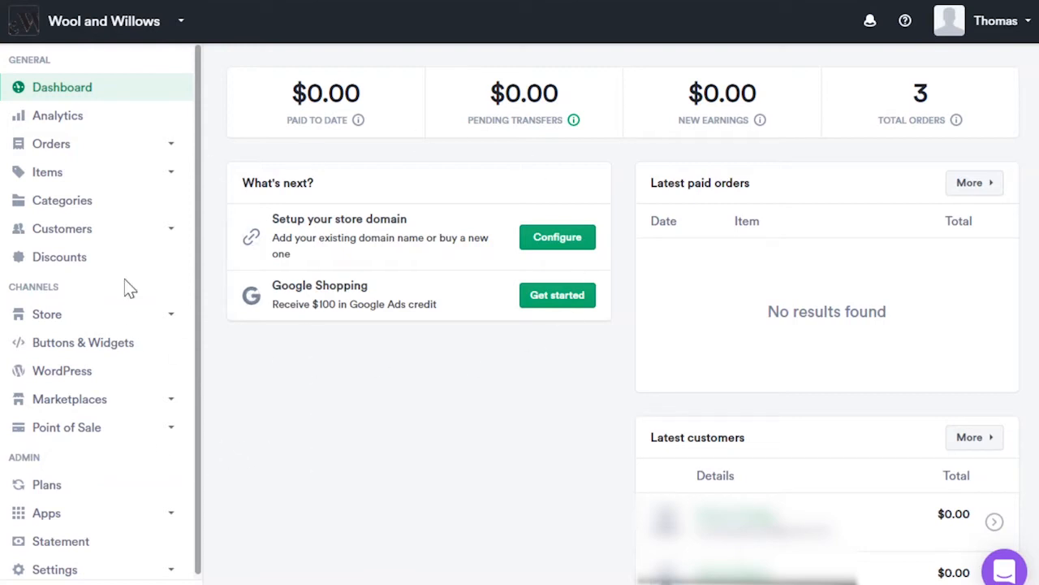
{"action": "mouse_move", "coordinate": [177, 439]}
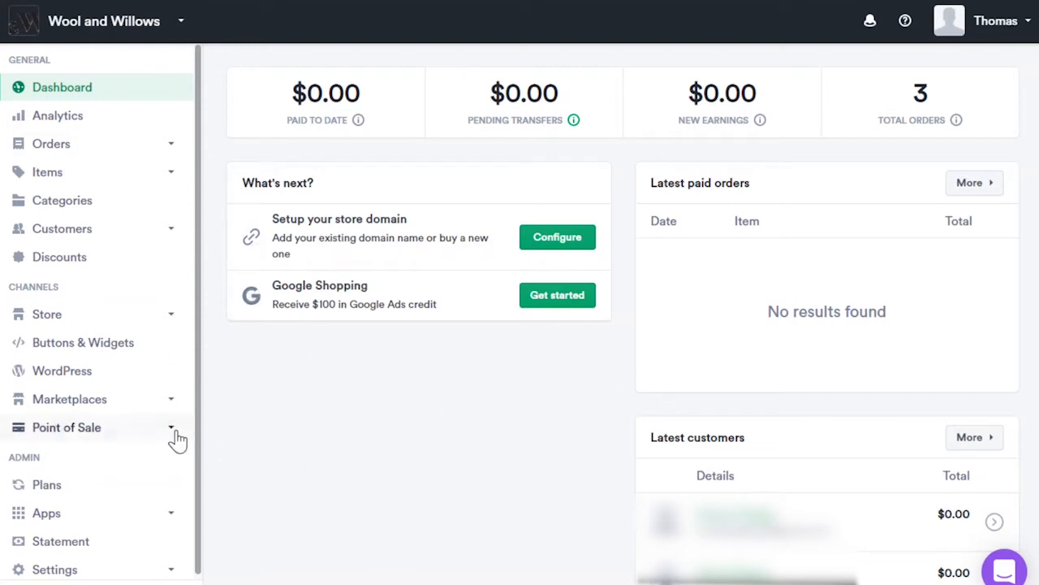
{"action": "mouse_move", "coordinate": [293, 488]}
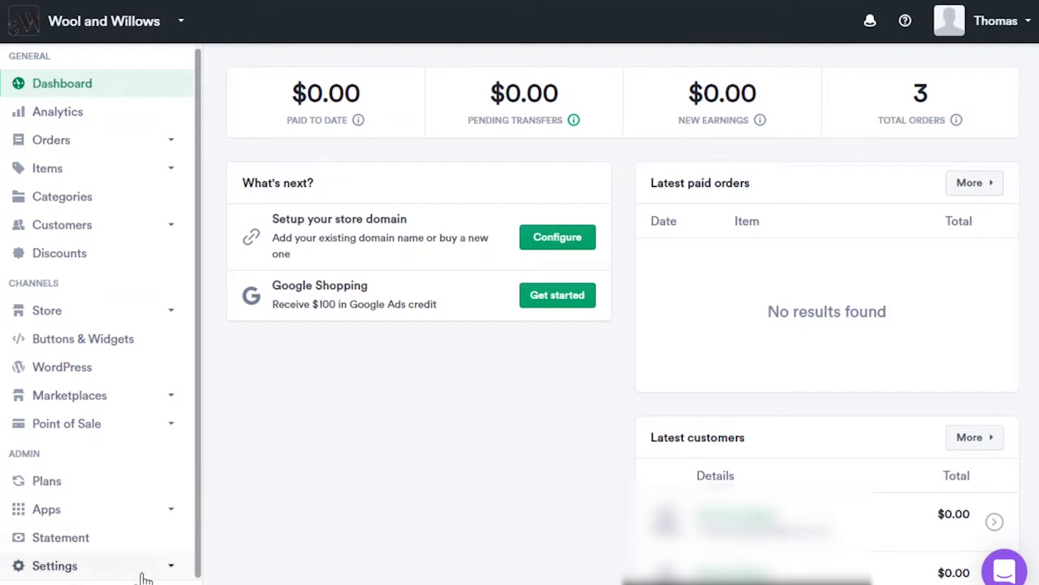
{"action": "mouse_move", "coordinate": [246, 557]}
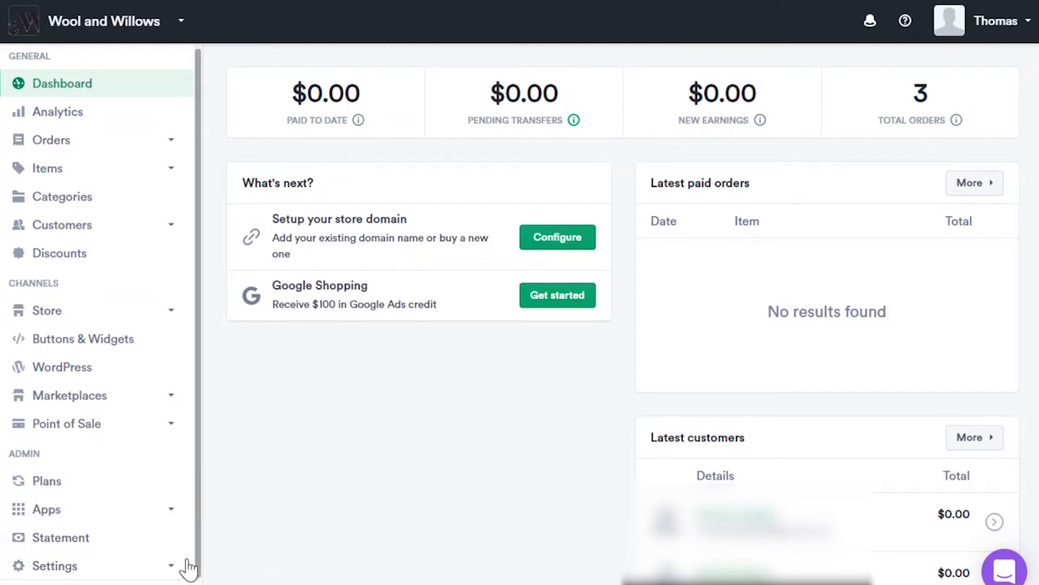
{"action": "left_click", "coordinate": [55, 566]}
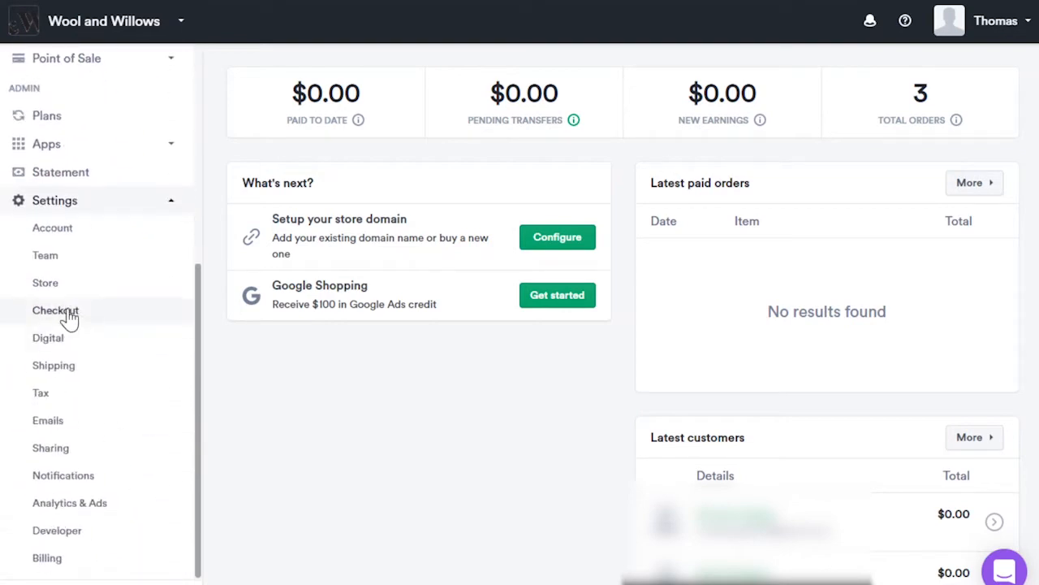
{"action": "left_click", "coordinate": [55, 310]}
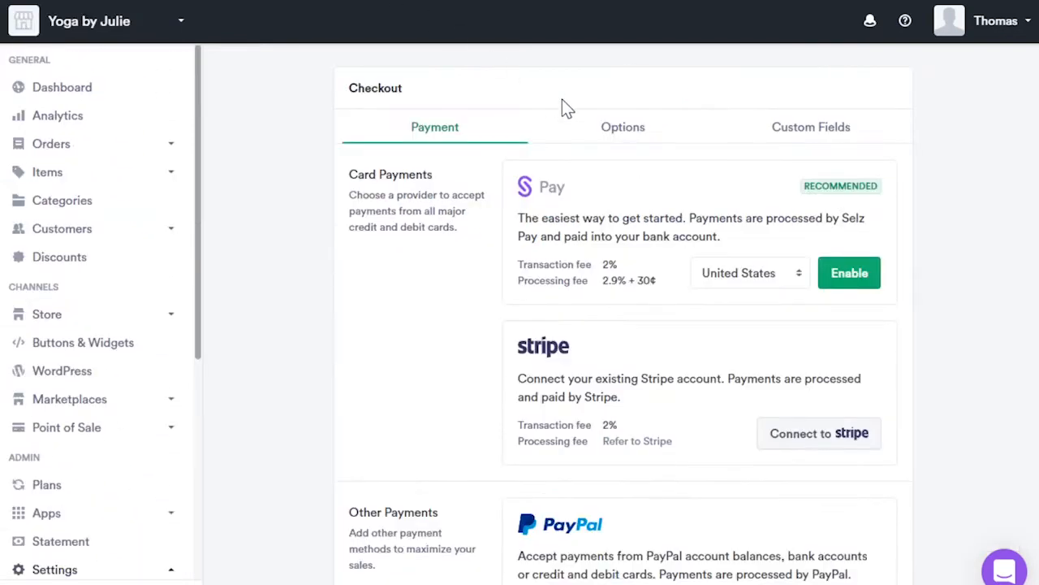
{"action": "mouse_move", "coordinate": [759, 334]}
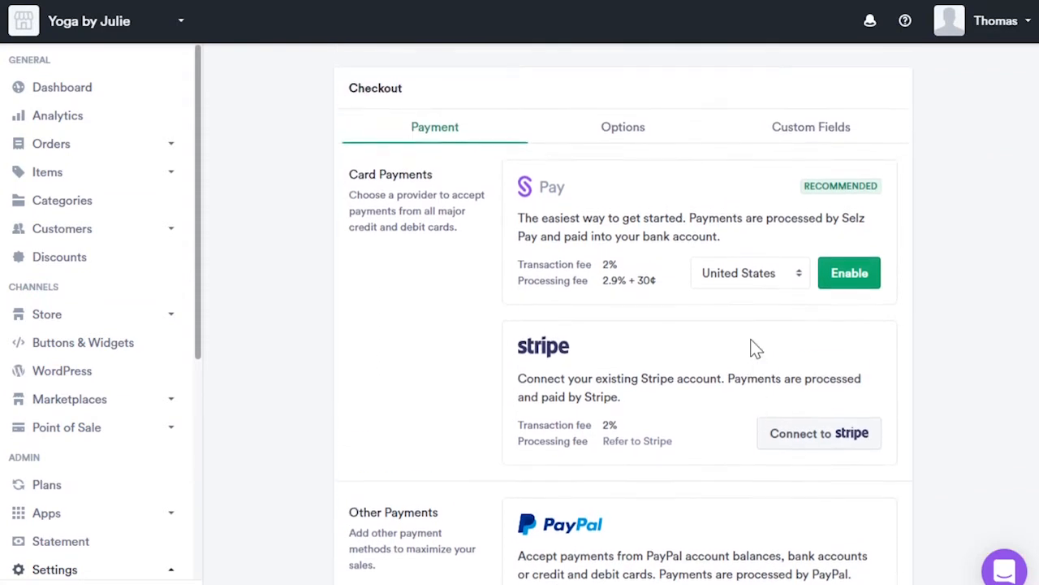
{"action": "mouse_move", "coordinate": [849, 323]}
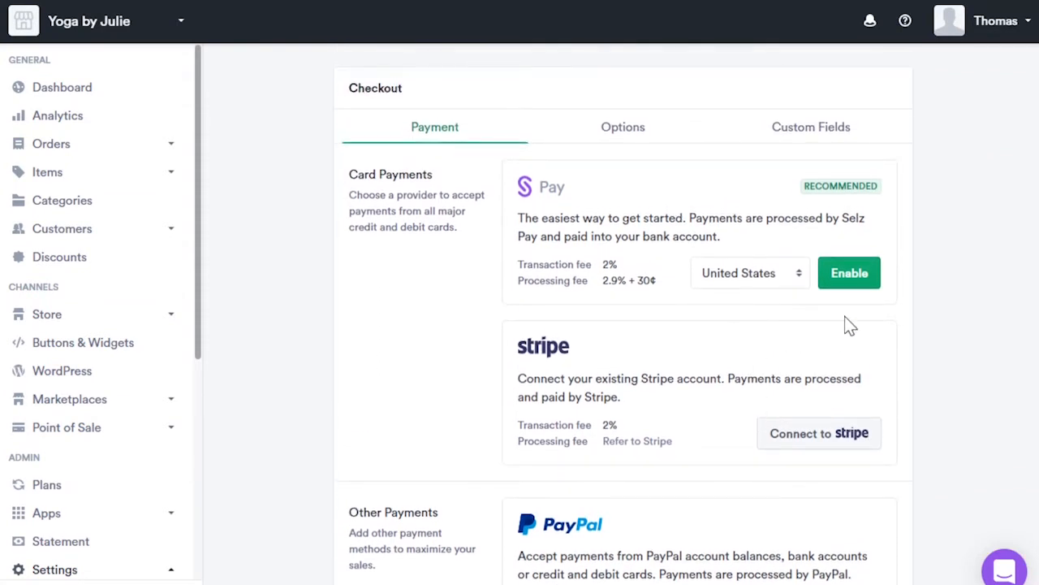
{"action": "mouse_move", "coordinate": [762, 331]}
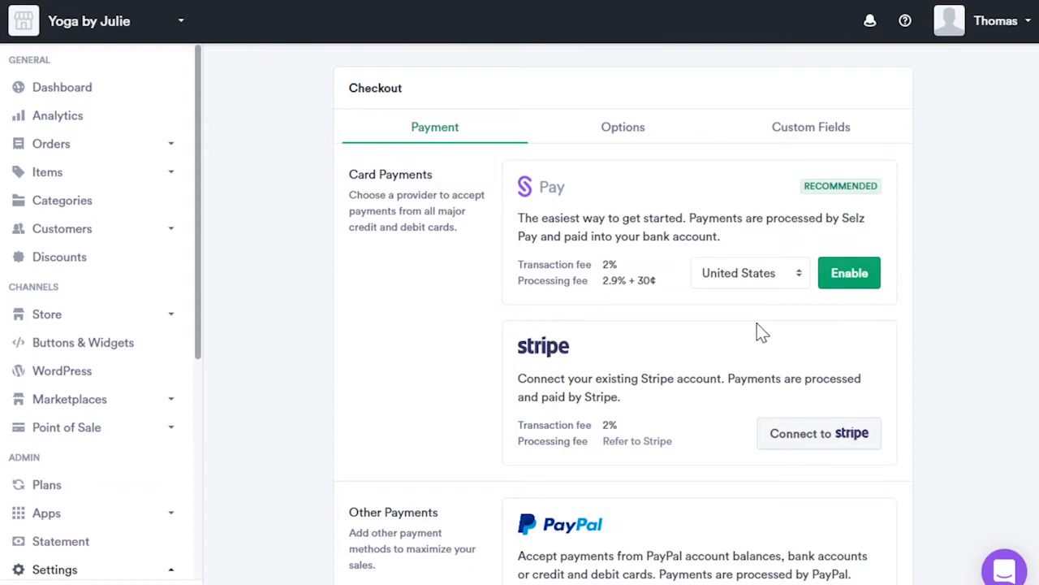
{"action": "mouse_move", "coordinate": [684, 323]}
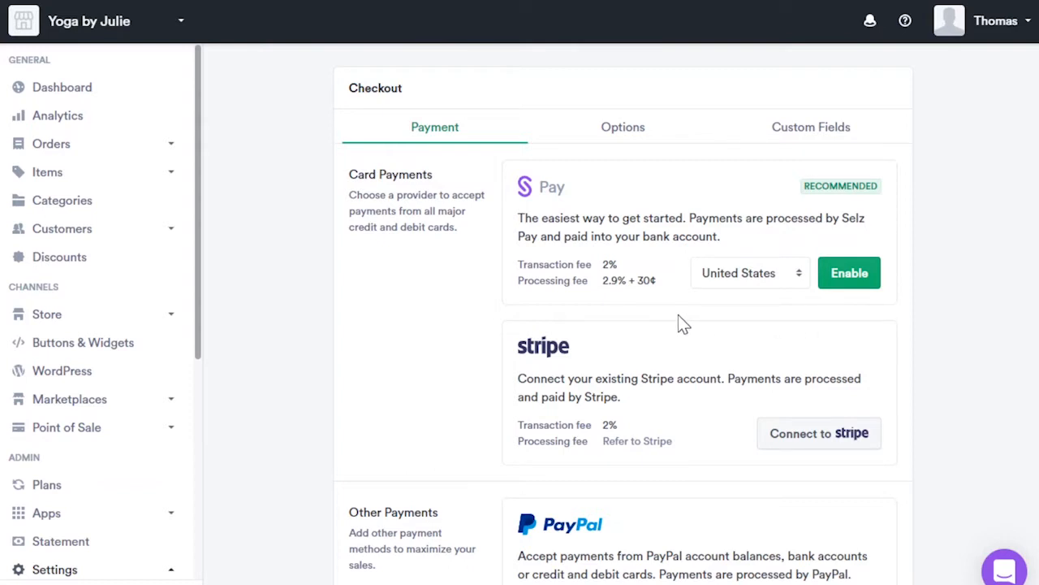
{"action": "scroll", "scroll_direction": "down", "scroll_amount": 3}
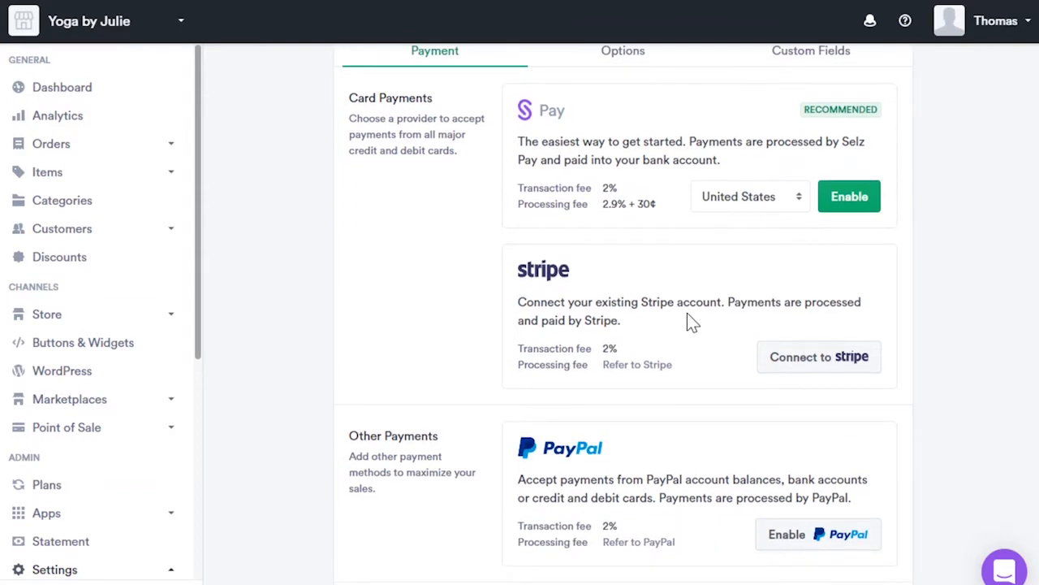
{"action": "scroll", "scroll_direction": "down", "scroll_amount": 3}
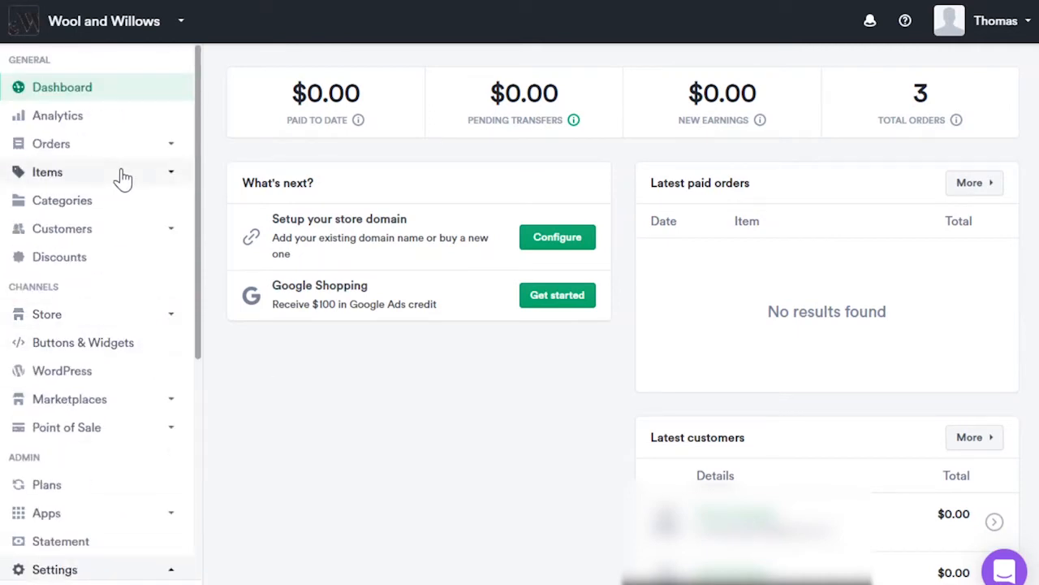
Start a new item named 'An item' with description 'Items!', scrolling to product images.
{"action": "left_click", "coordinate": [47, 171]}
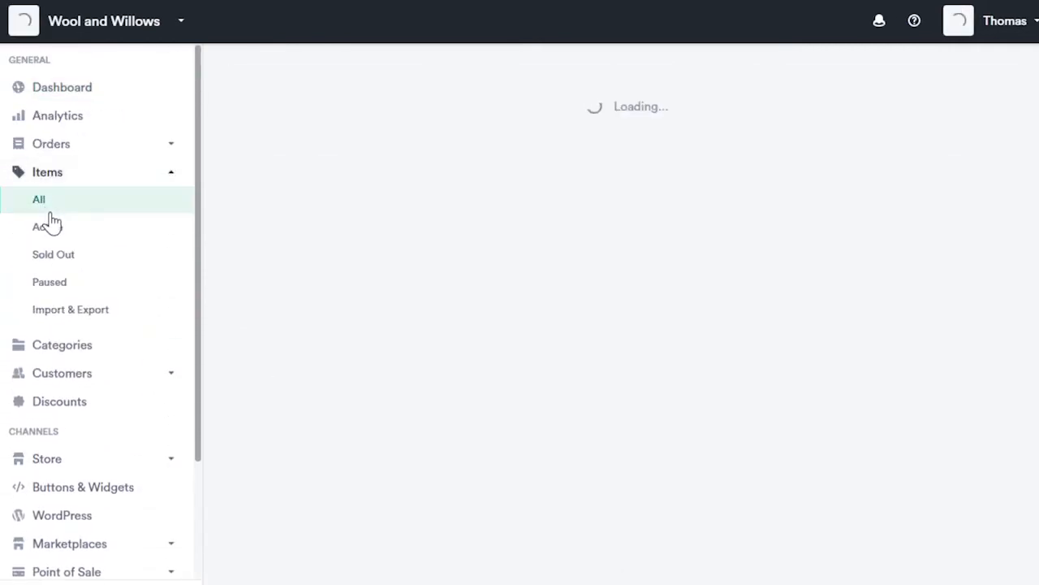
{"action": "left_click", "coordinate": [39, 199]}
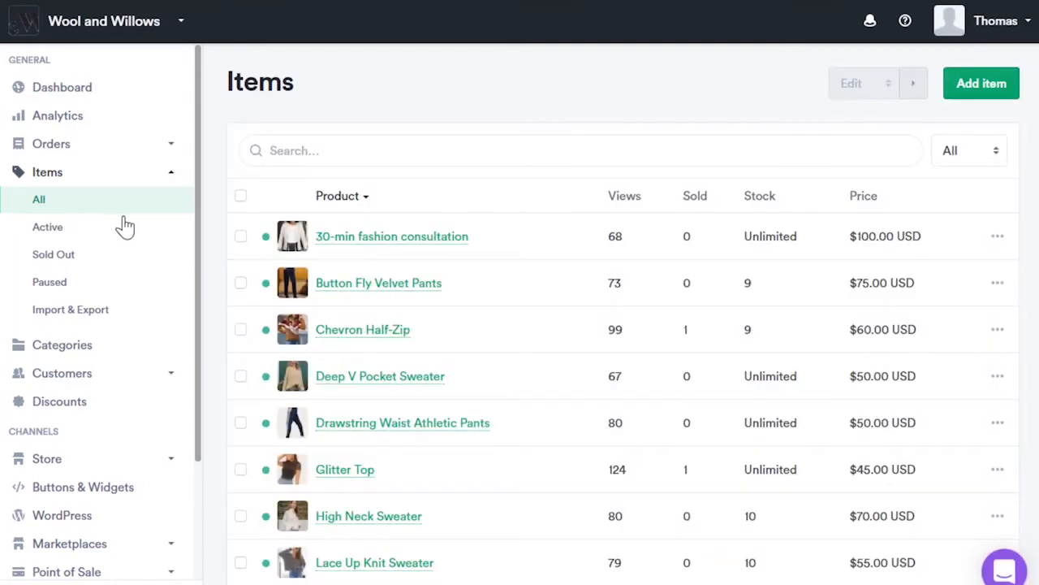
{"action": "mouse_move", "coordinate": [993, 298]}
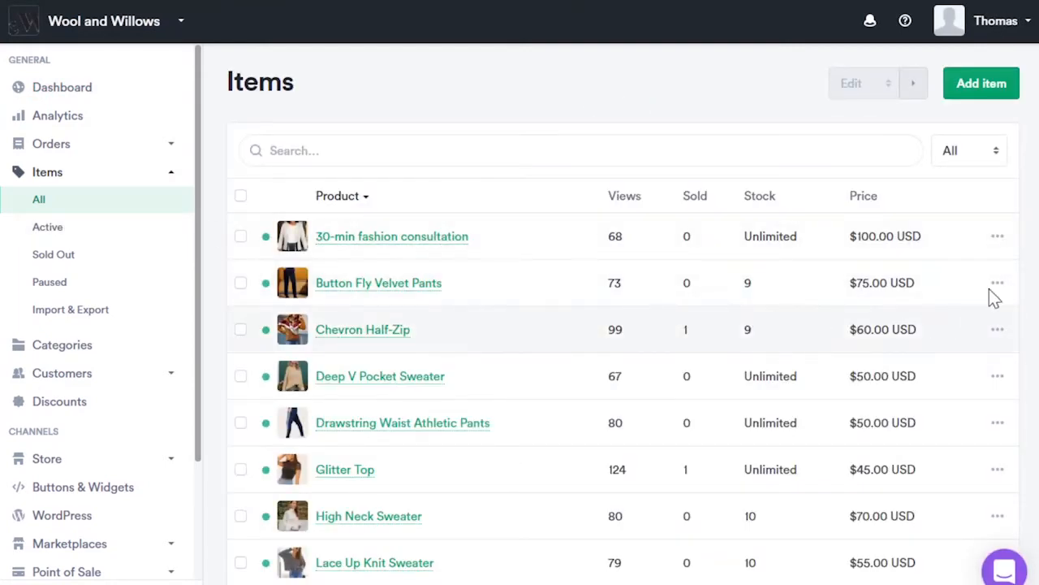
{"action": "left_click", "coordinate": [981, 83]}
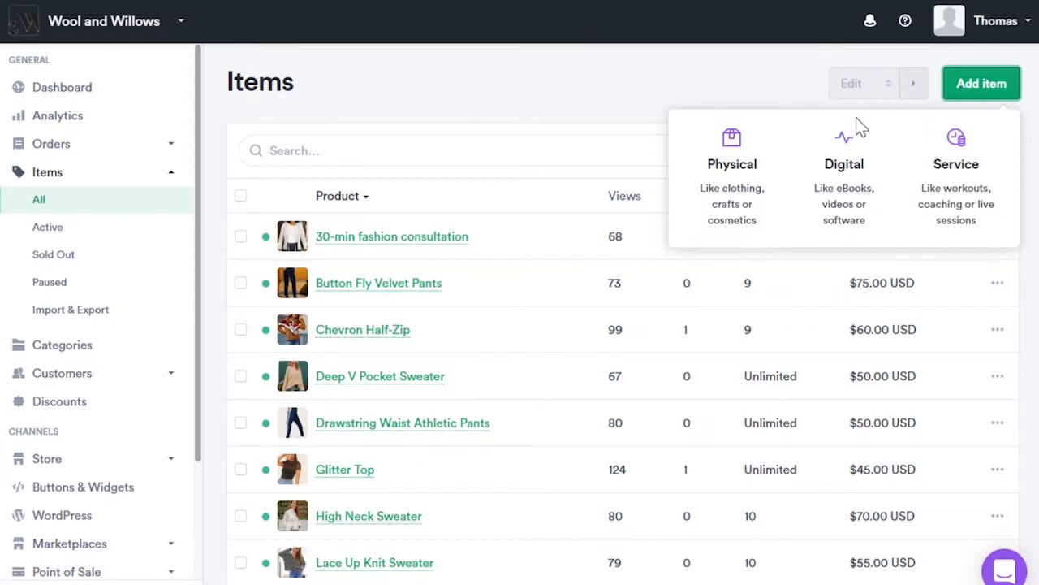
{"action": "mouse_move", "coordinate": [832, 170]}
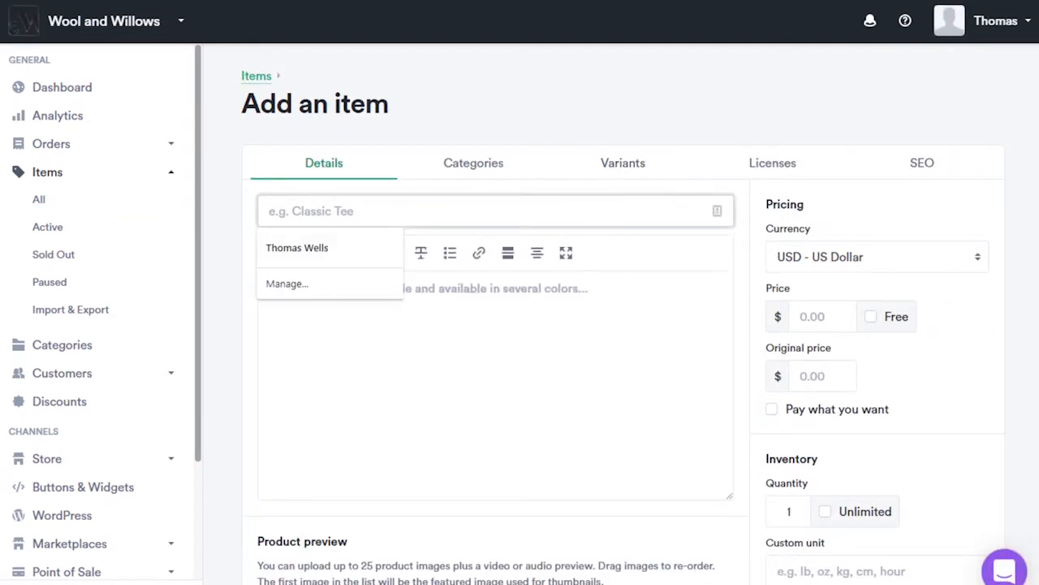
{"action": "type", "text": "An item"}
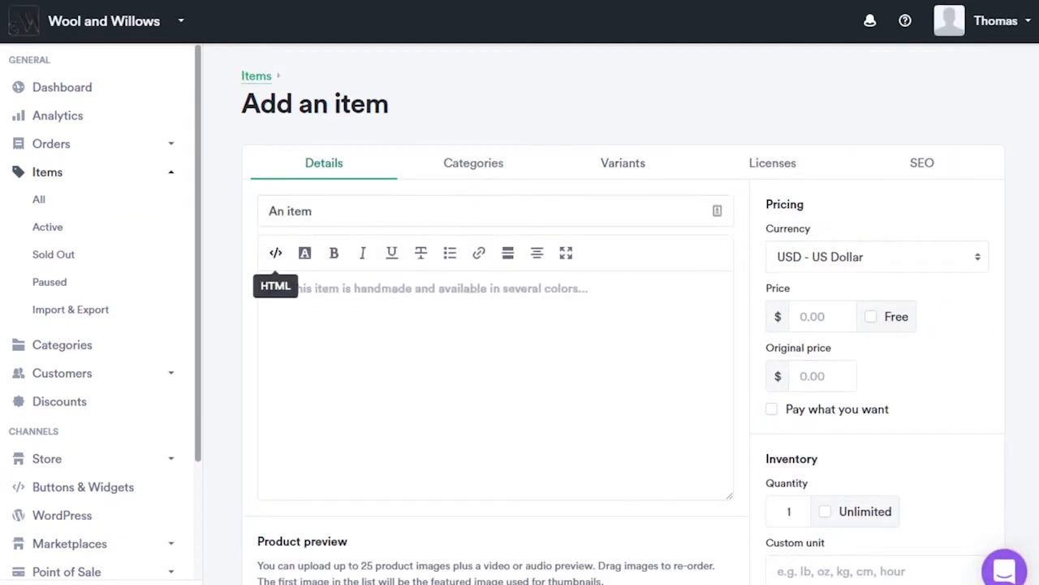
{"action": "type", "text": "Items"}
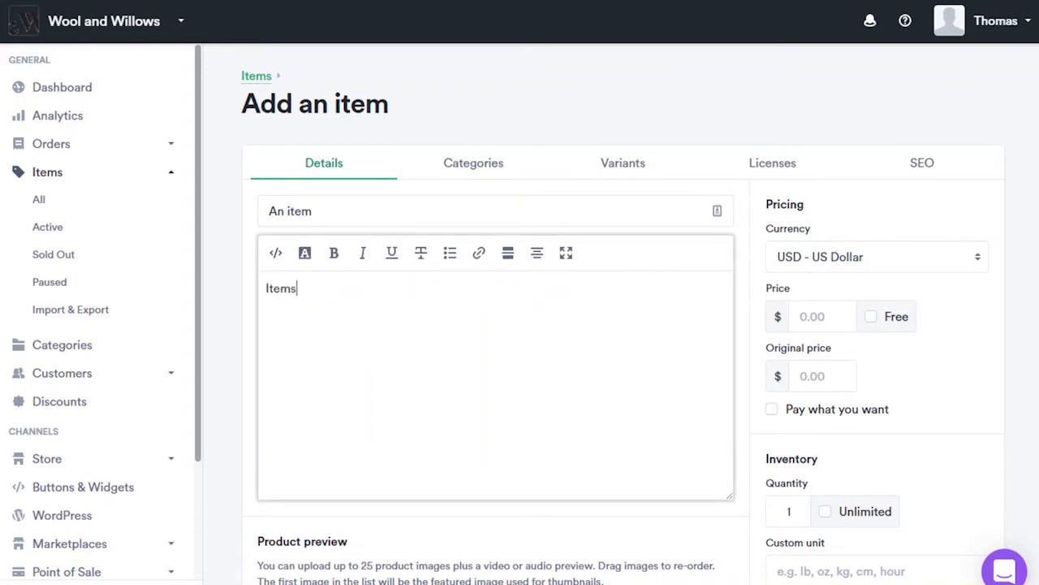
{"action": "type", "text": "!"}
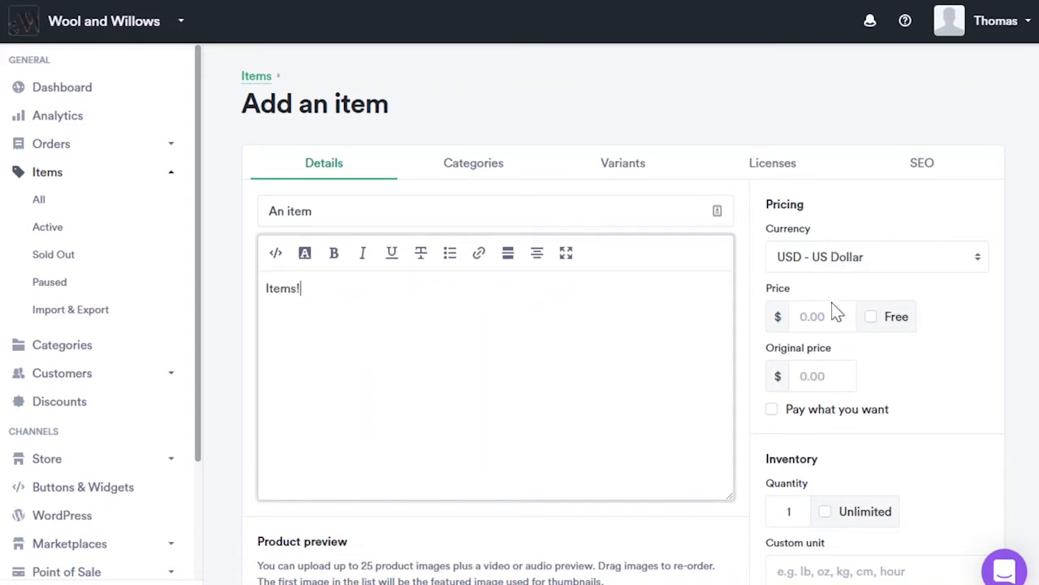
{"action": "scroll", "scroll_direction": "down", "scroll_amount": 3}
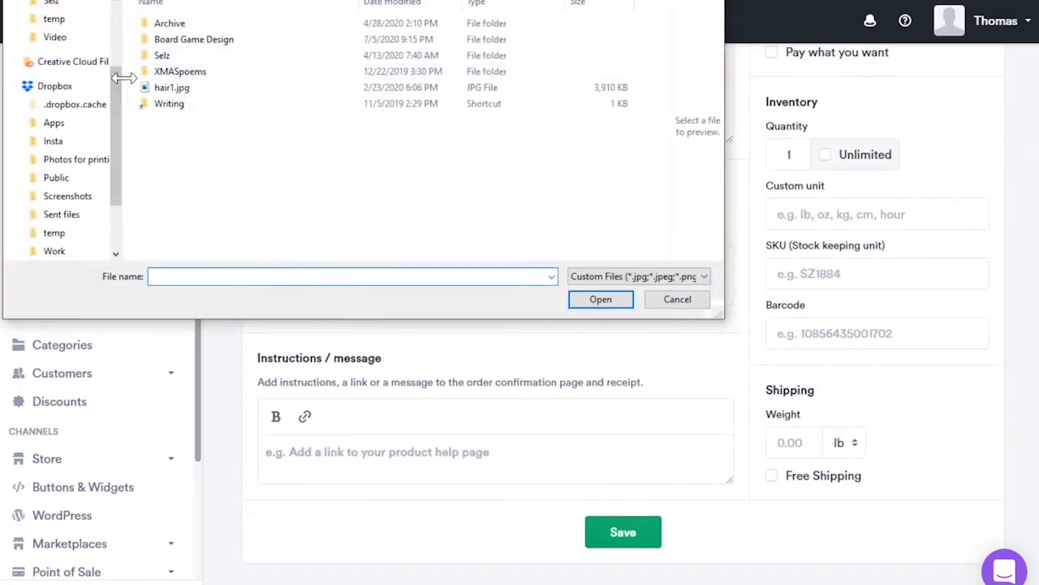
Enable variants on the new item and add three empty option rows.
{"action": "left_click", "coordinate": [677, 299]}
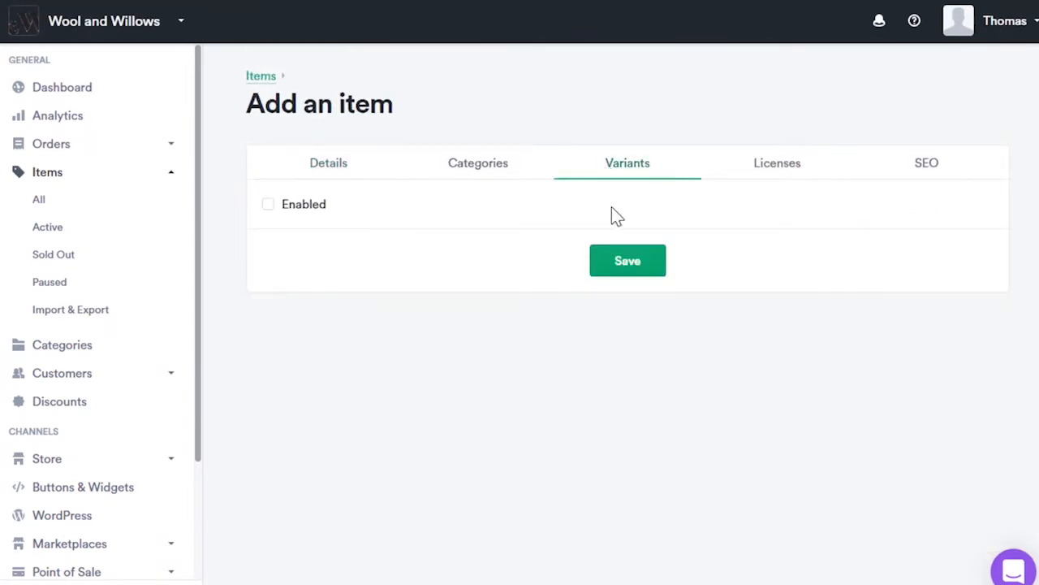
{"action": "left_click", "coordinate": [268, 204]}
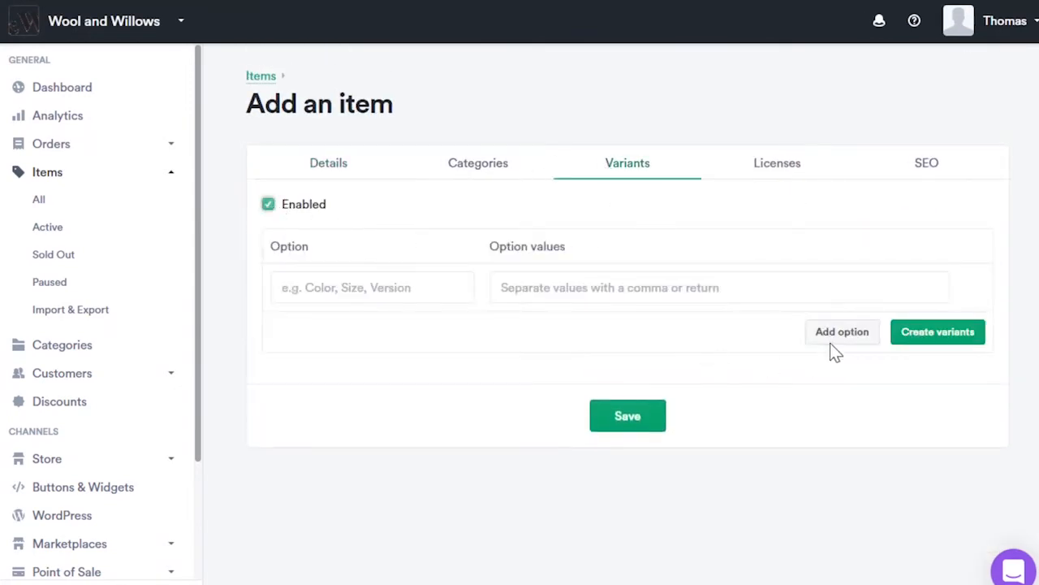
{"action": "left_click", "coordinate": [841, 331]}
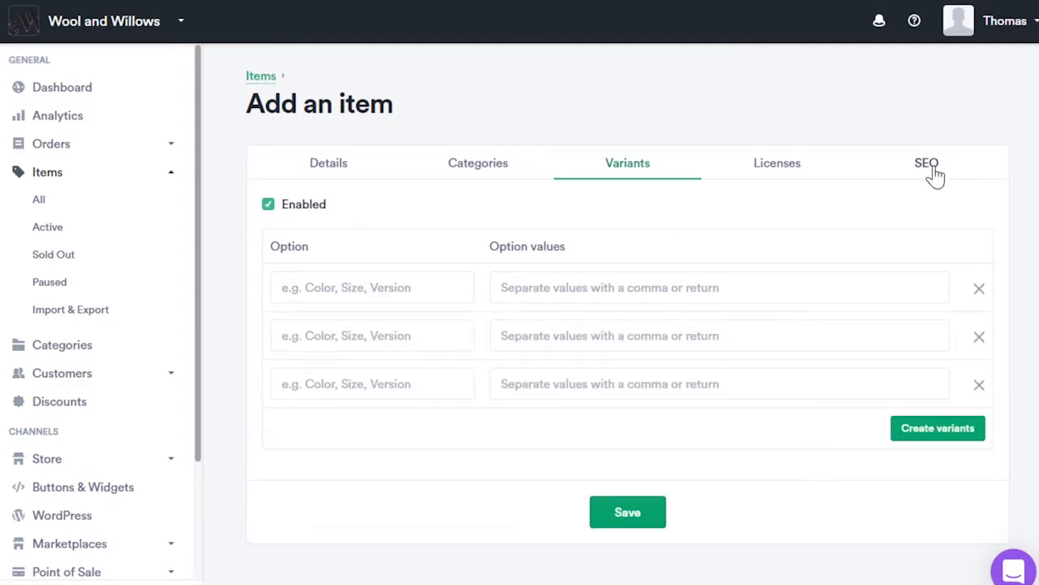
Save the item with SEO title 'An item', then open sharing for the 30-min fashion consultation.
{"action": "left_click", "coordinate": [928, 162]}
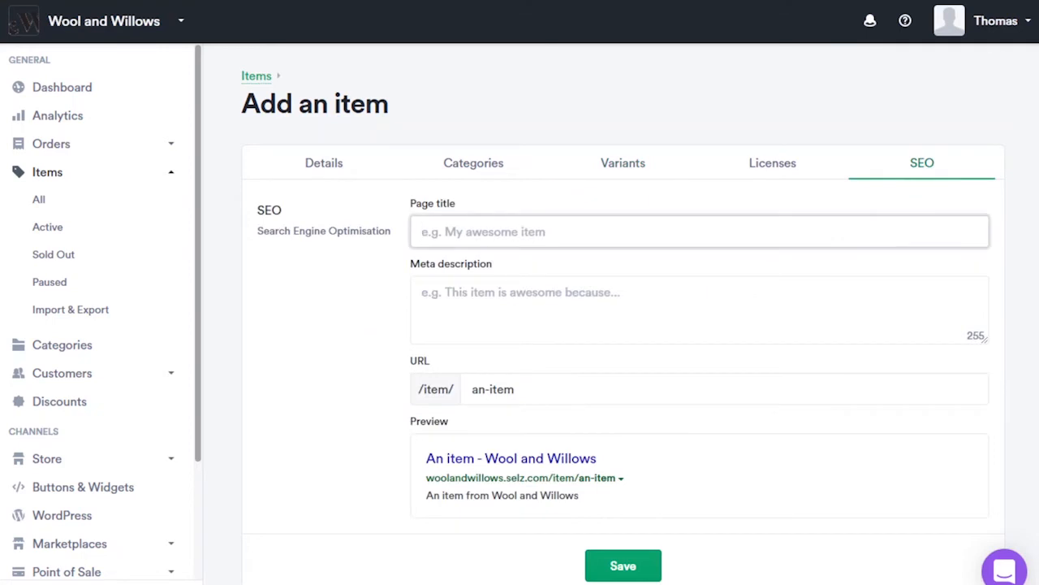
{"action": "type", "text": "An item"}
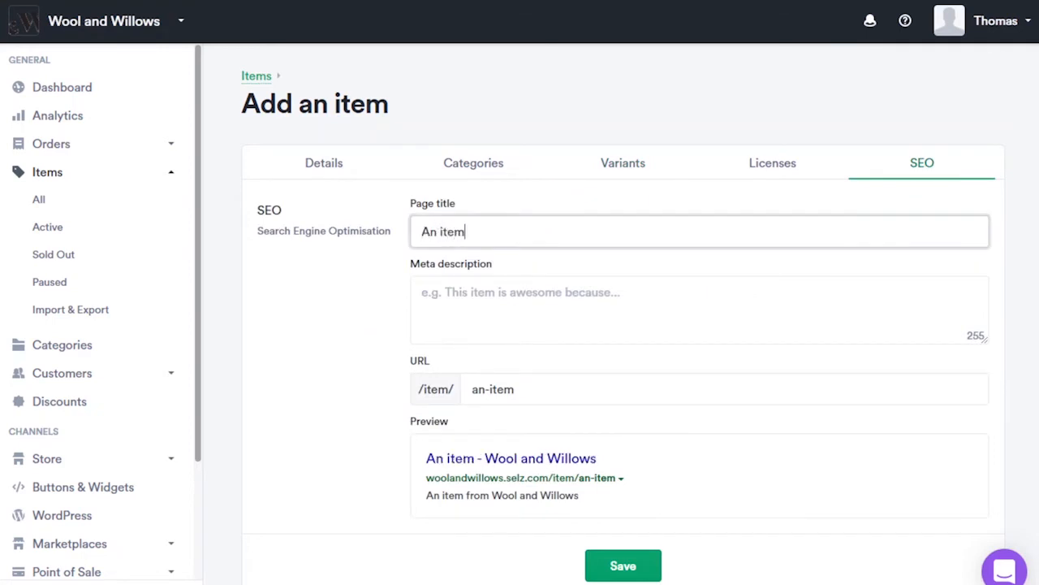
{"action": "mouse_move", "coordinate": [503, 550]}
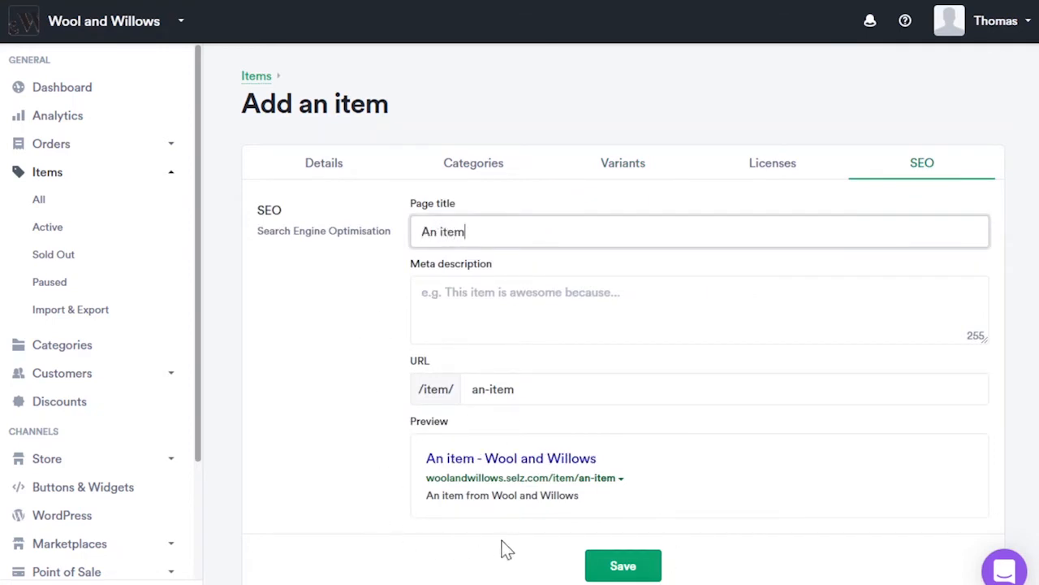
{"action": "left_click", "coordinate": [624, 565]}
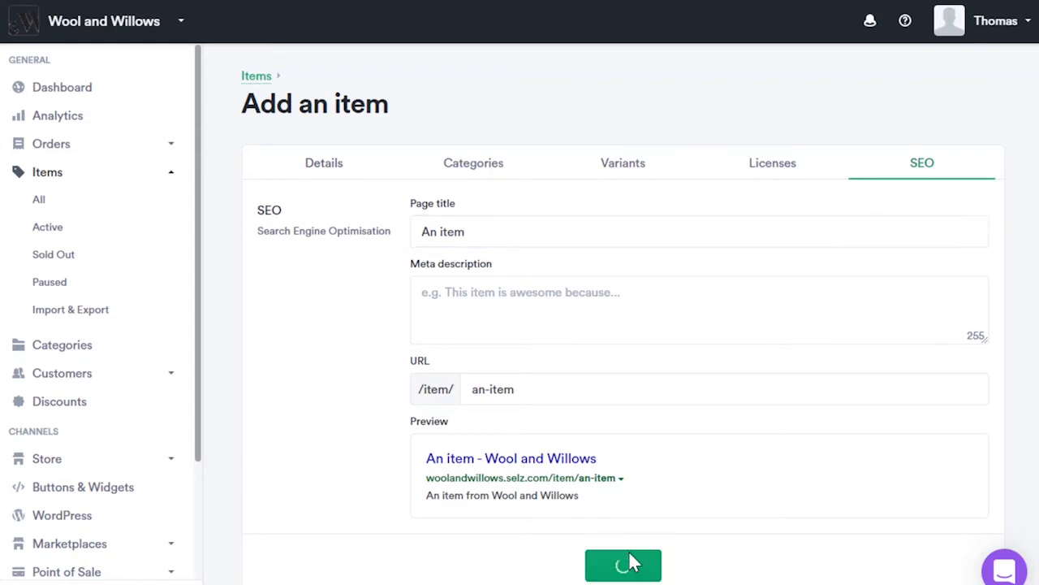
{"action": "left_click", "coordinate": [624, 565]}
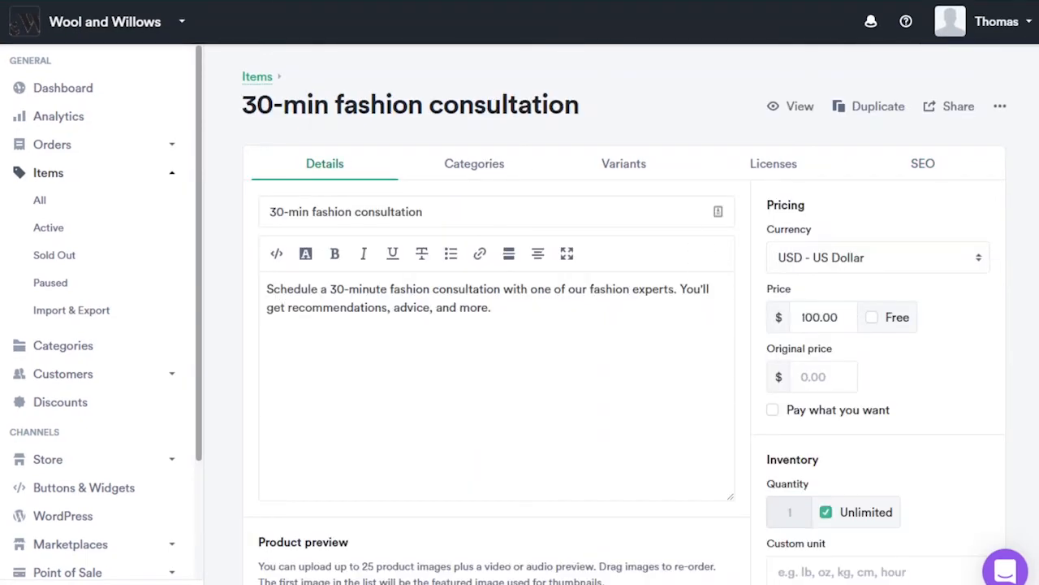
{"action": "left_click", "coordinate": [789, 106]}
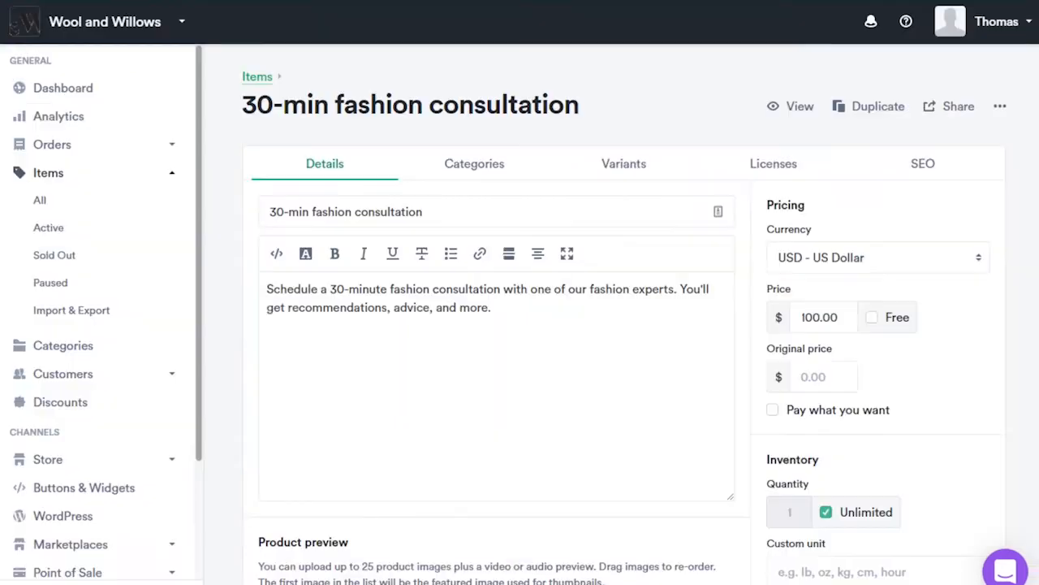
{"action": "mouse_move", "coordinate": [923, 150]}
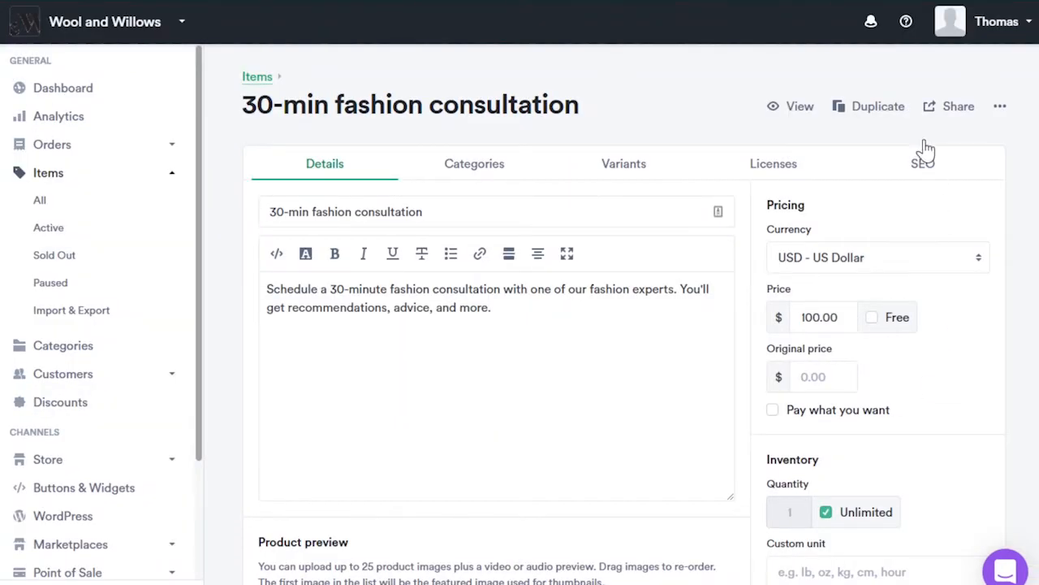
{"action": "left_click", "coordinate": [958, 107]}
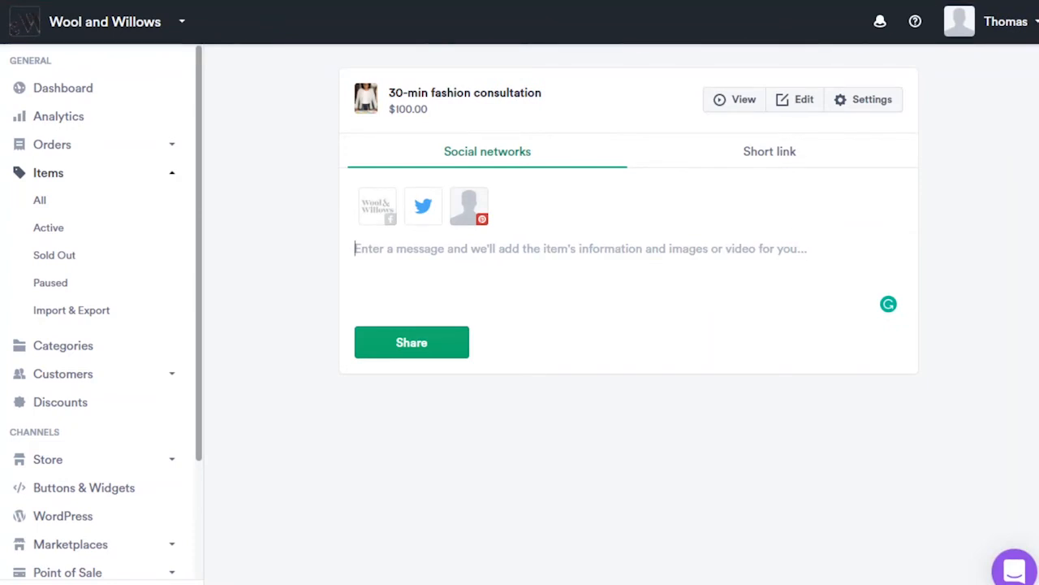
Return to Items > All, showing the 30-min fashion consultation at the top.
{"action": "left_click", "coordinate": [39, 200]}
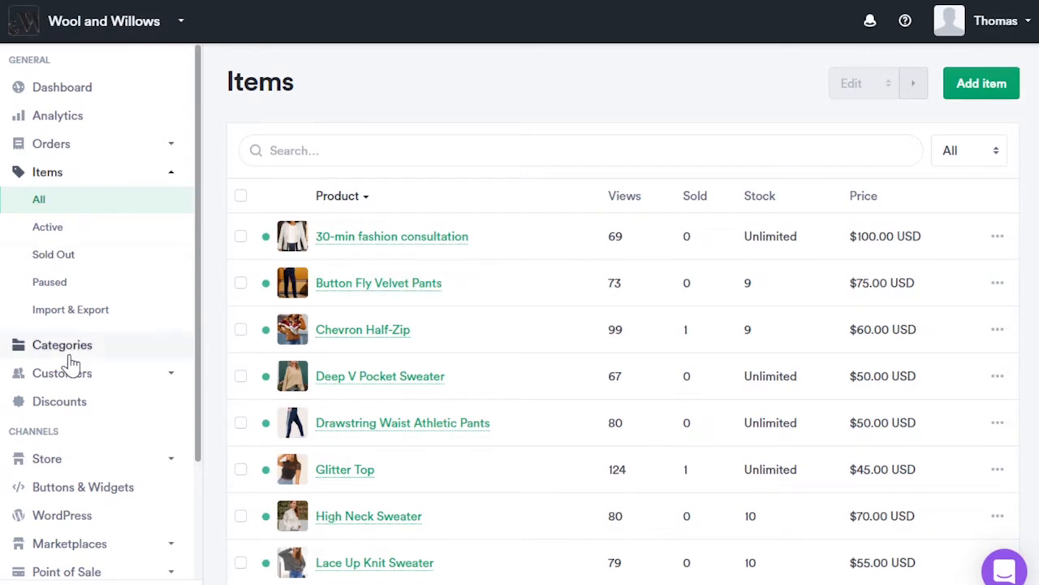
{"action": "mouse_move", "coordinate": [97, 373]}
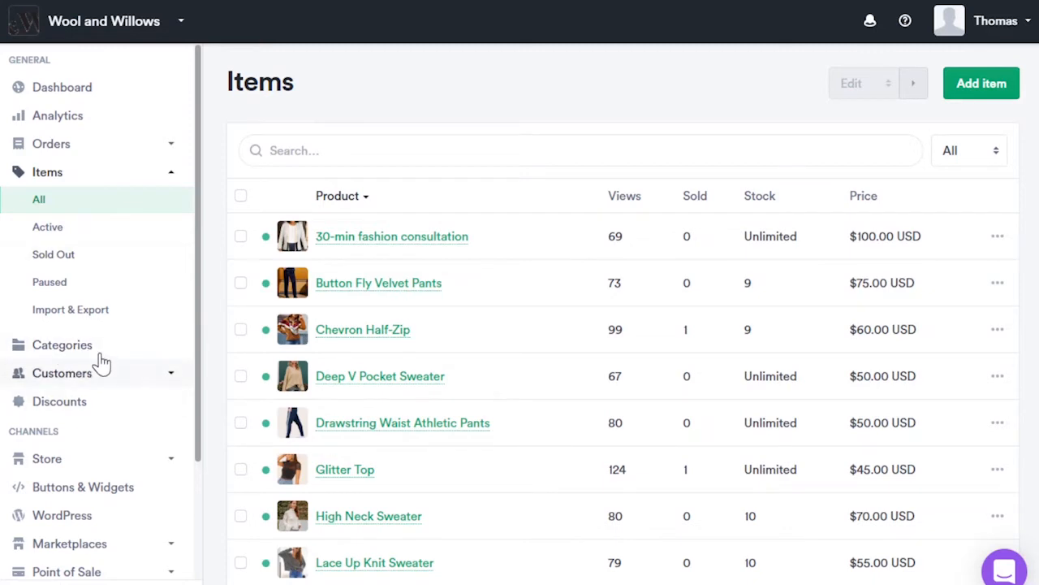
{"action": "mouse_move", "coordinate": [77, 356]}
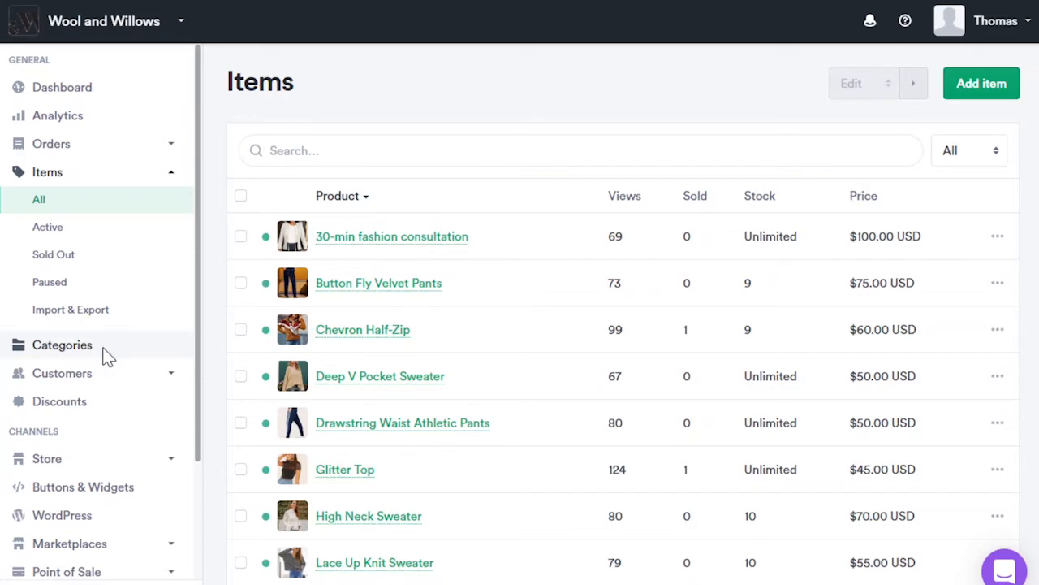
Create a new product category named Apparel.
{"action": "left_click", "coordinate": [62, 345]}
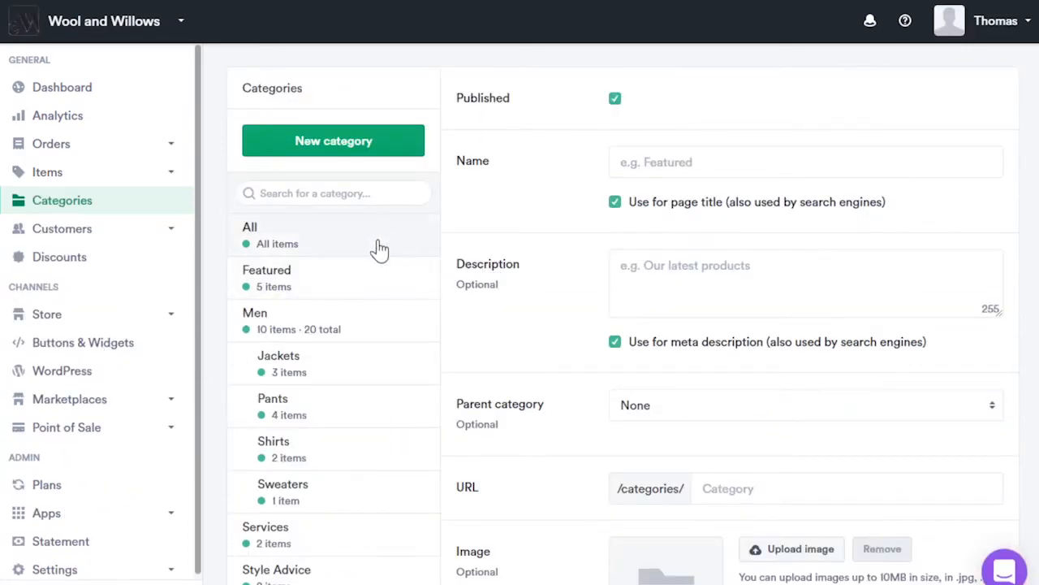
{"action": "left_click", "coordinate": [333, 140]}
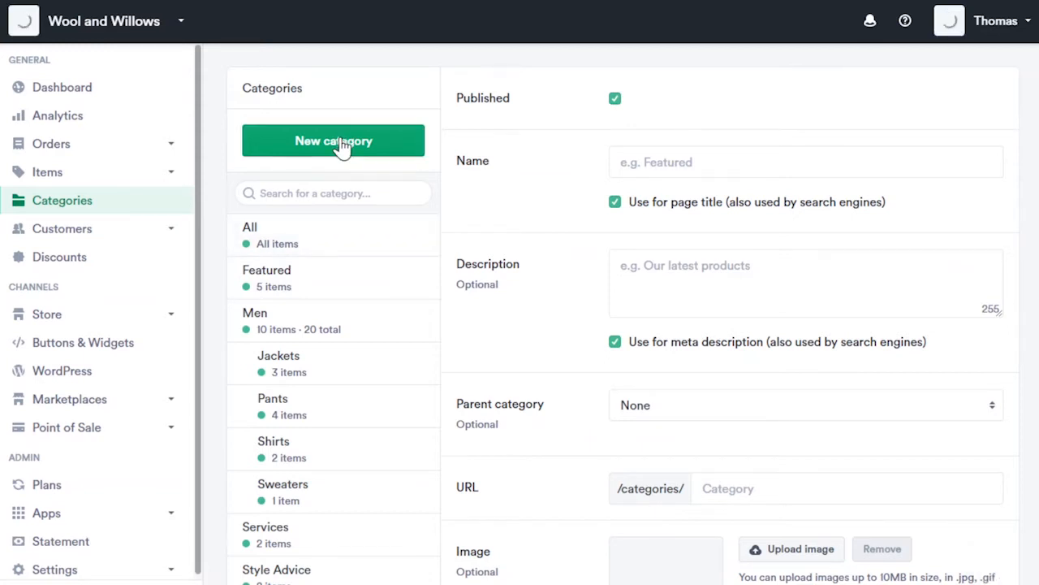
{"action": "type", "text": "Ap"}
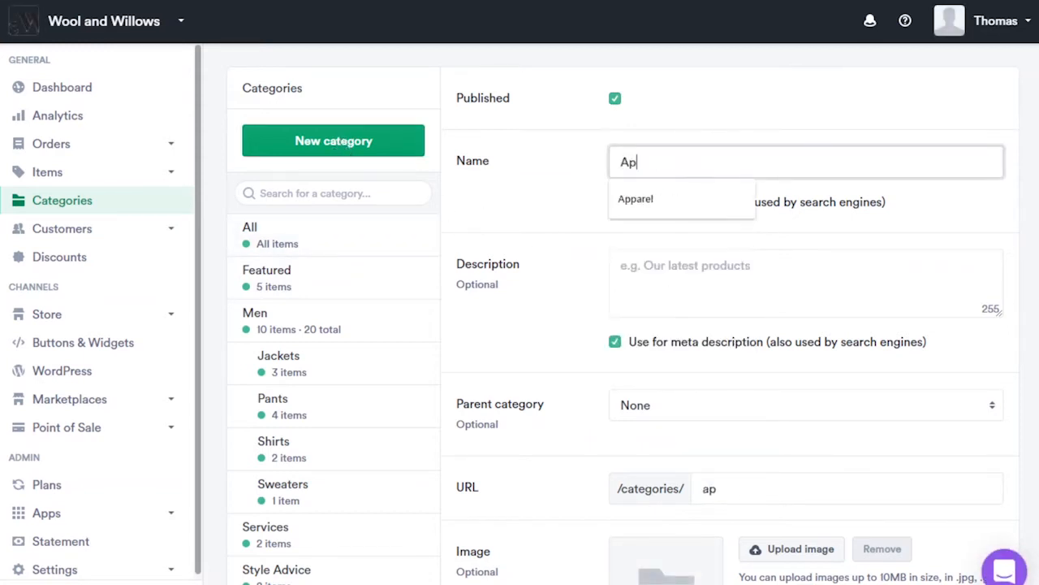
{"action": "left_click", "coordinate": [635, 199]}
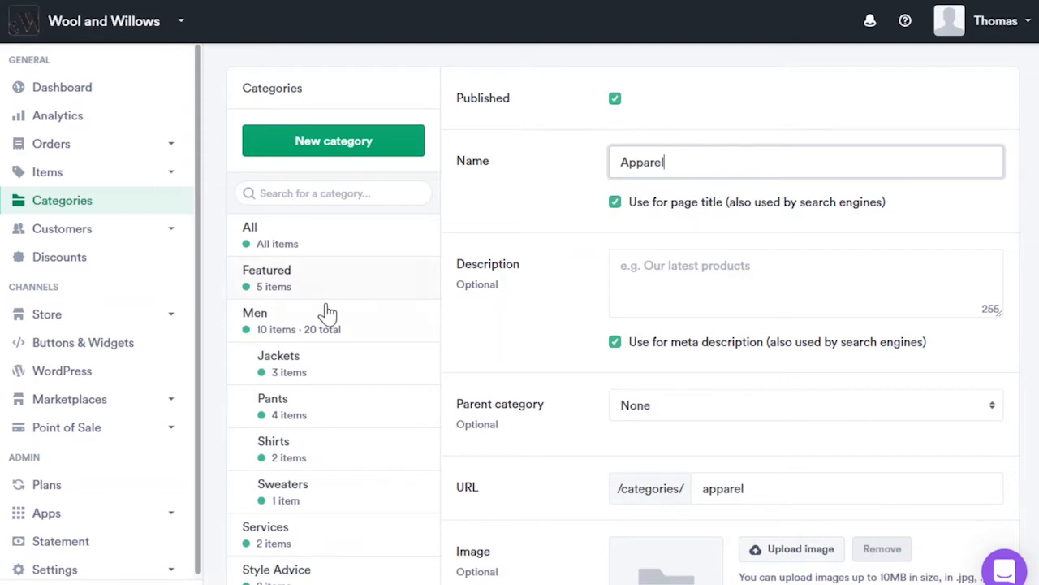
{"action": "mouse_move", "coordinate": [387, 290]}
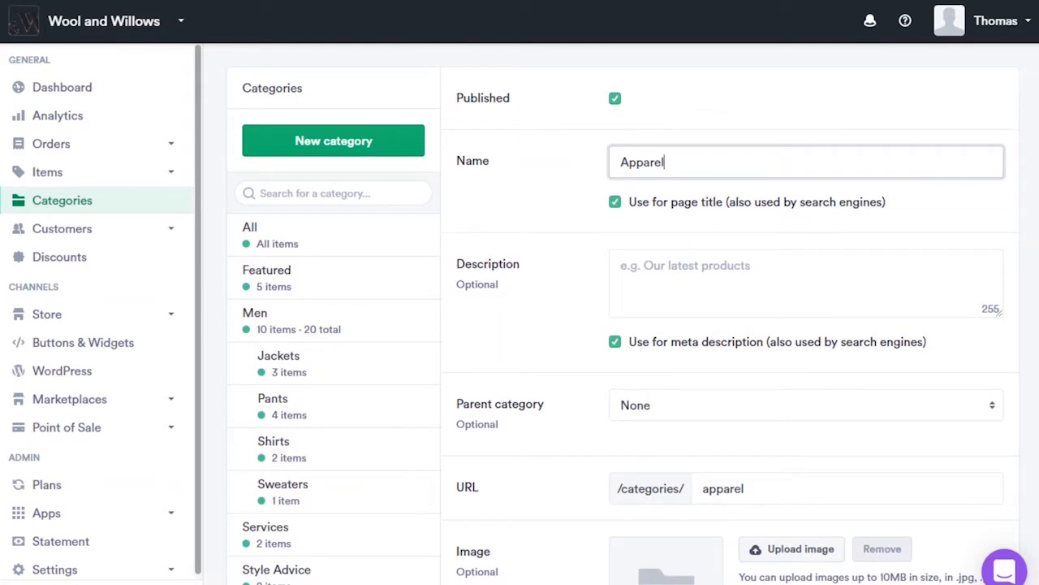
{"action": "mouse_move", "coordinate": [349, 333]}
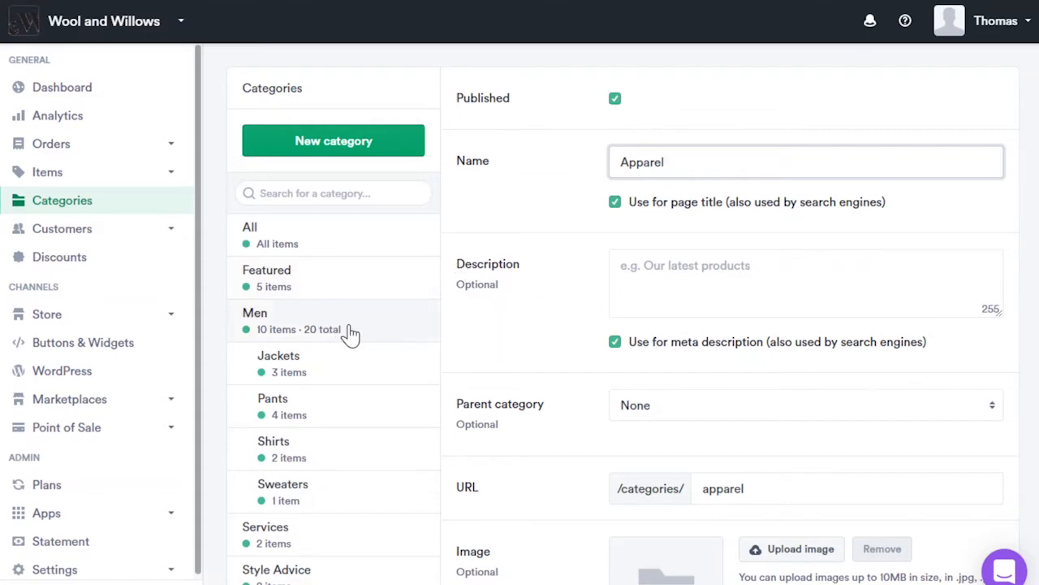
View the Pants category under Men with its URL and image.
{"action": "scroll", "scroll_direction": "down", "scroll_amount": 3}
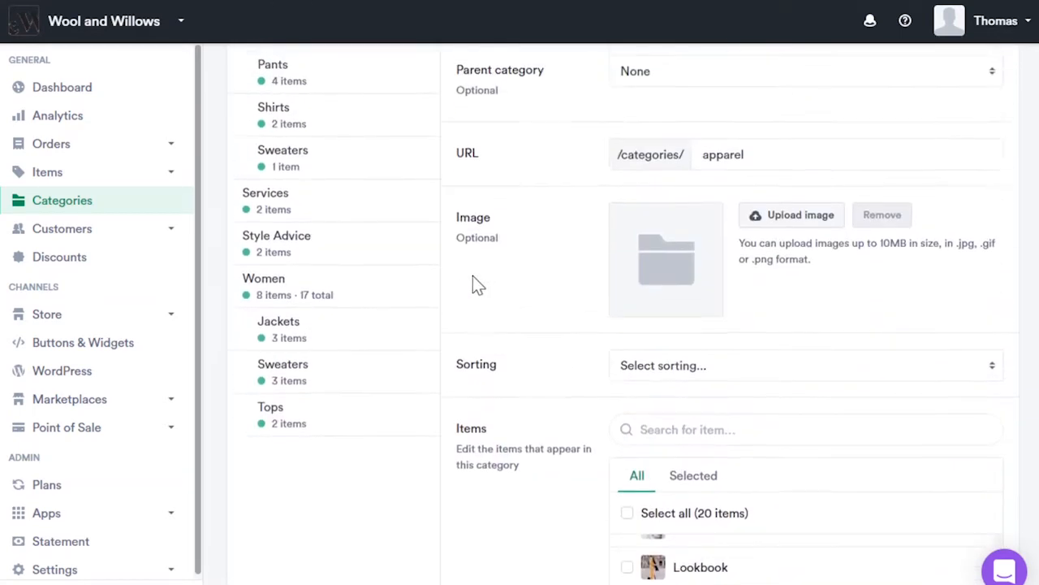
{"action": "left_click", "coordinate": [266, 200]}
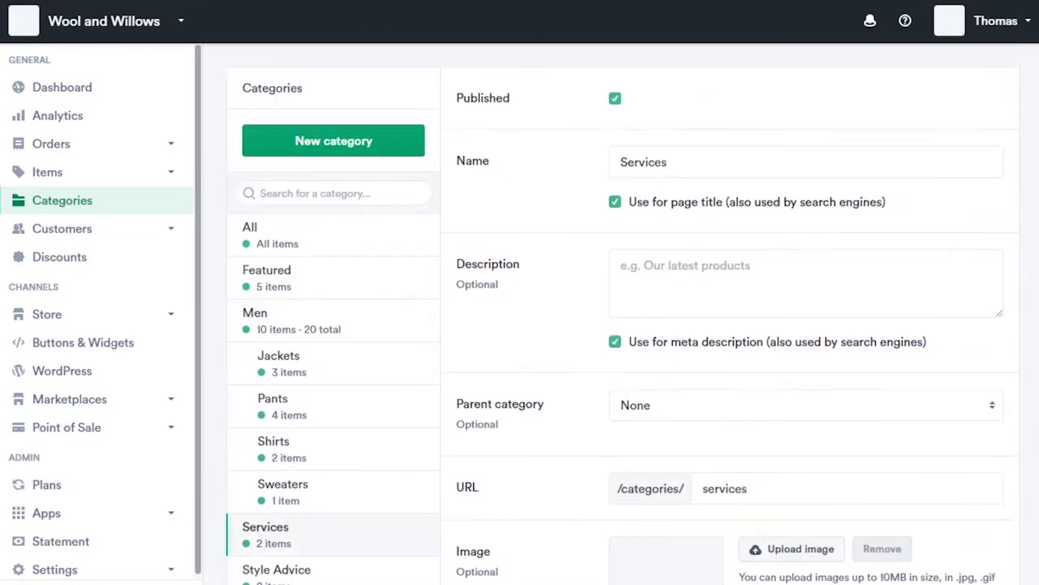
{"action": "left_click", "coordinate": [273, 397]}
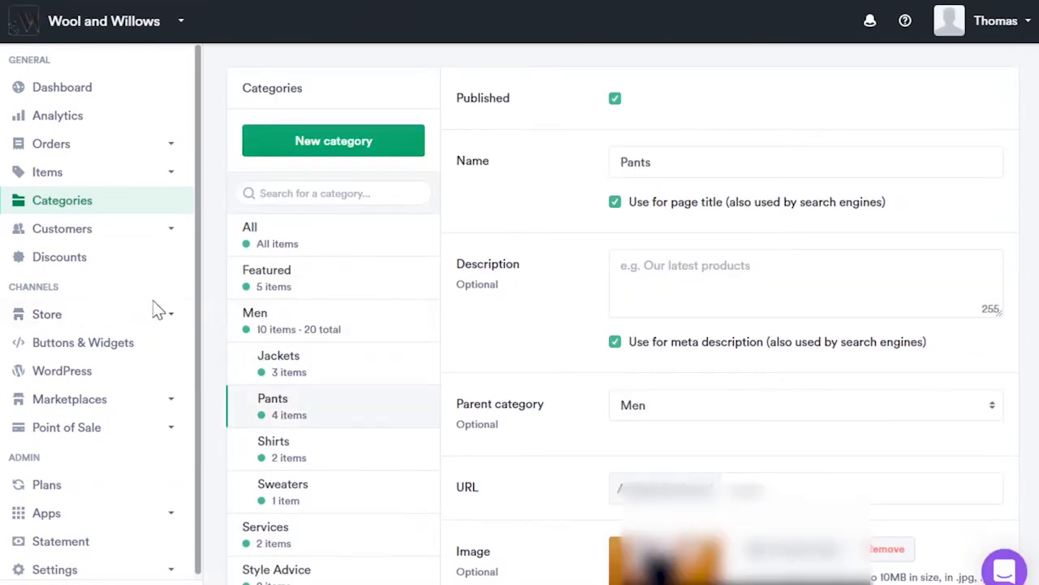
{"action": "left_click", "coordinate": [47, 313]}
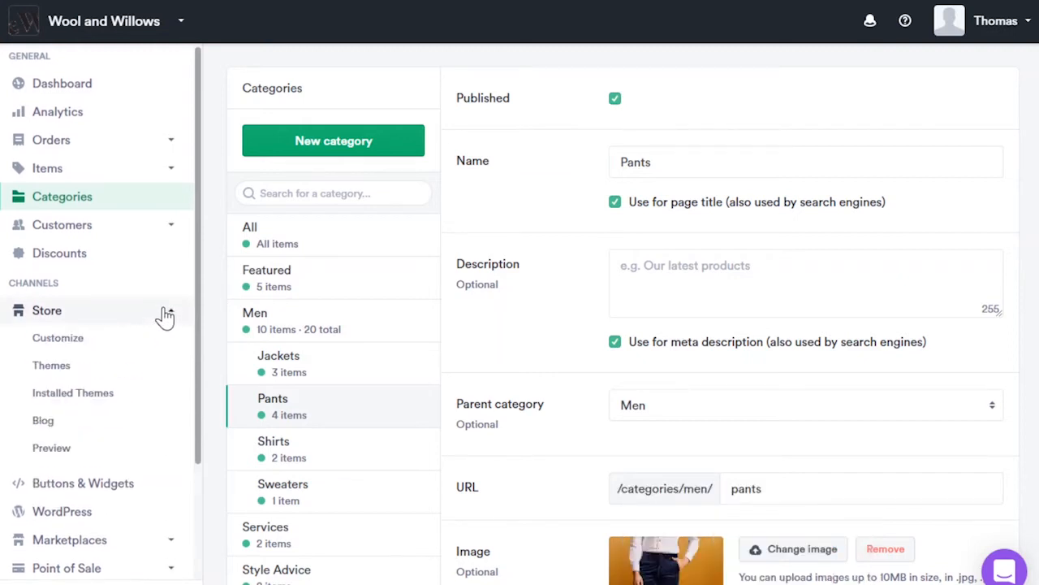
{"action": "mouse_move", "coordinate": [489, 315]}
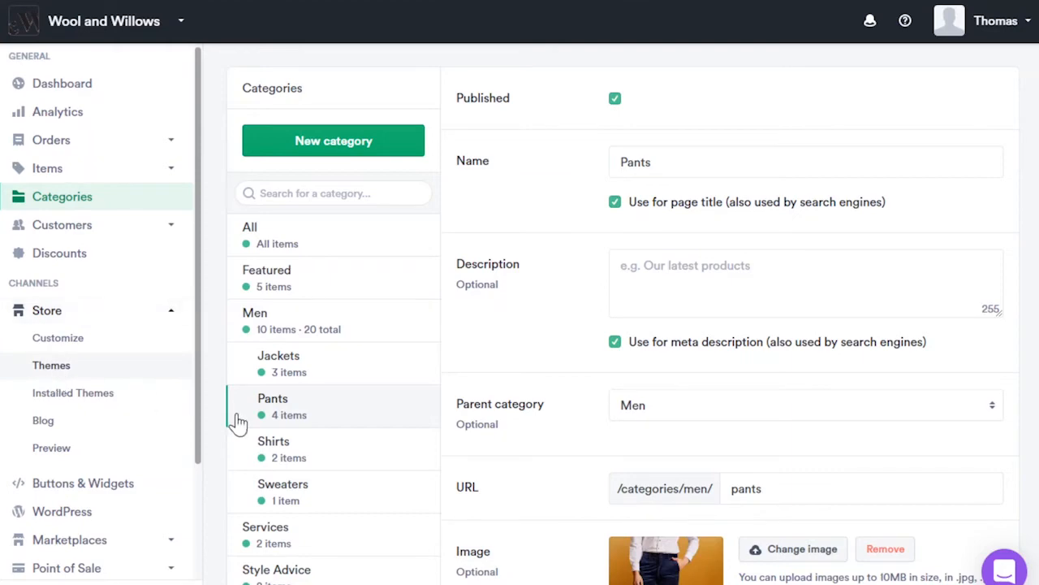
Browse the free themes gallery, including Avalon – Seasons and Avalon – Motivate.
{"action": "left_click", "coordinate": [50, 365]}
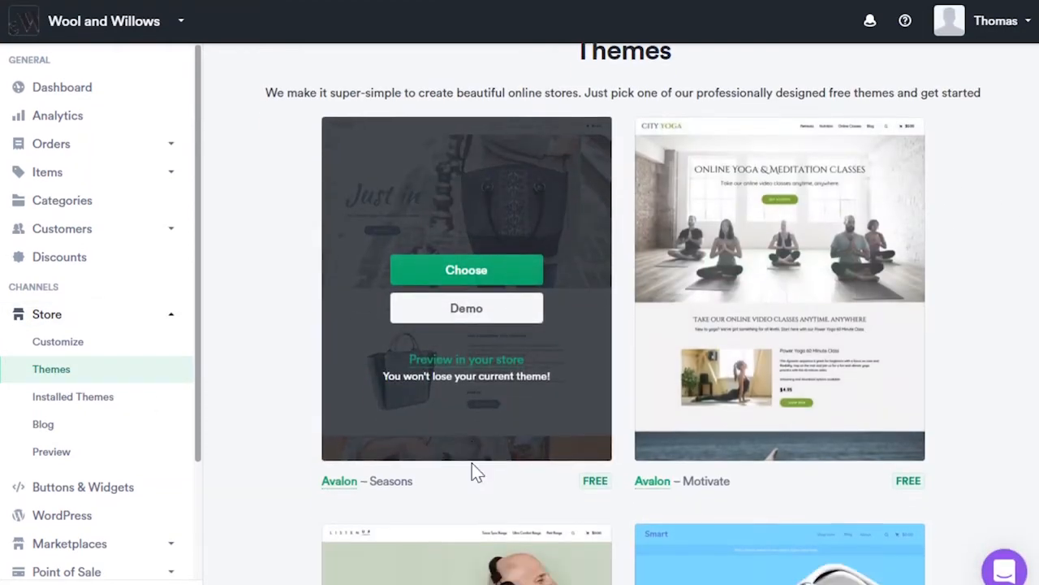
{"action": "scroll", "scroll_direction": "down", "scroll_amount": 3}
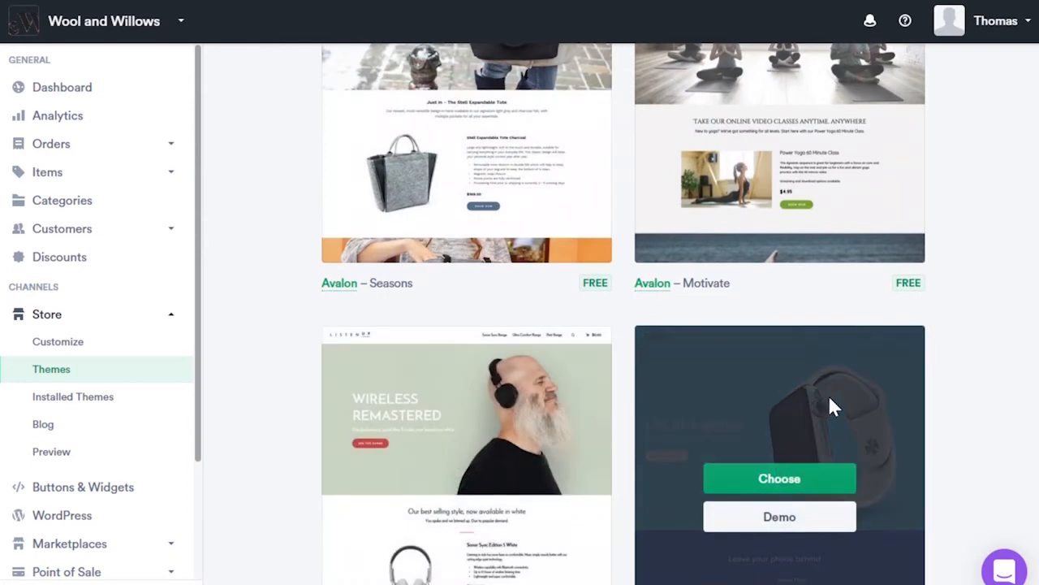
{"action": "mouse_move", "coordinate": [518, 394]}
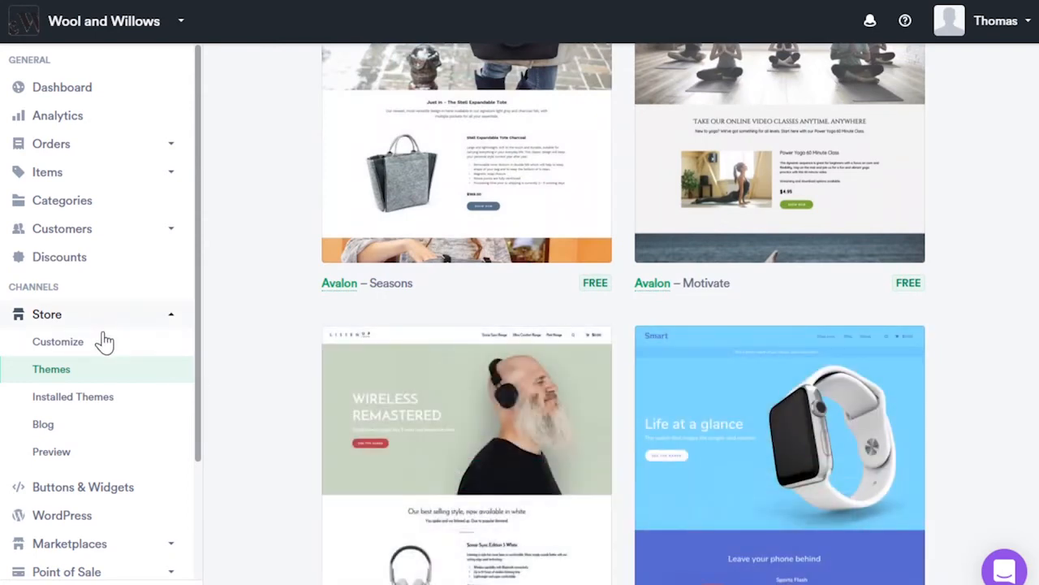
{"action": "left_click", "coordinate": [46, 315]}
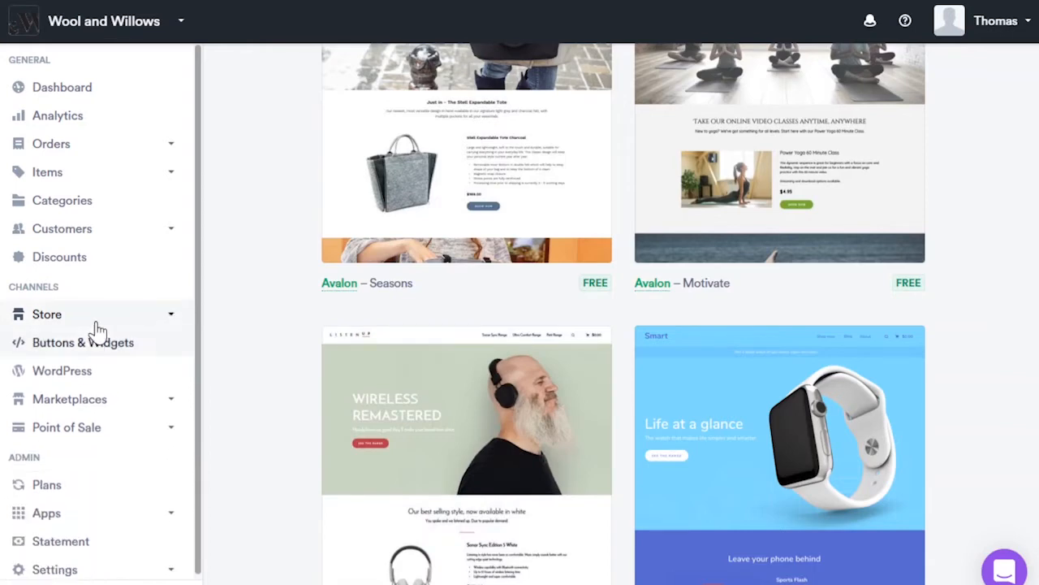
{"action": "left_click", "coordinate": [46, 315]}
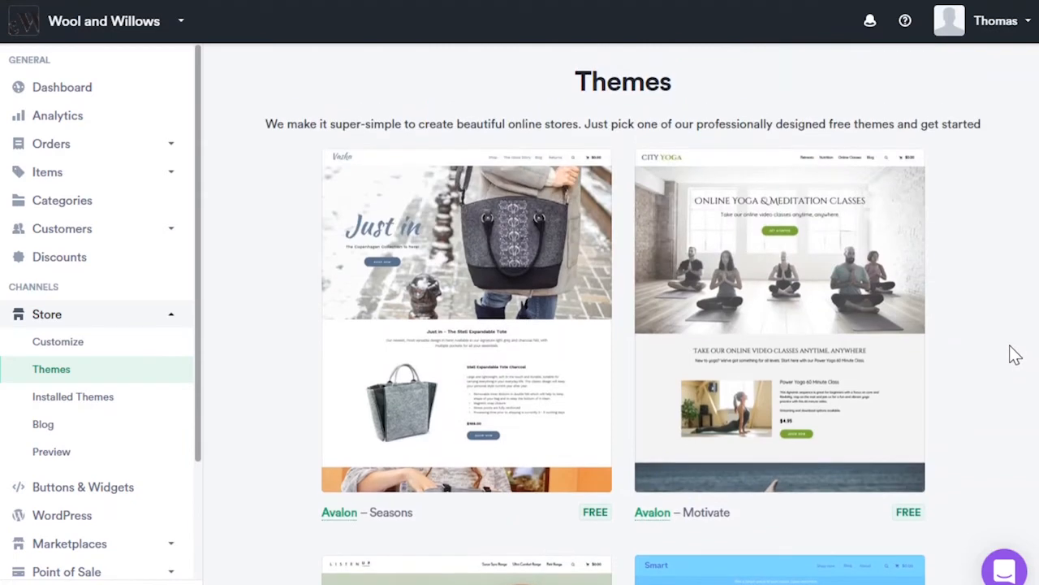
{"action": "mouse_move", "coordinate": [974, 364]}
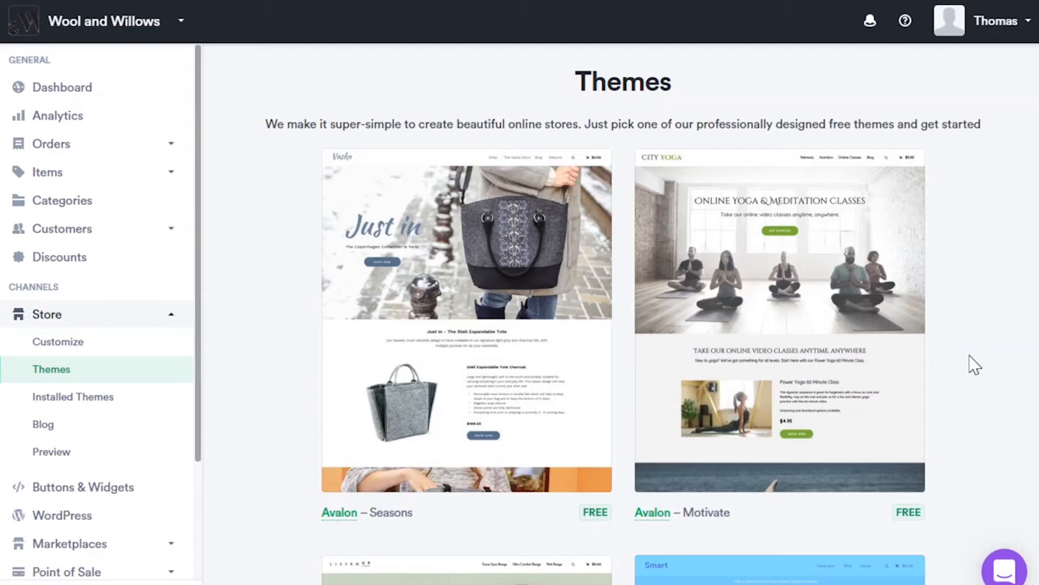
{"action": "scroll", "scroll_direction": "down", "scroll_amount": 3}
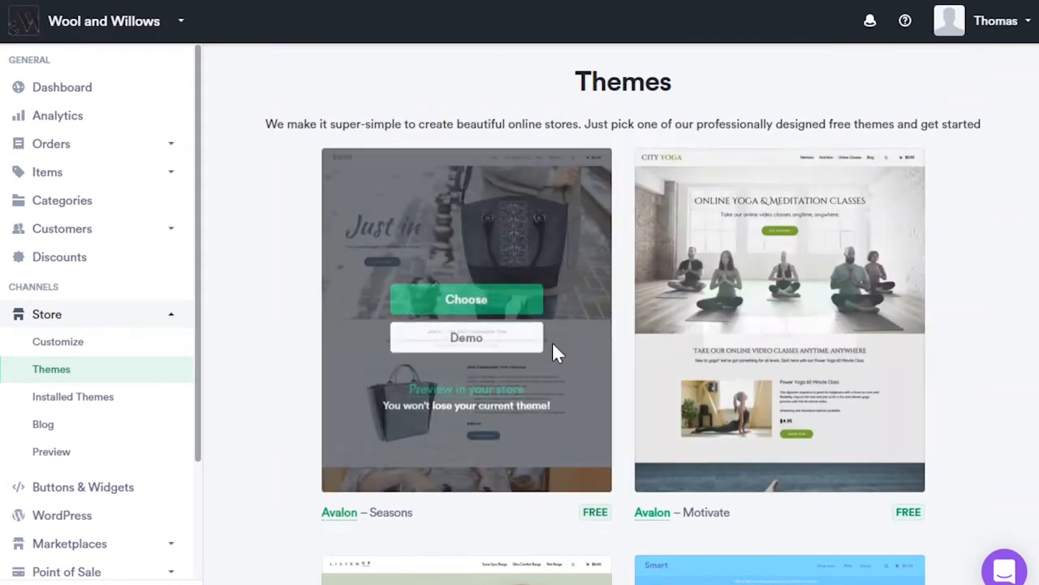
{"action": "mouse_move", "coordinate": [223, 378]}
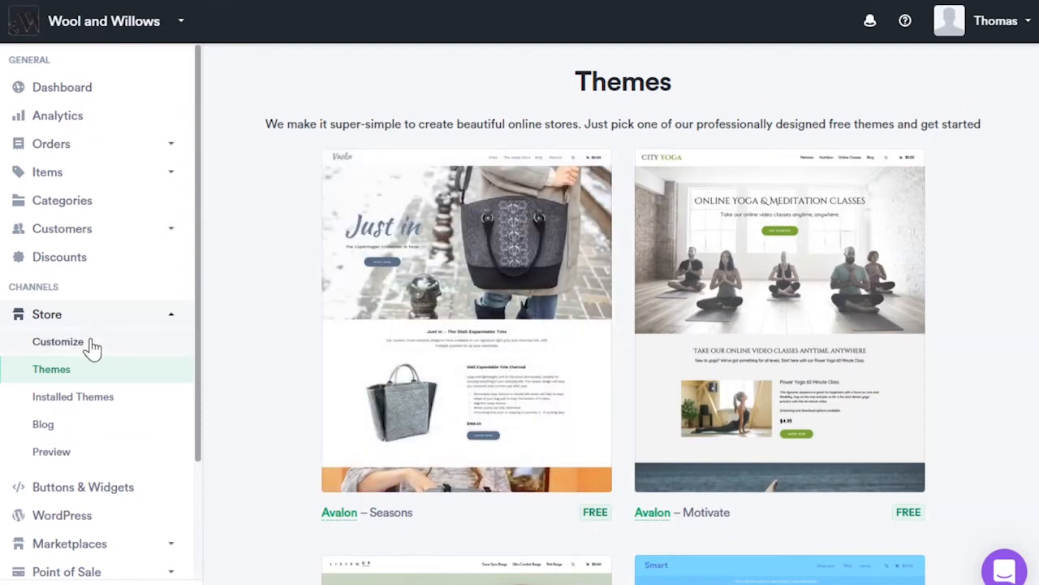
{"action": "mouse_move", "coordinate": [57, 347]}
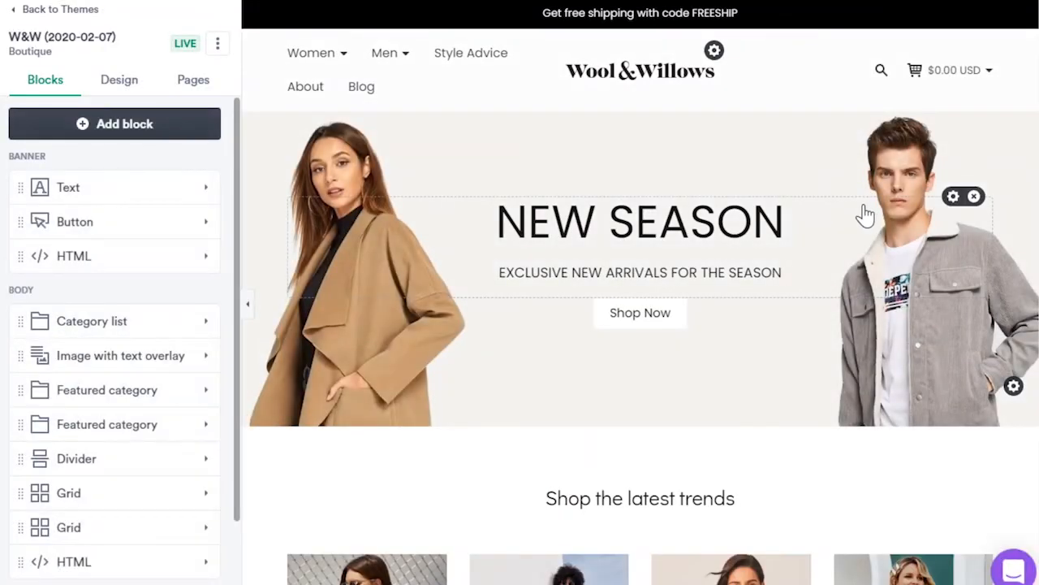
{"action": "mouse_move", "coordinate": [999, 455]}
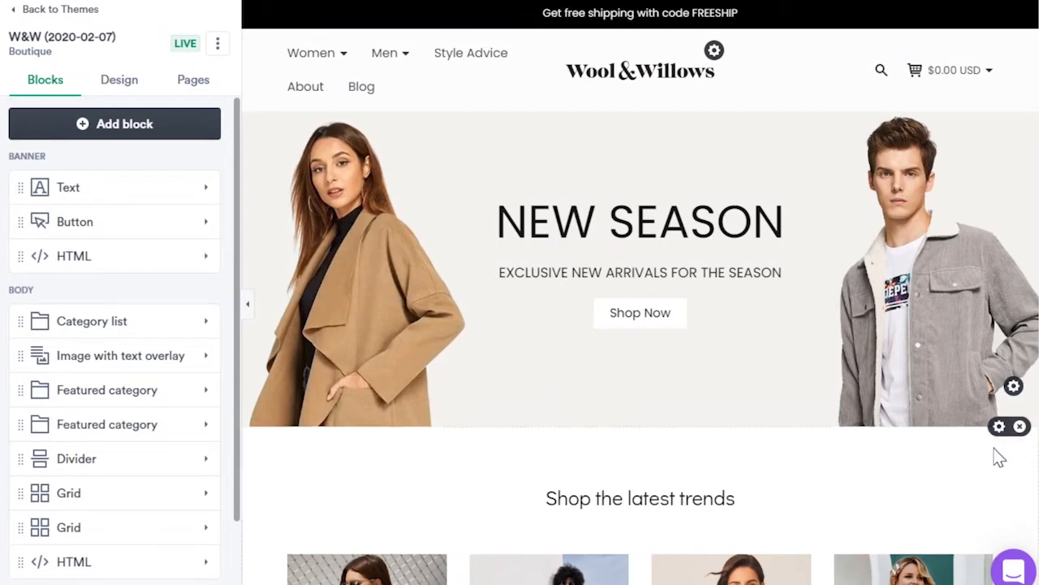
{"action": "mouse_move", "coordinate": [900, 457]}
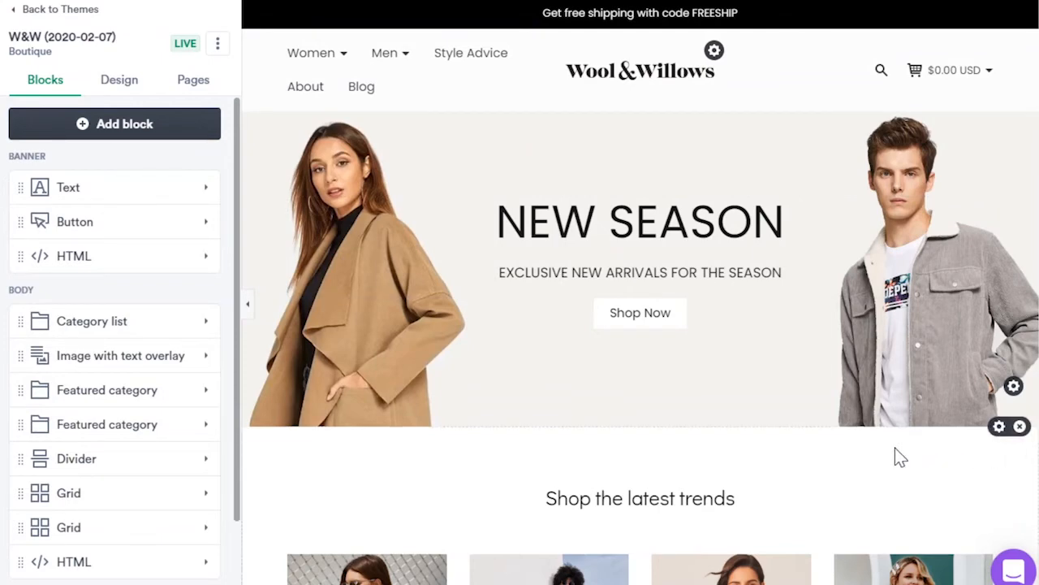
{"action": "mouse_move", "coordinate": [894, 461]}
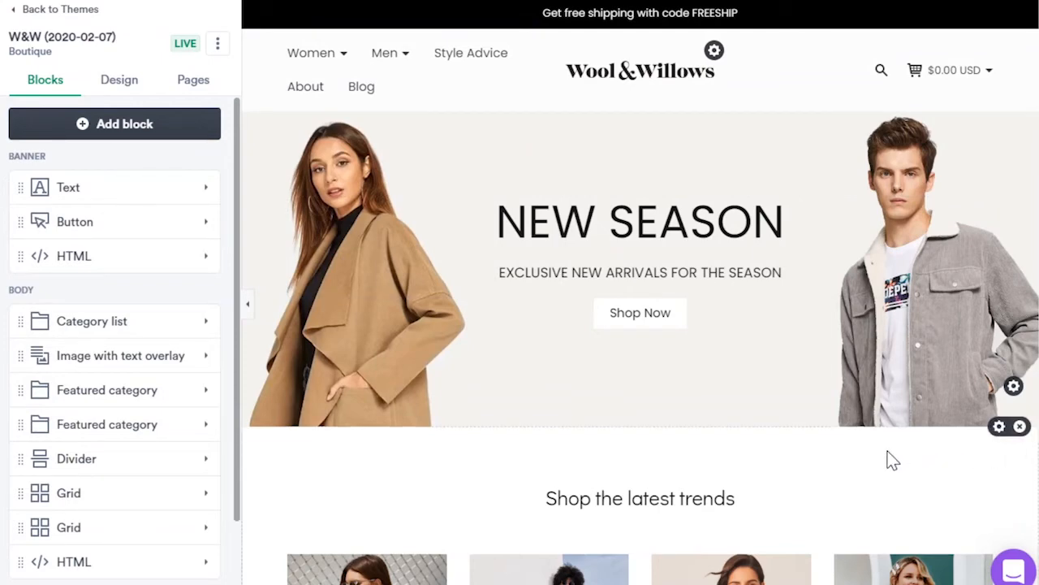
{"action": "mouse_move", "coordinate": [870, 457]}
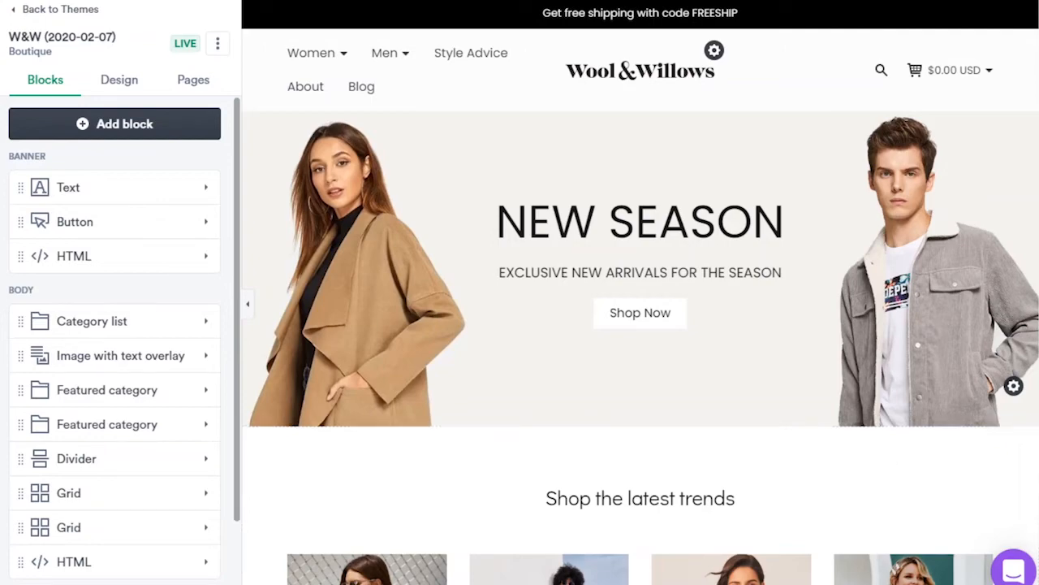
Scroll the Wool and Willows Boutique homepage preview down to Customer reviews.
{"action": "scroll", "scroll_direction": "down", "scroll_amount": 3}
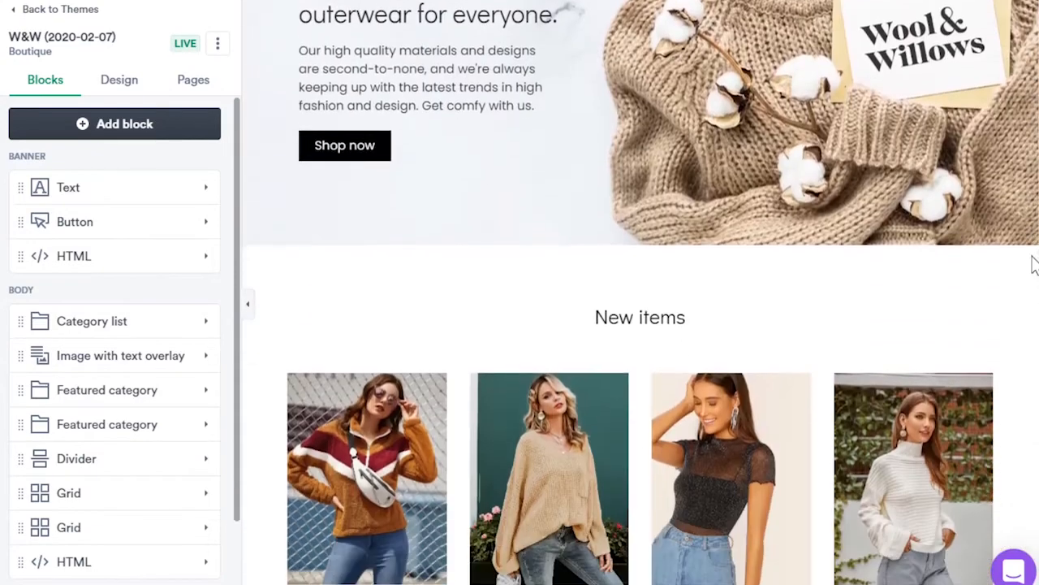
{"action": "scroll", "scroll_direction": "down", "scroll_amount": 3}
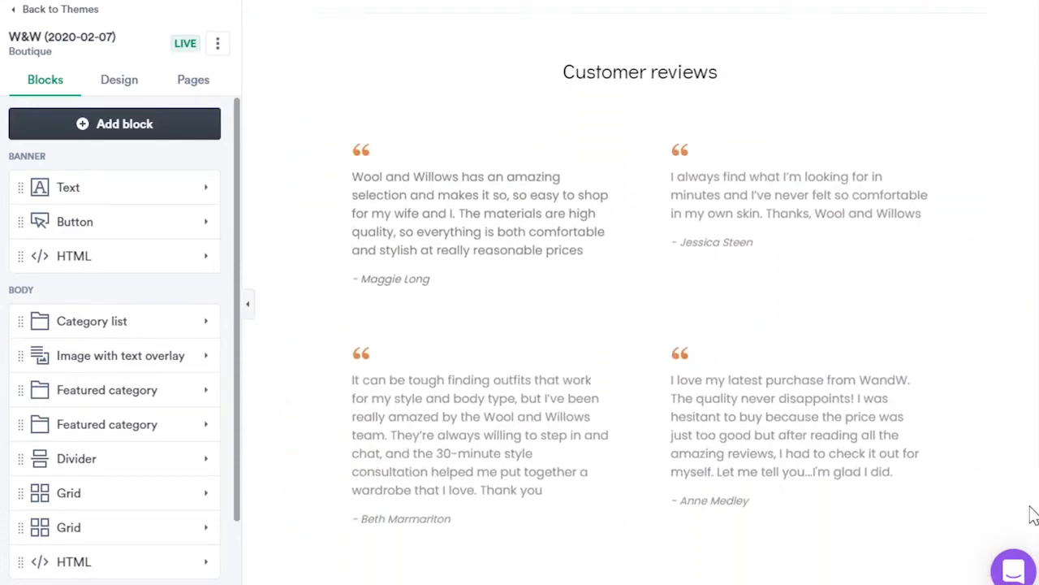
Check typography: Poppins for body and accent text, Didact Gothic for headings.
{"action": "left_click", "coordinate": [119, 79]}
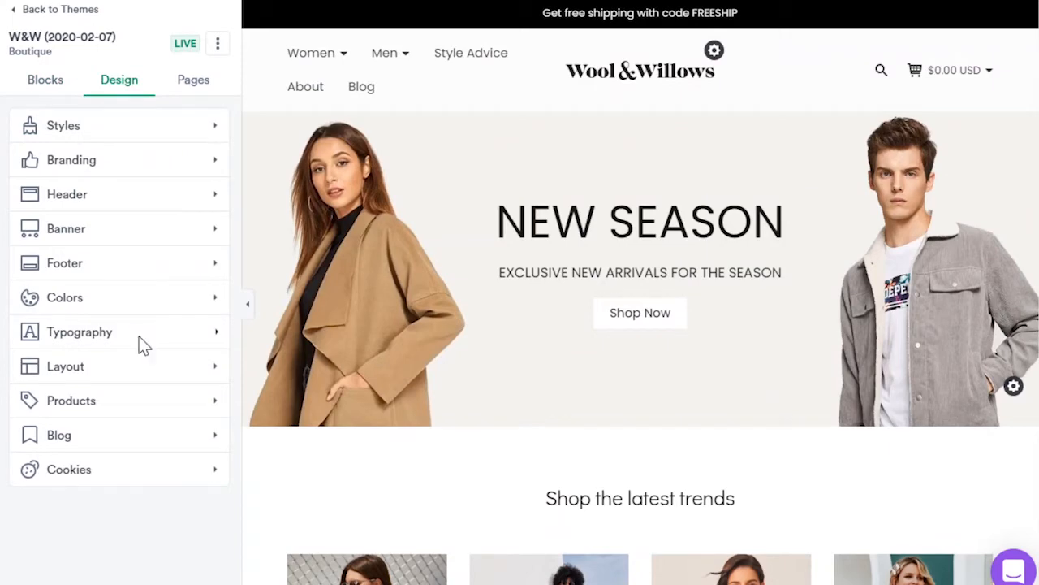
{"action": "left_click", "coordinate": [79, 331]}
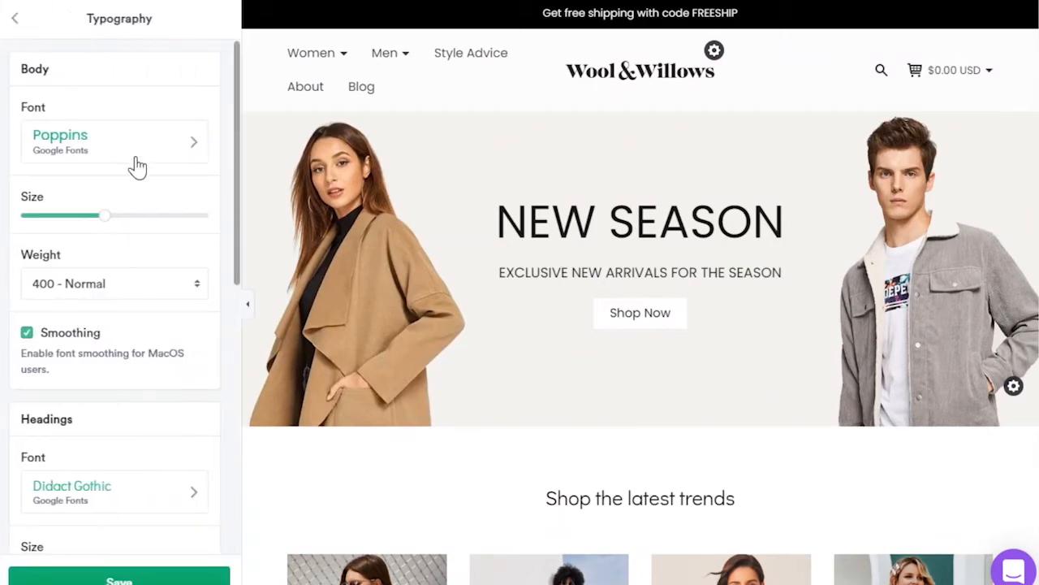
{"action": "scroll", "scroll_direction": "down", "scroll_amount": 3}
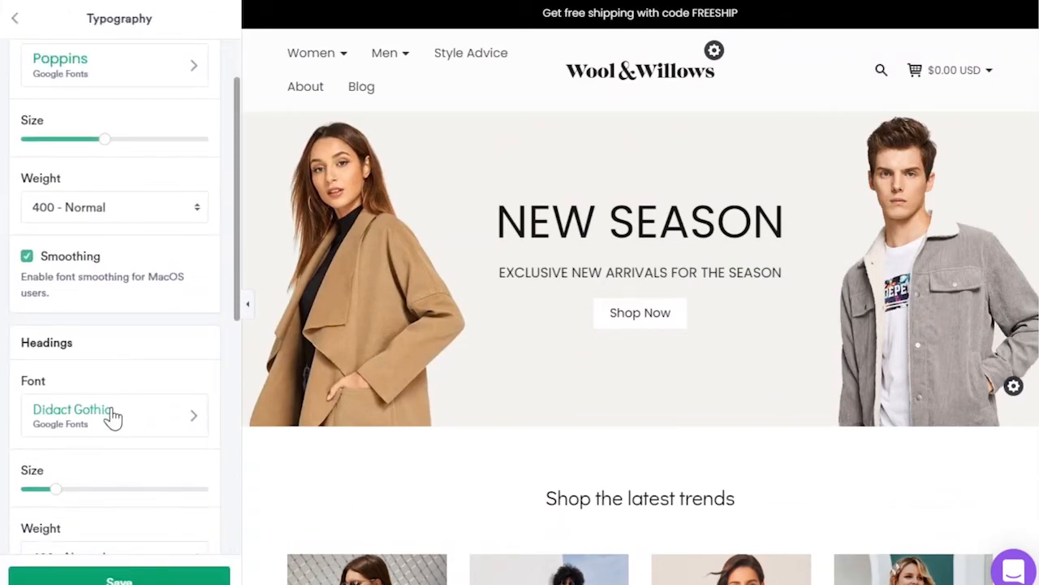
{"action": "scroll", "scroll_direction": "down", "scroll_amount": 3}
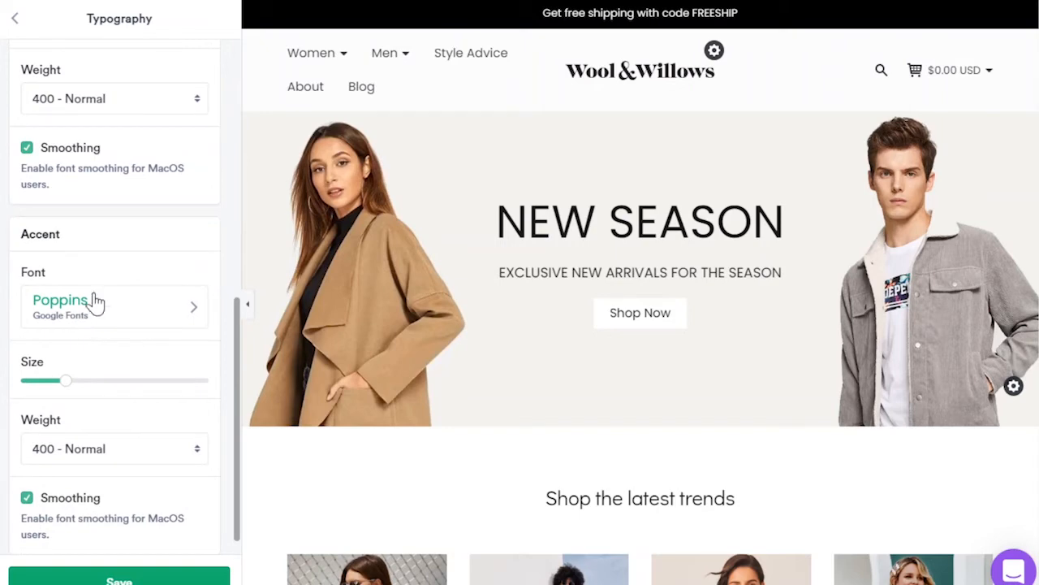
{"action": "mouse_move", "coordinate": [17, 18]}
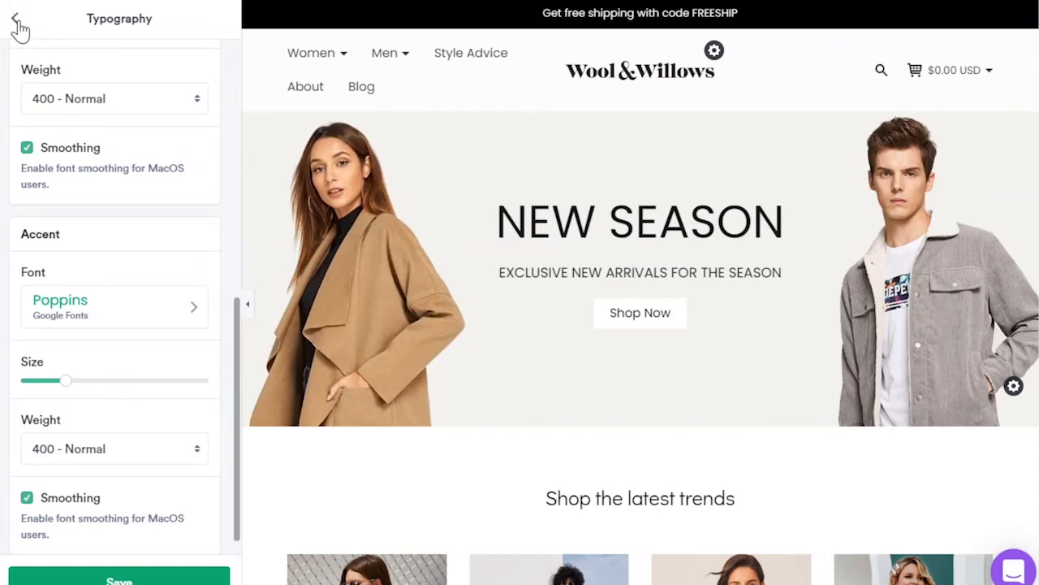
{"action": "left_click", "coordinate": [18, 19]}
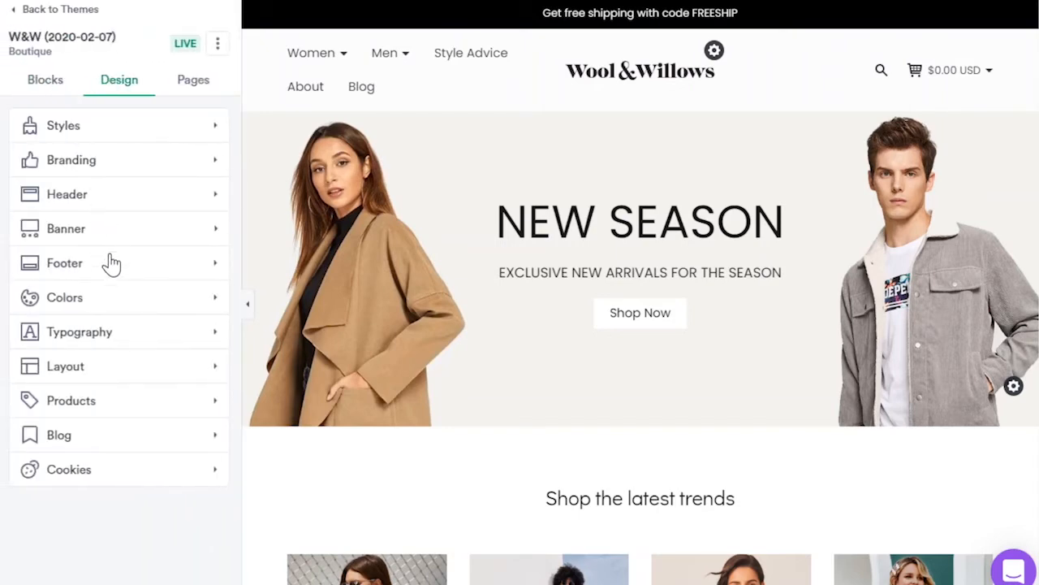
{"action": "left_click", "coordinate": [64, 297]}
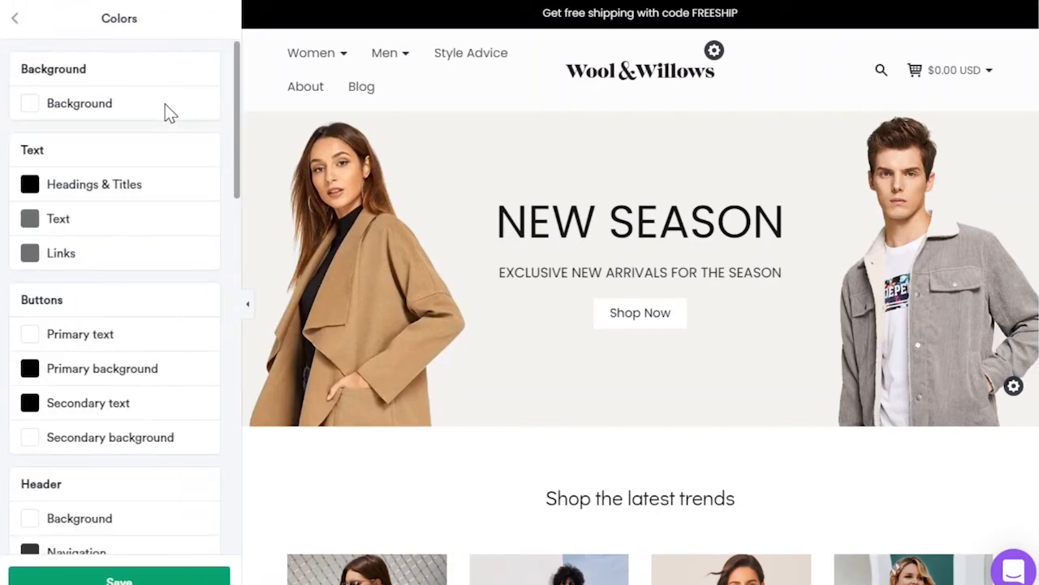
{"action": "scroll", "scroll_direction": "down", "scroll_amount": 3}
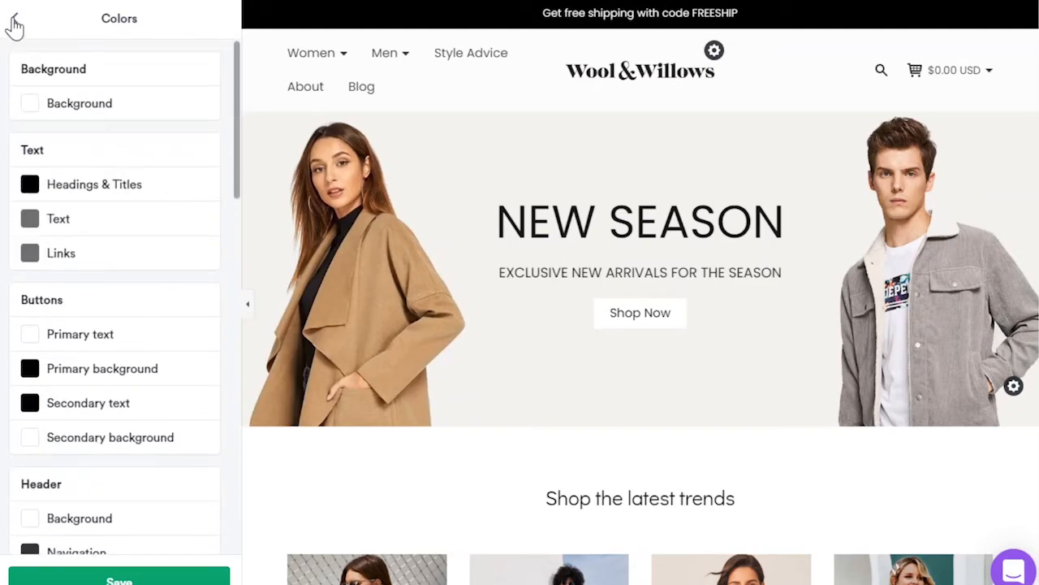
{"action": "left_click", "coordinate": [15, 20]}
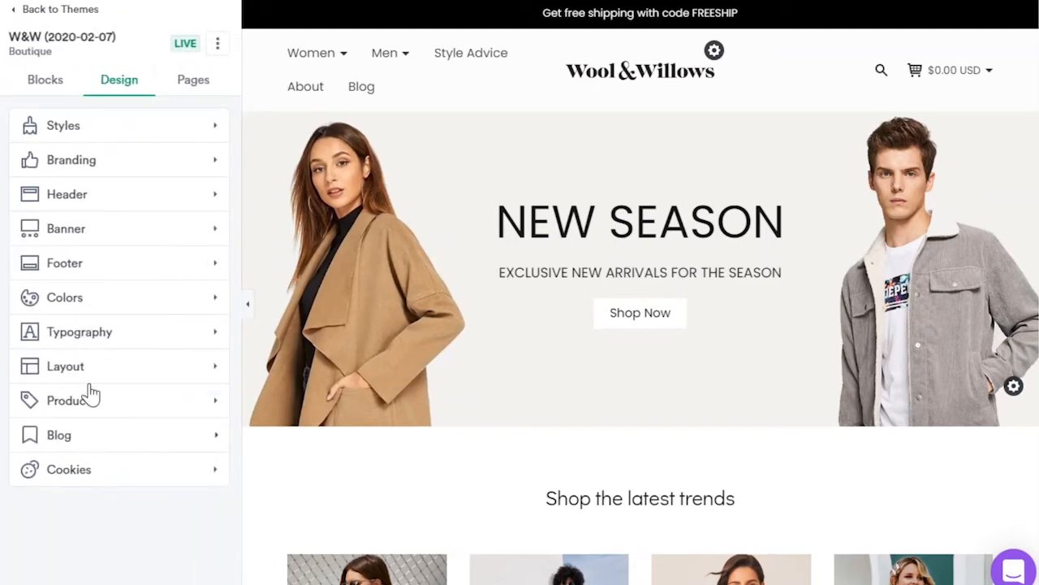
Check branding: store name Wool and Willows, centered image logo, and WW icon.
{"action": "left_click", "coordinate": [72, 159]}
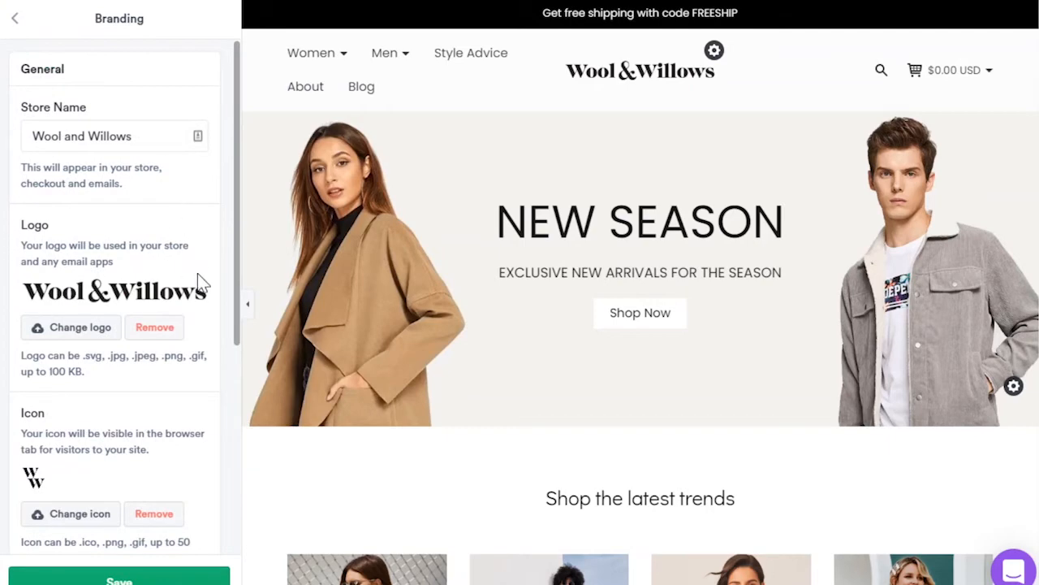
{"action": "mouse_move", "coordinate": [146, 390]}
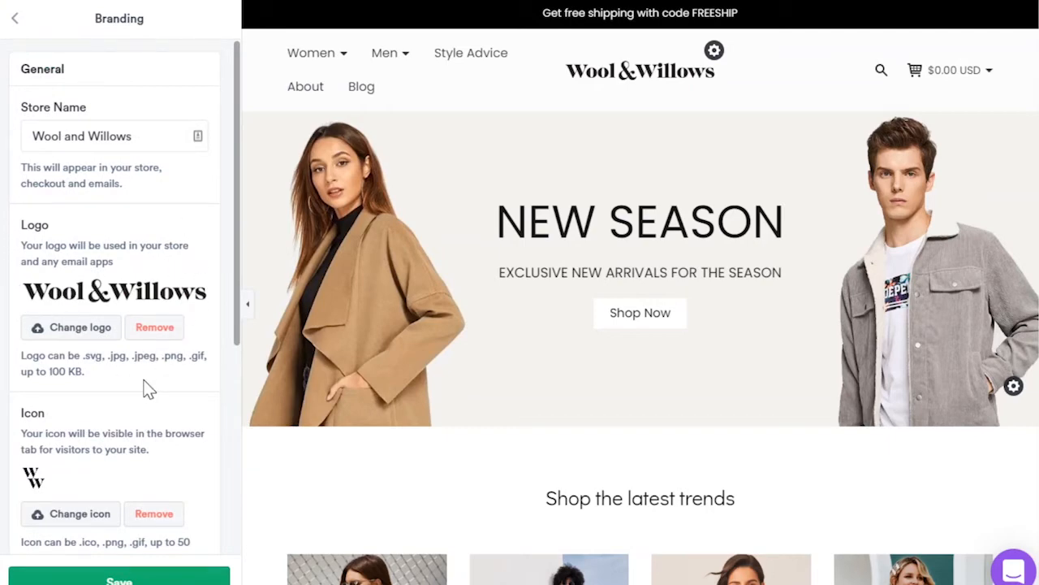
{"action": "scroll", "scroll_direction": "down", "scroll_amount": 3}
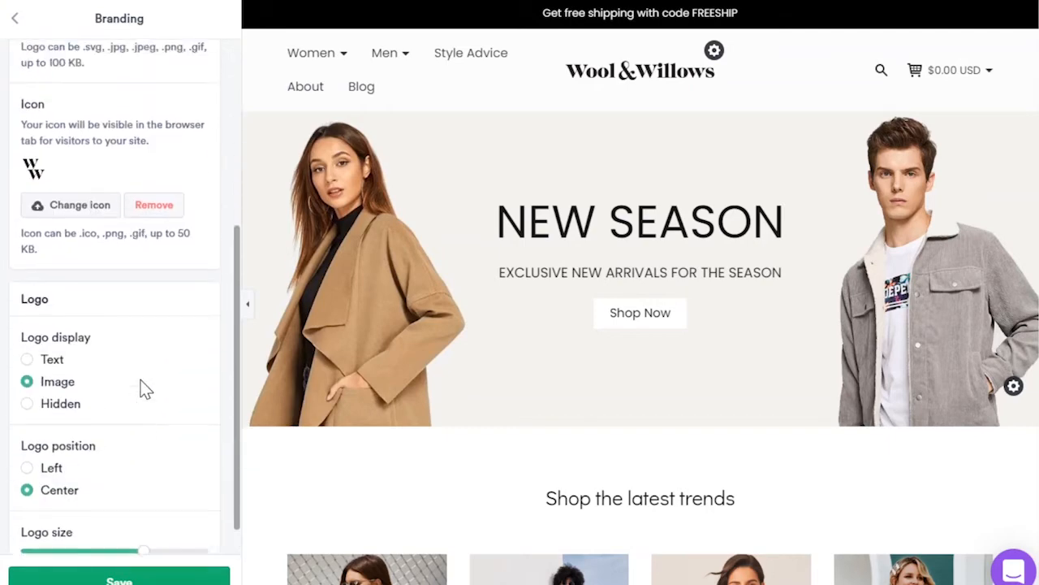
{"action": "left_click", "coordinate": [15, 18]}
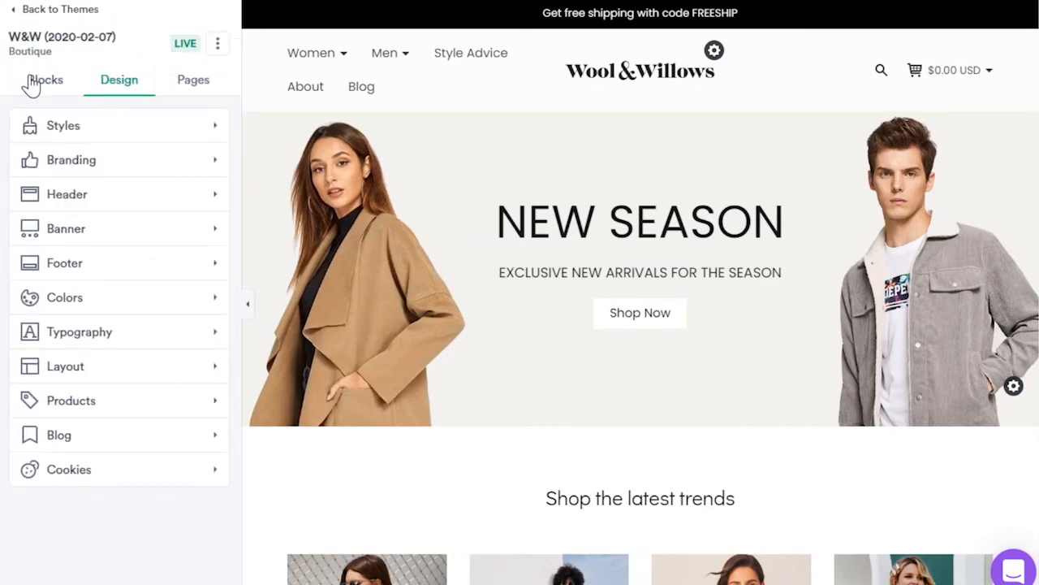
{"action": "left_click", "coordinate": [67, 194]}
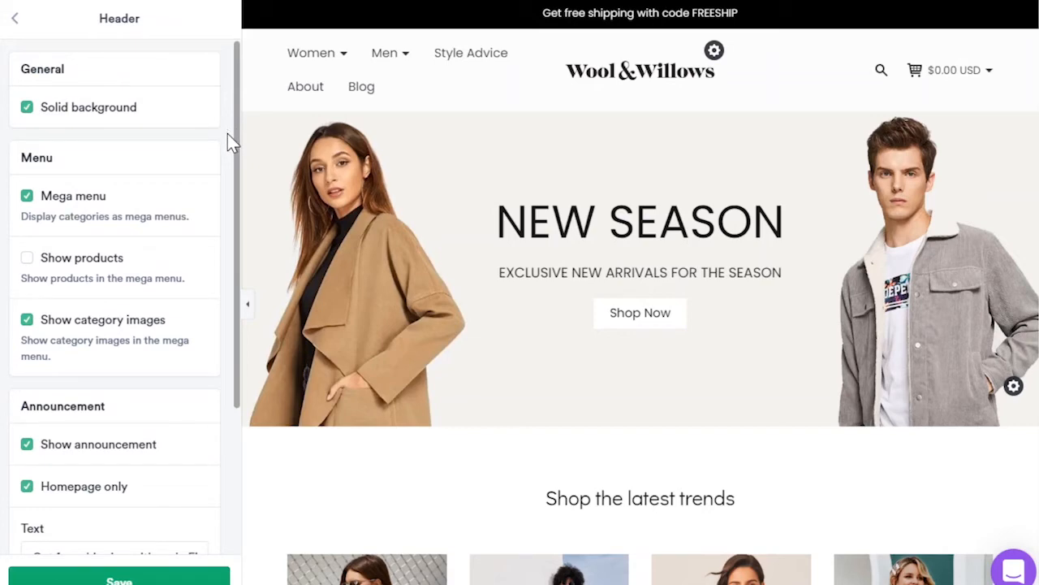
{"action": "mouse_move", "coordinate": [208, 245]}
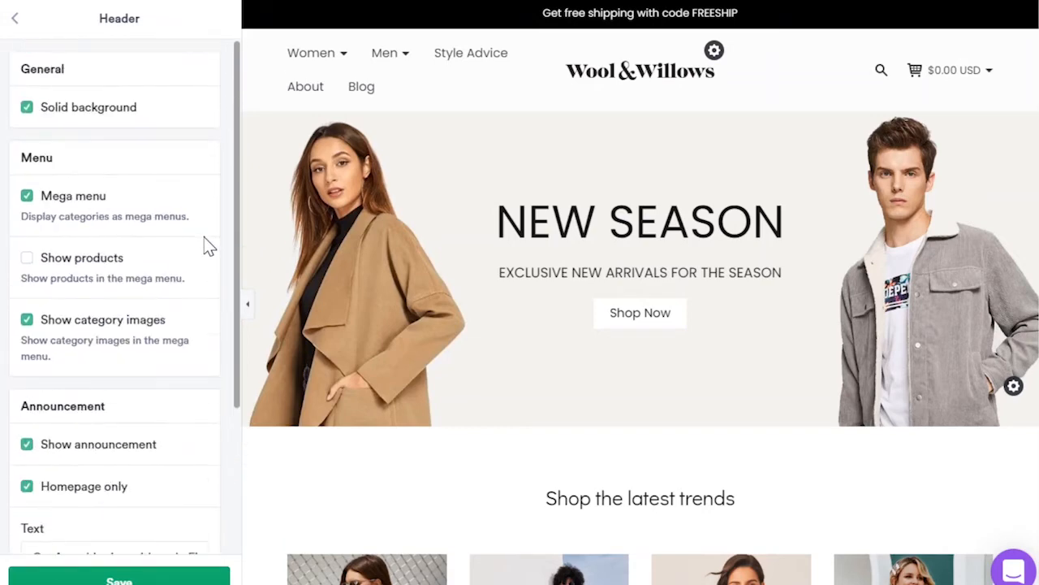
{"action": "scroll", "scroll_direction": "down", "scroll_amount": 3}
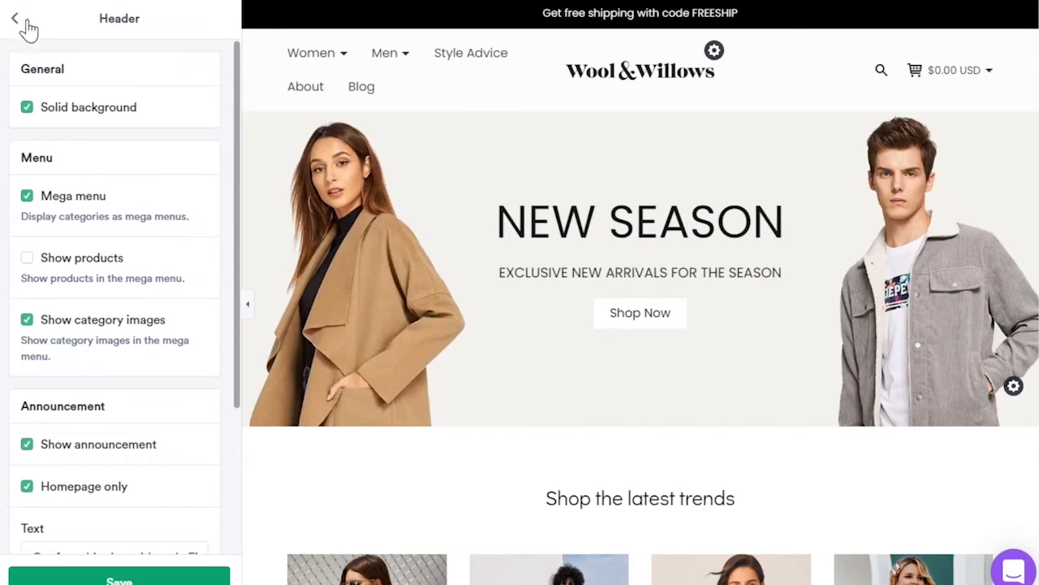
{"action": "left_click", "coordinate": [21, 19]}
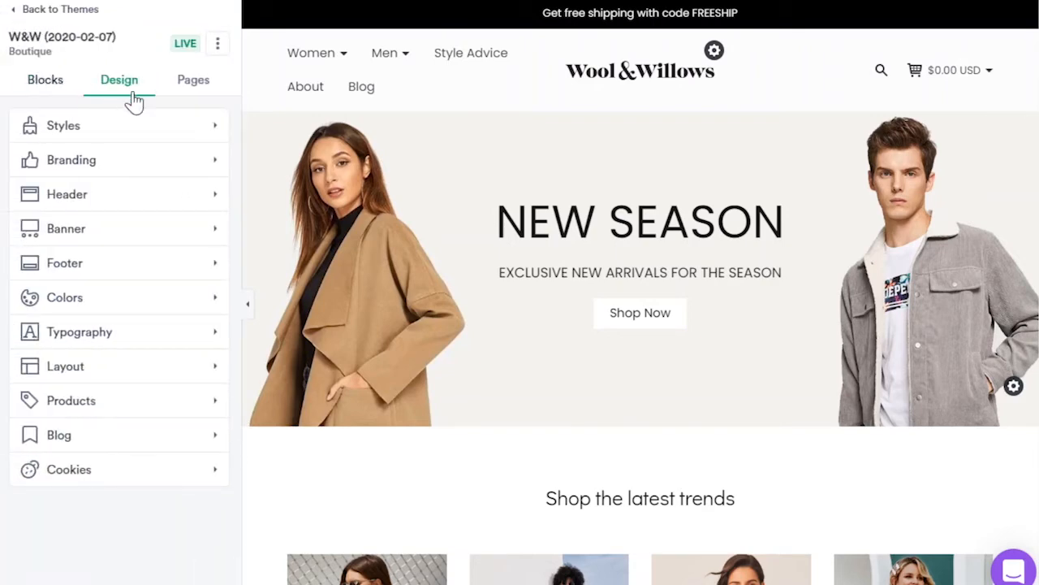
{"action": "mouse_move", "coordinate": [601, 146]}
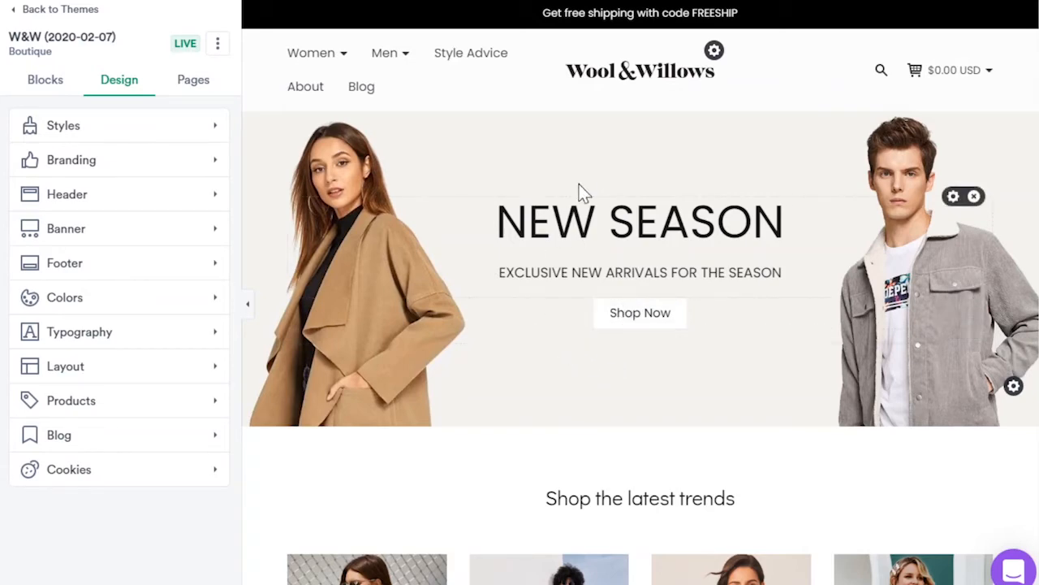
{"action": "mouse_move", "coordinate": [348, 236]}
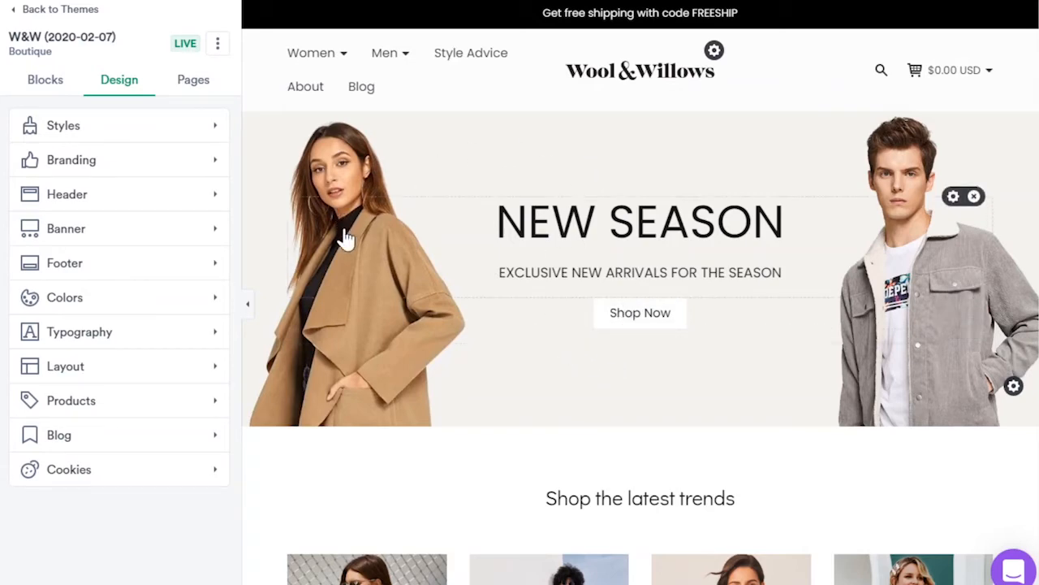
{"action": "mouse_move", "coordinate": [1016, 388]}
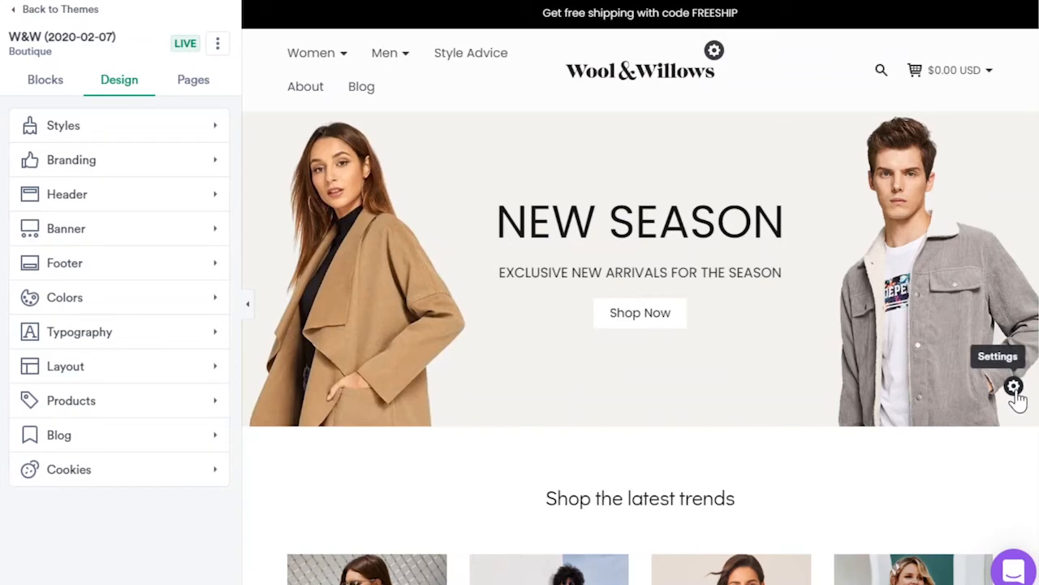
Select the 'New Season' banner heading for editing and show the Blocks list.
{"action": "left_click", "coordinate": [640, 221]}
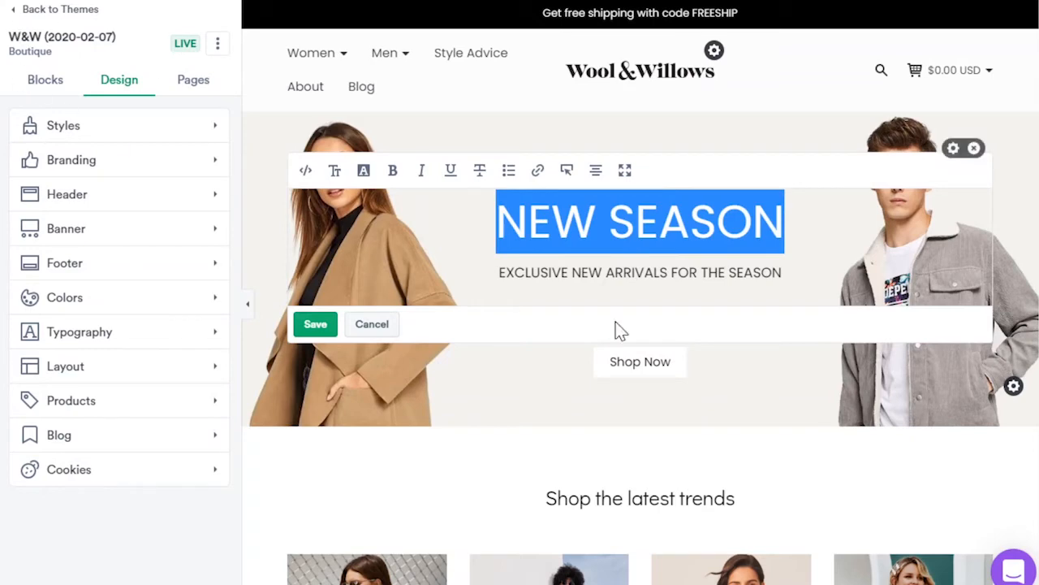
{"action": "left_click", "coordinate": [45, 80]}
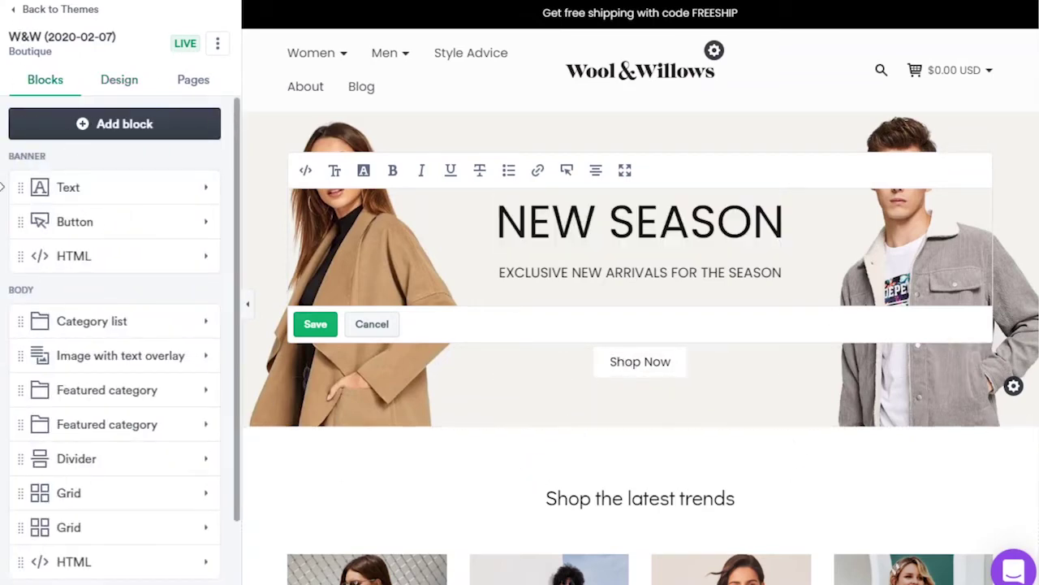
{"action": "mouse_move", "coordinate": [126, 384]}
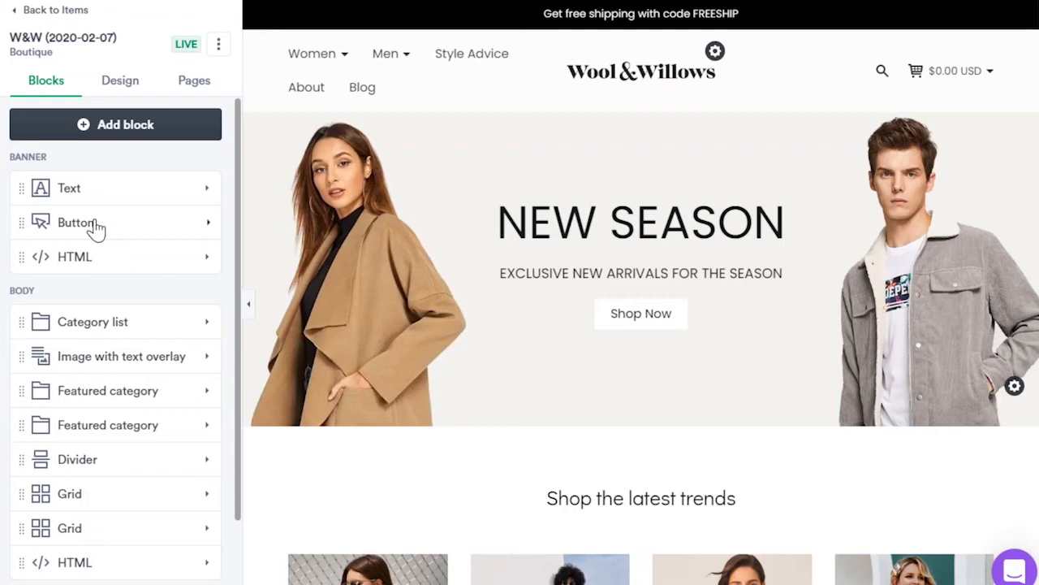
{"action": "mouse_move", "coordinate": [108, 132]}
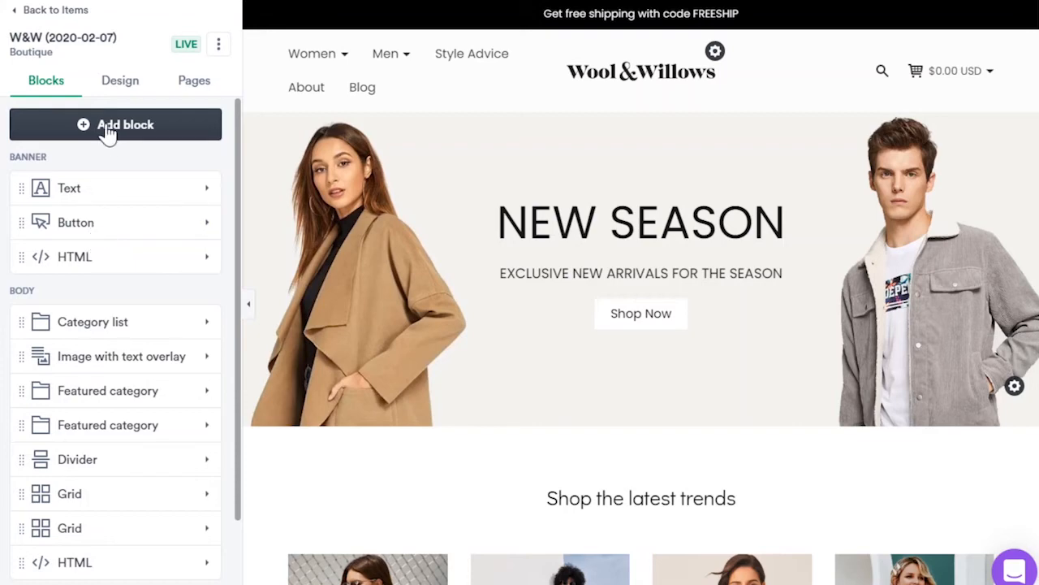
Add a Text block below the NEW SEASON banner and briefly edit its content.
{"action": "left_click", "coordinate": [115, 124]}
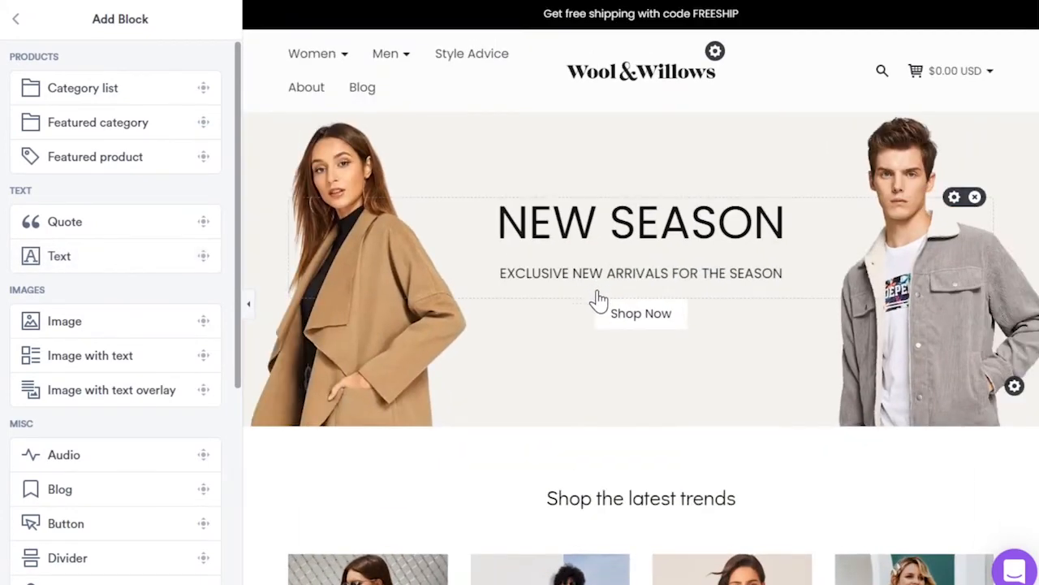
{"action": "left_click", "coordinate": [60, 255]}
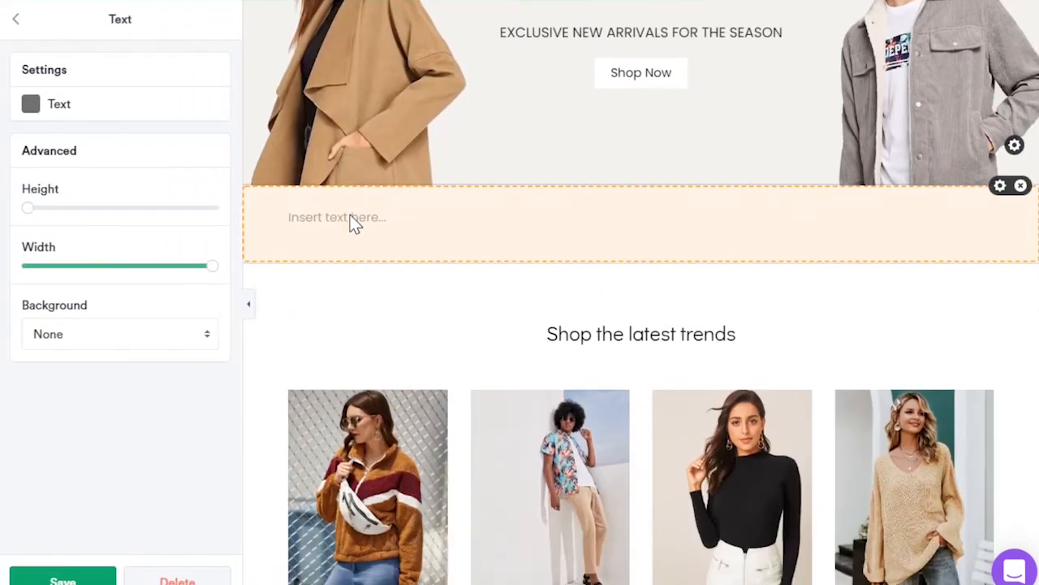
{"action": "left_click", "coordinate": [337, 217]}
{"action": "type", "text": "Some new text"}
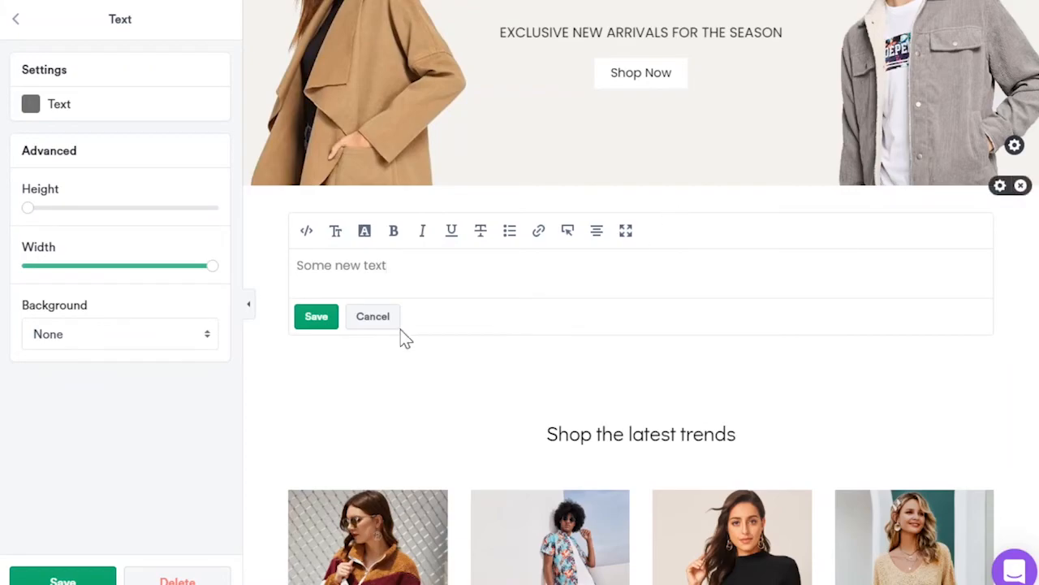
{"action": "left_click", "coordinate": [373, 316]}
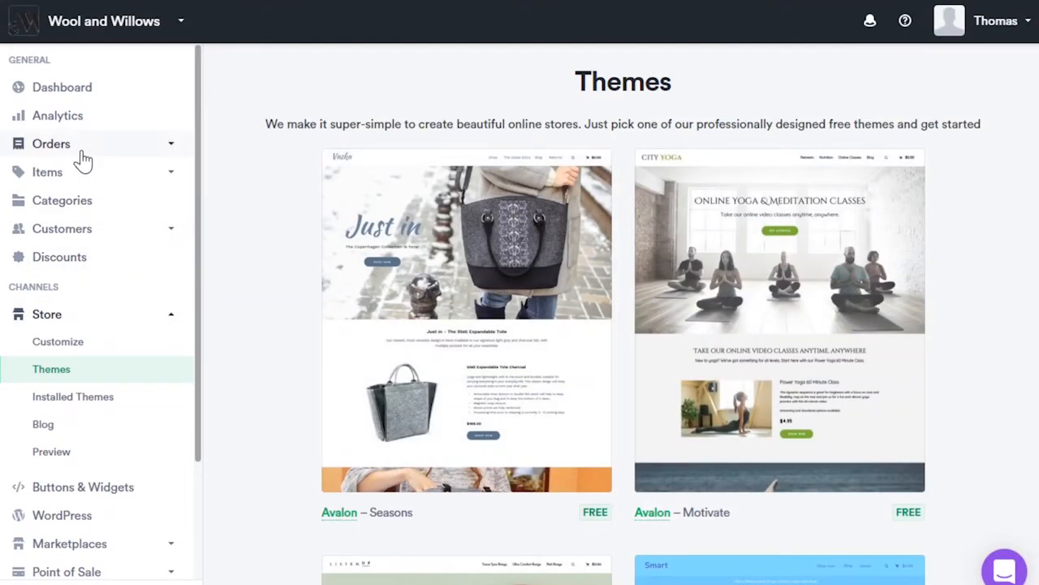
Scroll the dashboard sidebar down to Buttons & Widgets and open it.
{"action": "scroll", "scroll_direction": "down", "scroll_amount": 3}
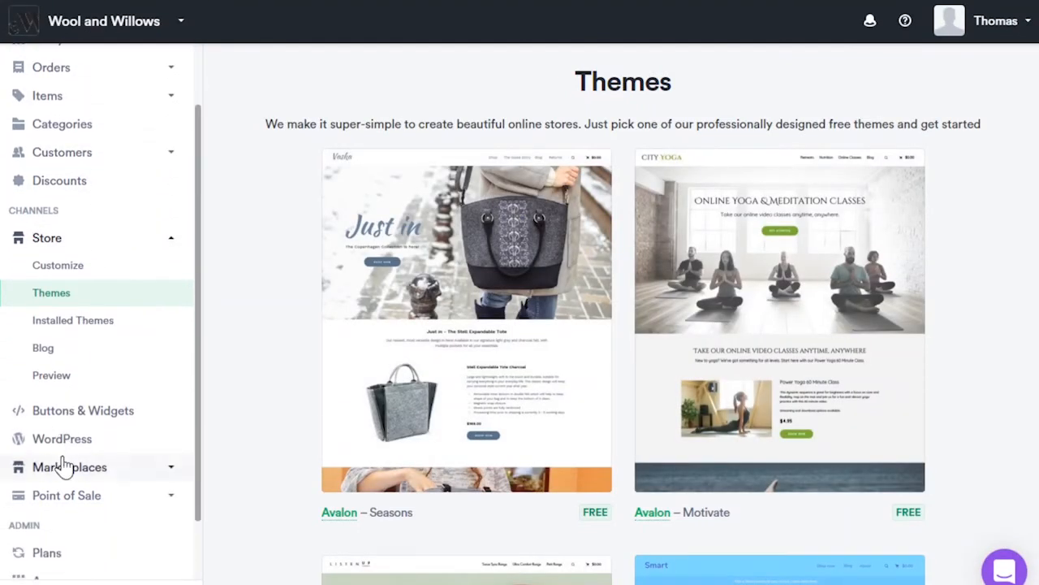
{"action": "mouse_move", "coordinate": [466, 324]}
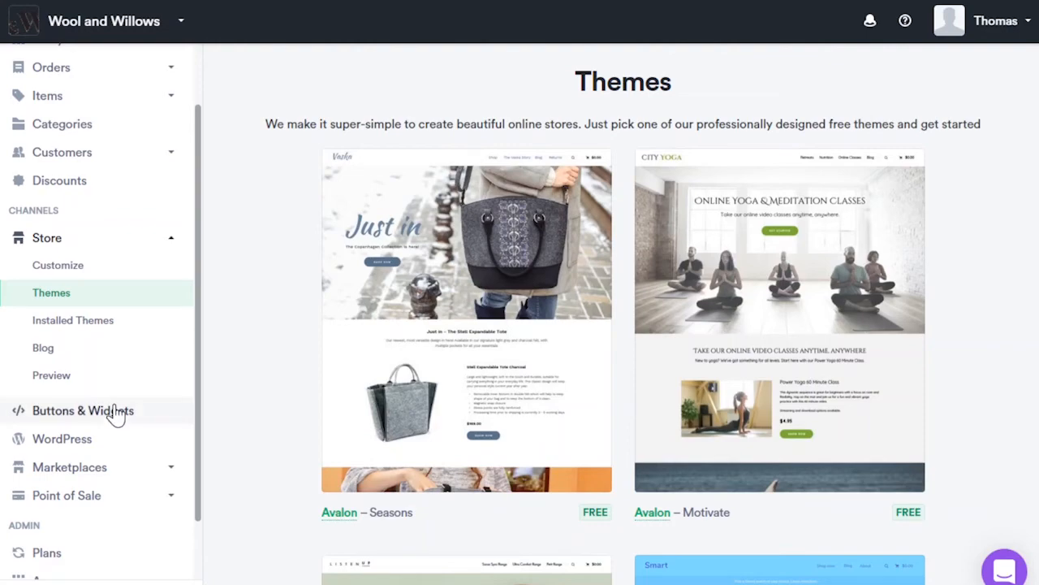
{"action": "mouse_move", "coordinate": [221, 452]}
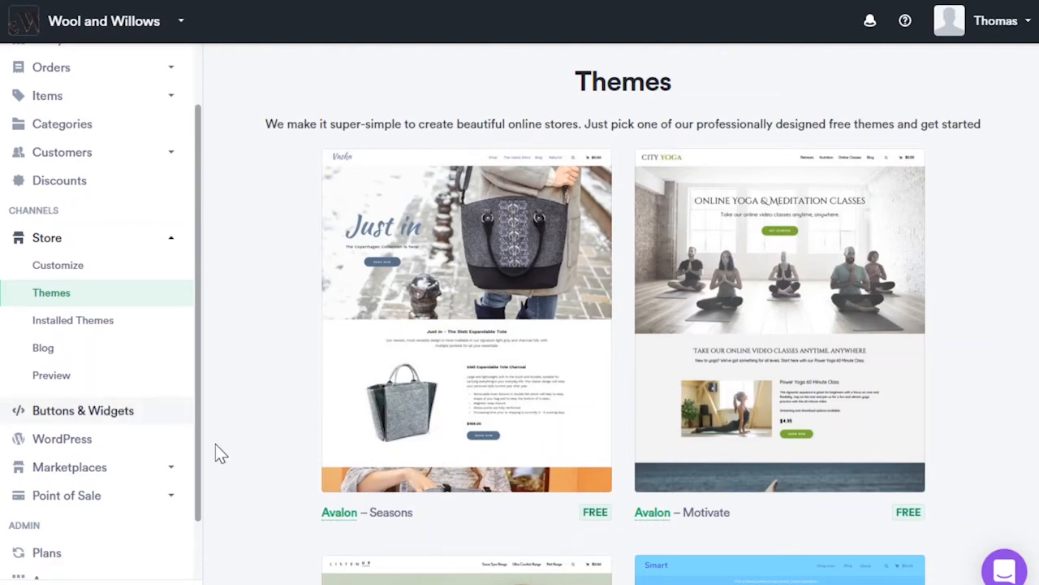
{"action": "left_click", "coordinate": [82, 410]}
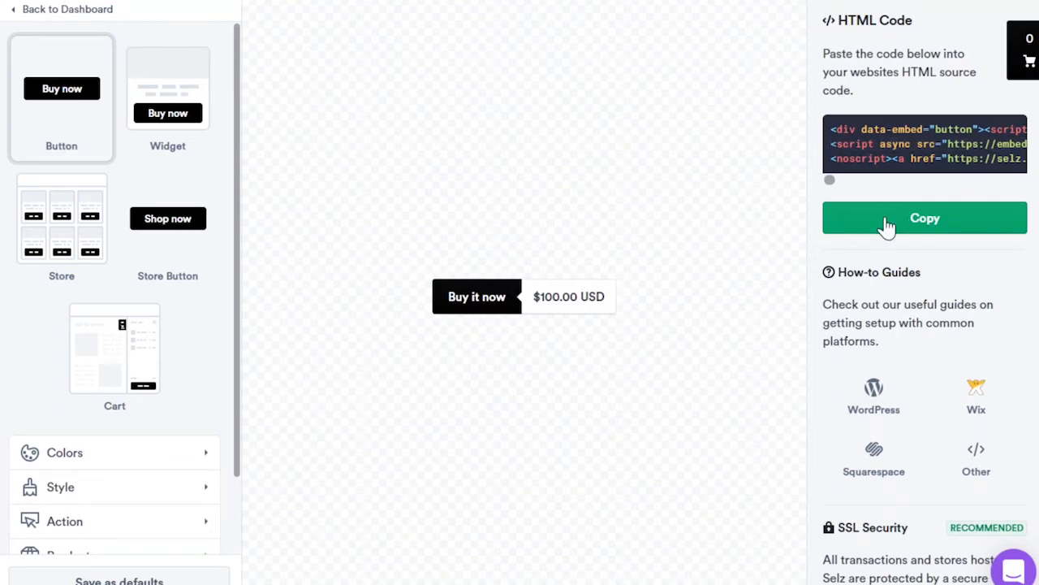
Preview the product widget, full store and cart embed types.
{"action": "left_click", "coordinate": [167, 88]}
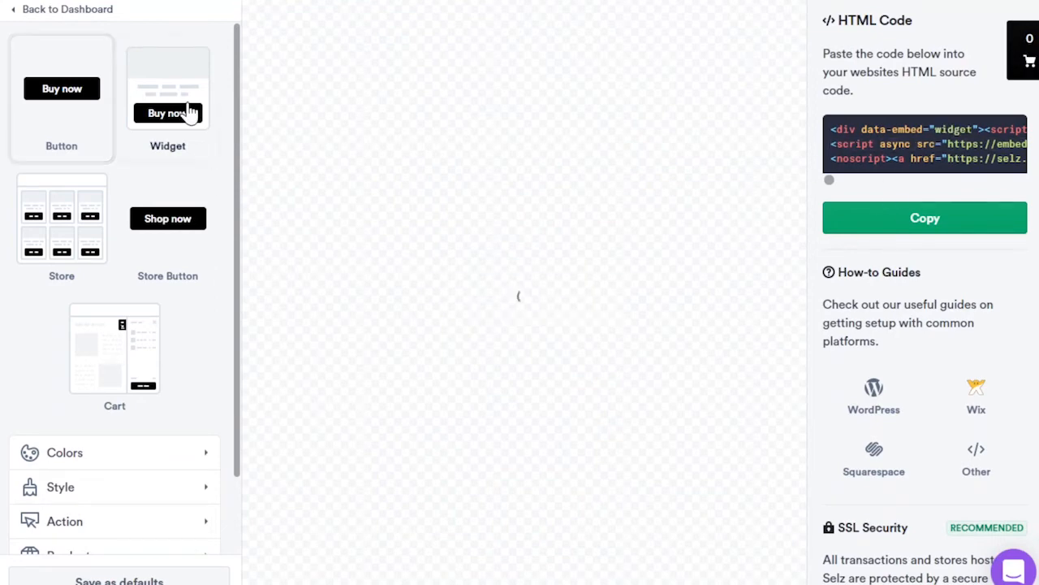
{"action": "left_click", "coordinate": [61, 224]}
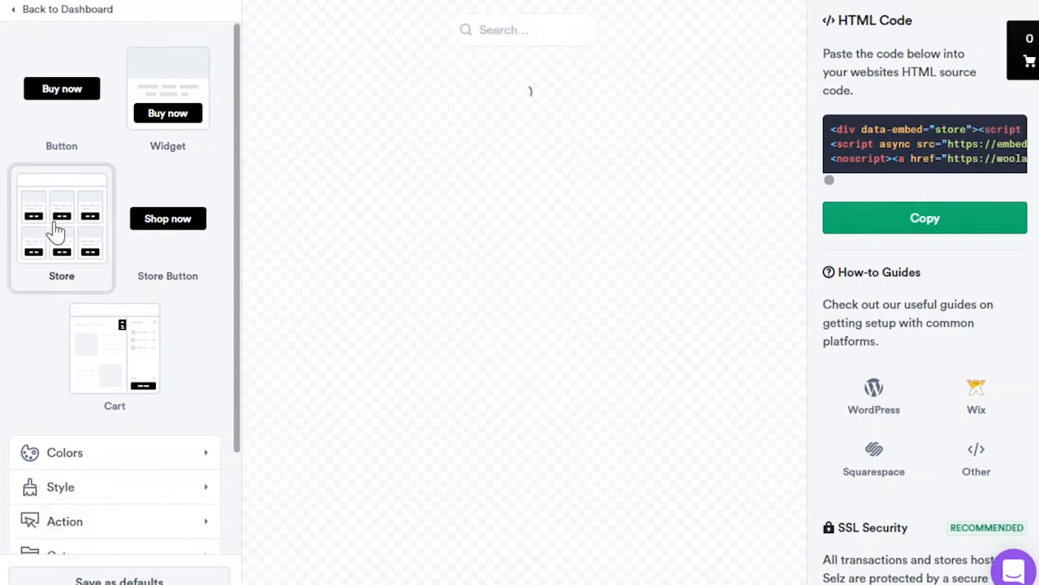
{"action": "left_click", "coordinate": [114, 349]}
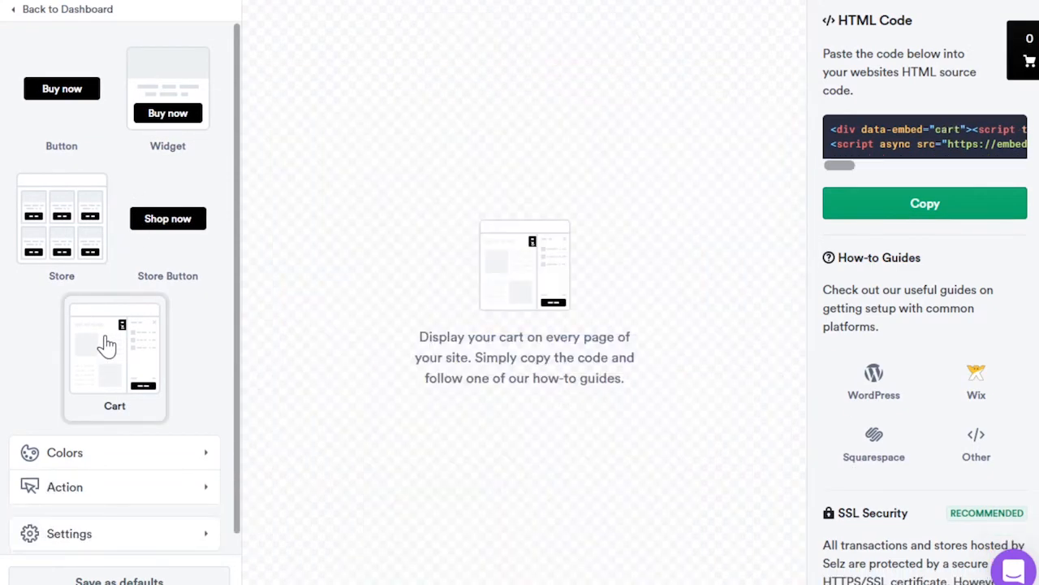
{"action": "mouse_move", "coordinate": [768, 225]}
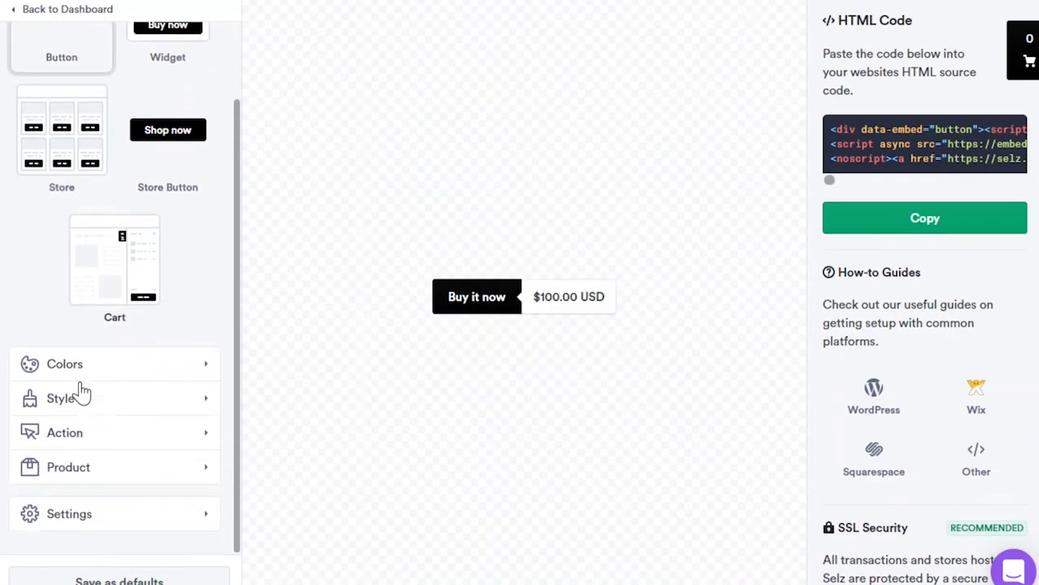
Check the Buy it now button colour options and copy its HTML embed code.
{"action": "left_click", "coordinate": [61, 363]}
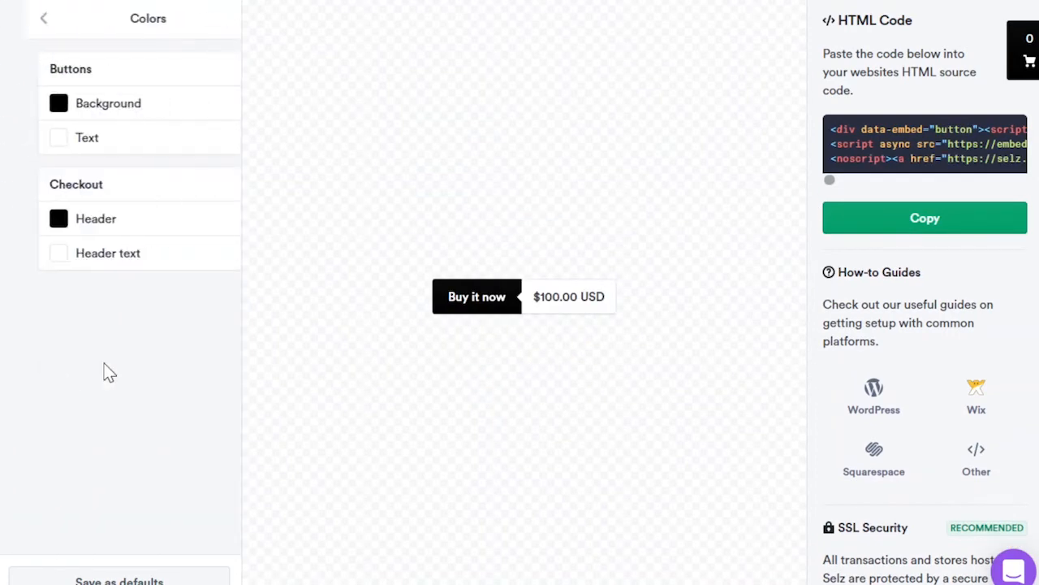
{"action": "left_click", "coordinate": [45, 18]}
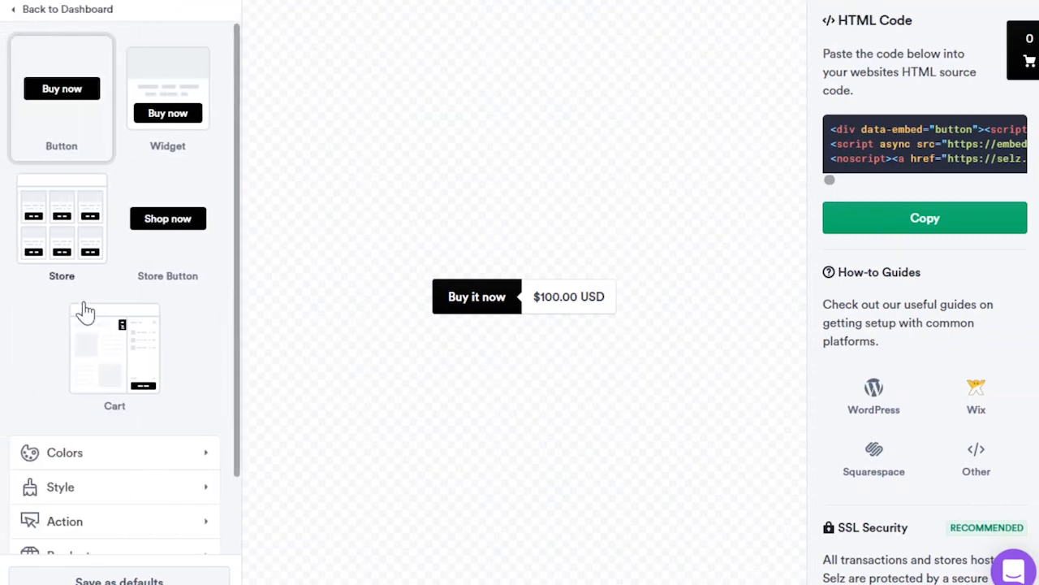
{"action": "mouse_move", "coordinate": [230, 219]}
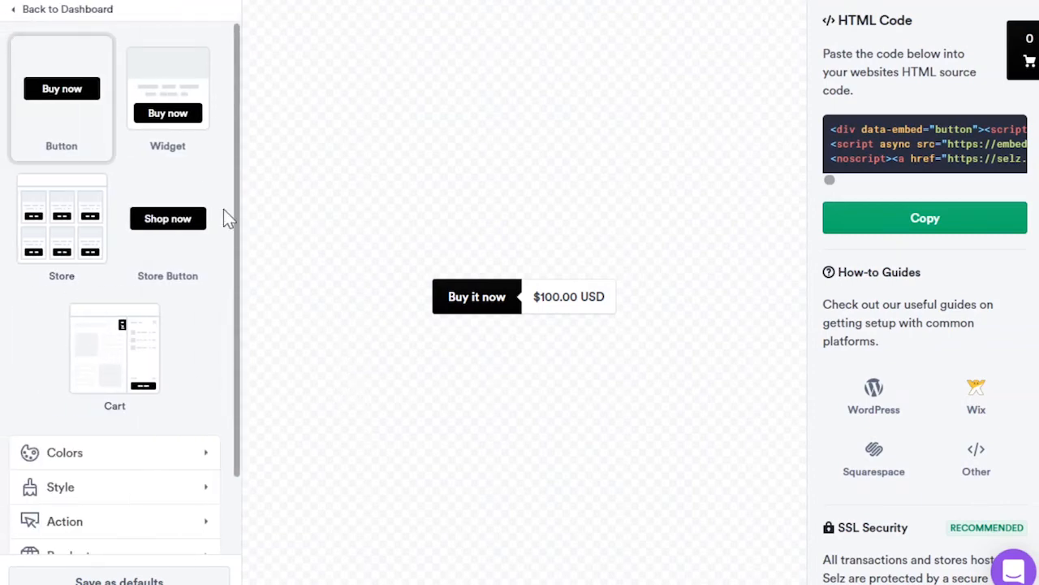
{"action": "mouse_move", "coordinate": [12, 15]}
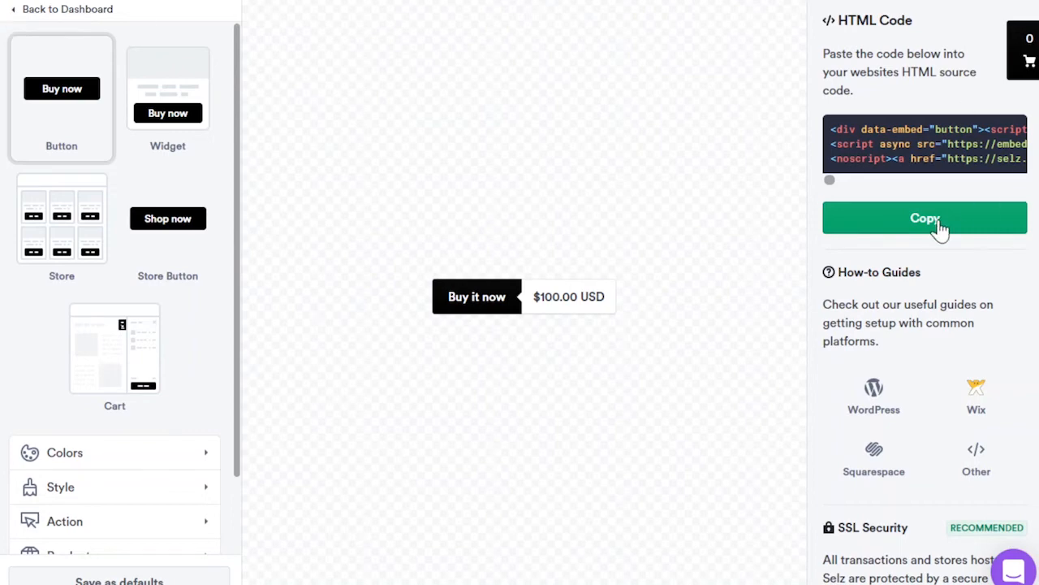
{"action": "left_click", "coordinate": [925, 217]}
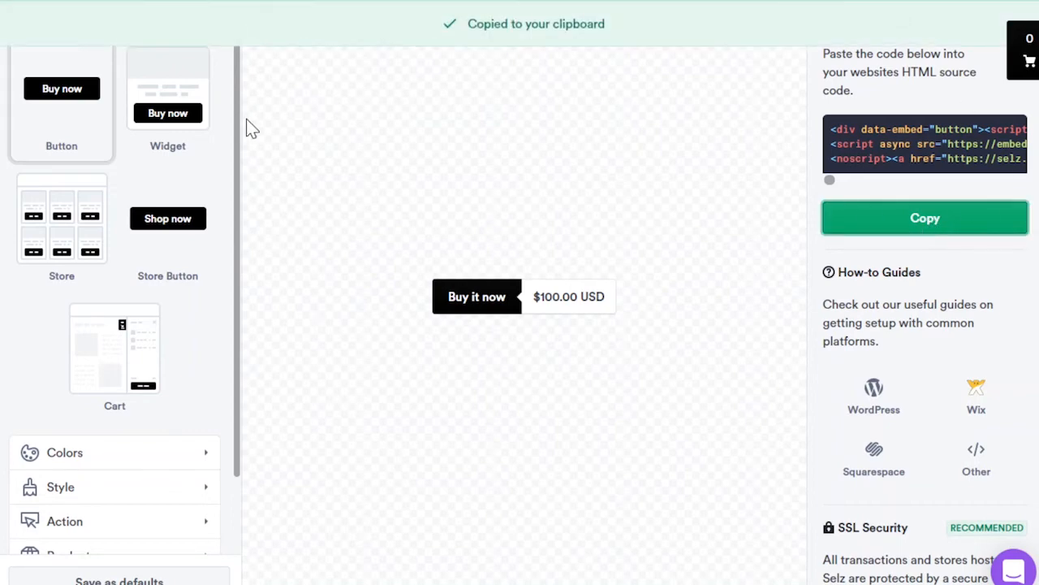
{"action": "mouse_move", "coordinate": [278, 122]}
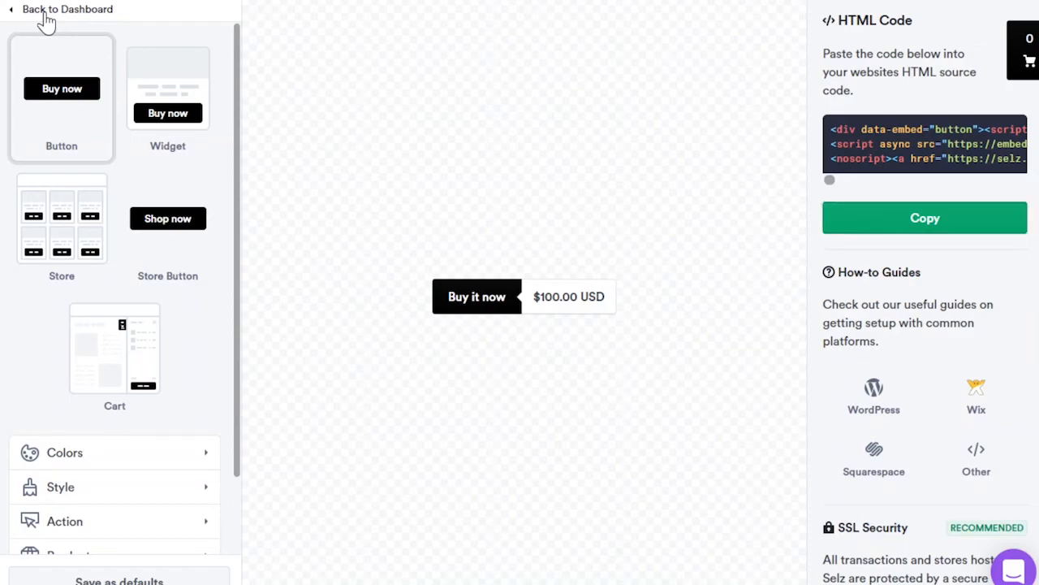
Go back to the Wool and Willows dashboard and expand the Settings sidebar sections.
{"action": "left_click", "coordinate": [68, 9]}
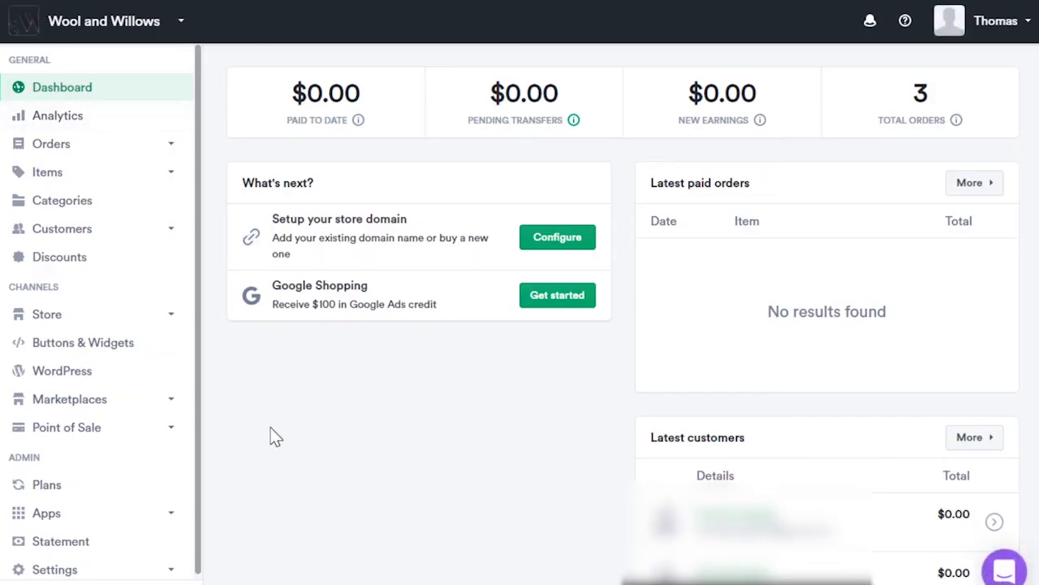
{"action": "scroll", "scroll_direction": "down", "scroll_amount": 3}
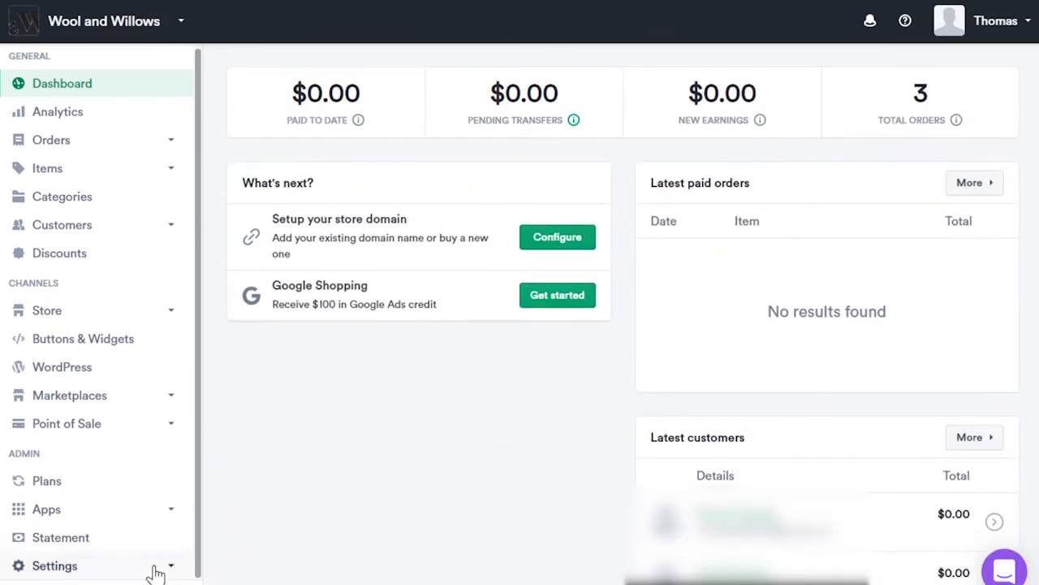
{"action": "left_click", "coordinate": [54, 566]}
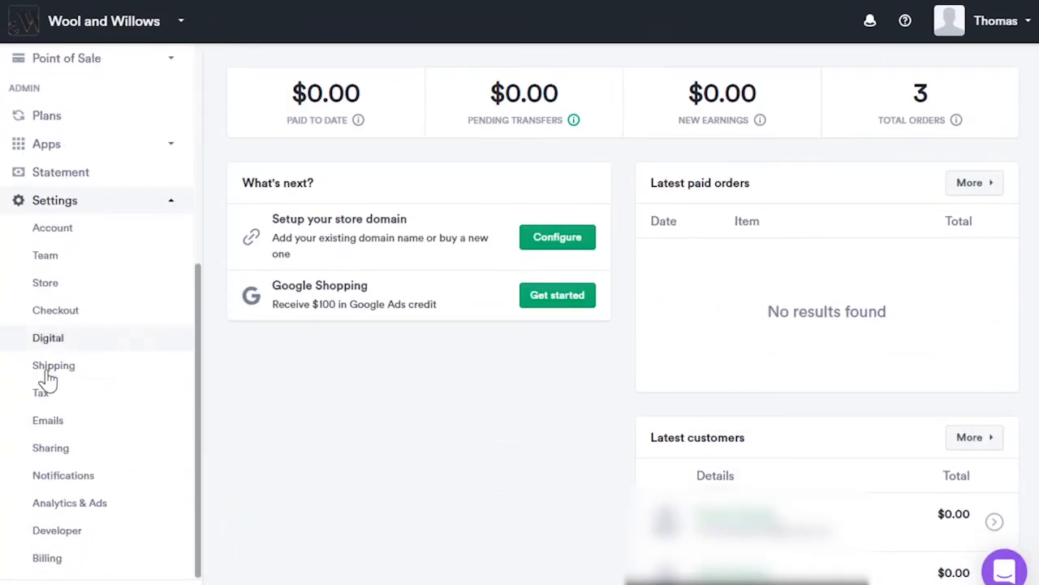
Open Shipping settings and scroll through origin address, parcel size and FedEx, DHL, USPS carriers.
{"action": "left_click", "coordinate": [52, 364]}
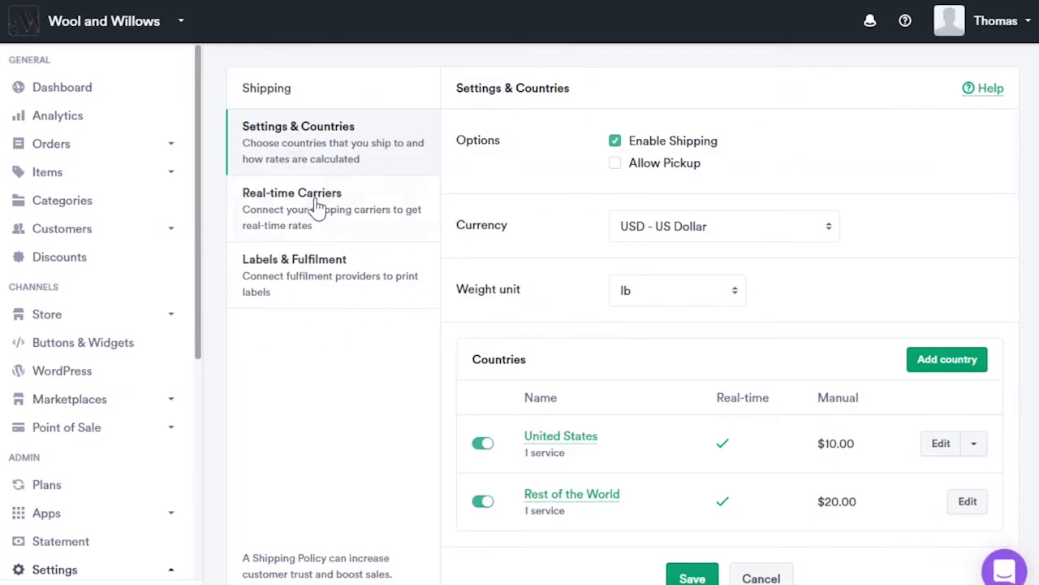
{"action": "mouse_move", "coordinate": [350, 226]}
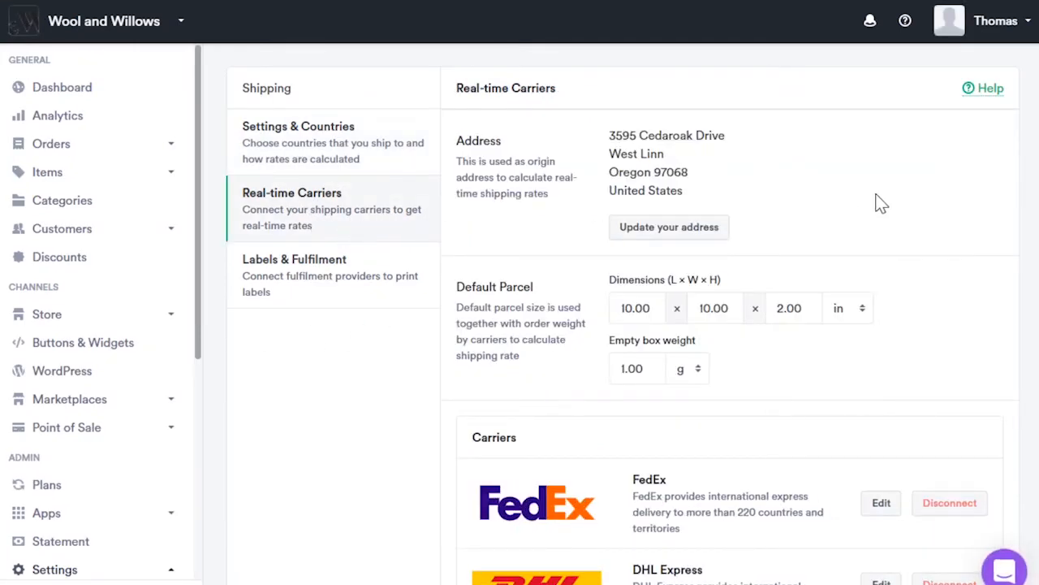
{"action": "scroll", "scroll_direction": "down", "scroll_amount": 3}
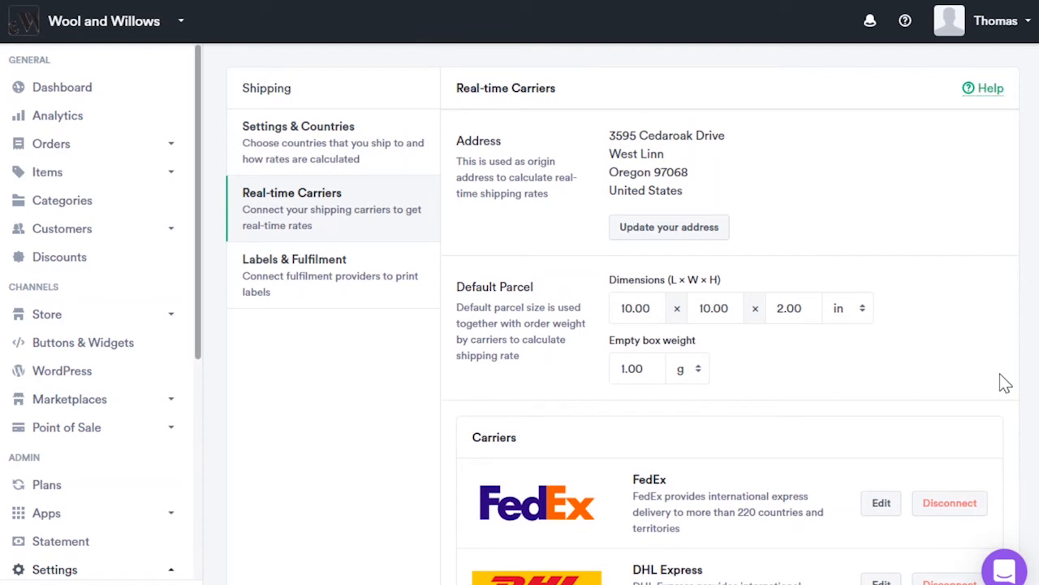
{"action": "mouse_move", "coordinate": [998, 367]}
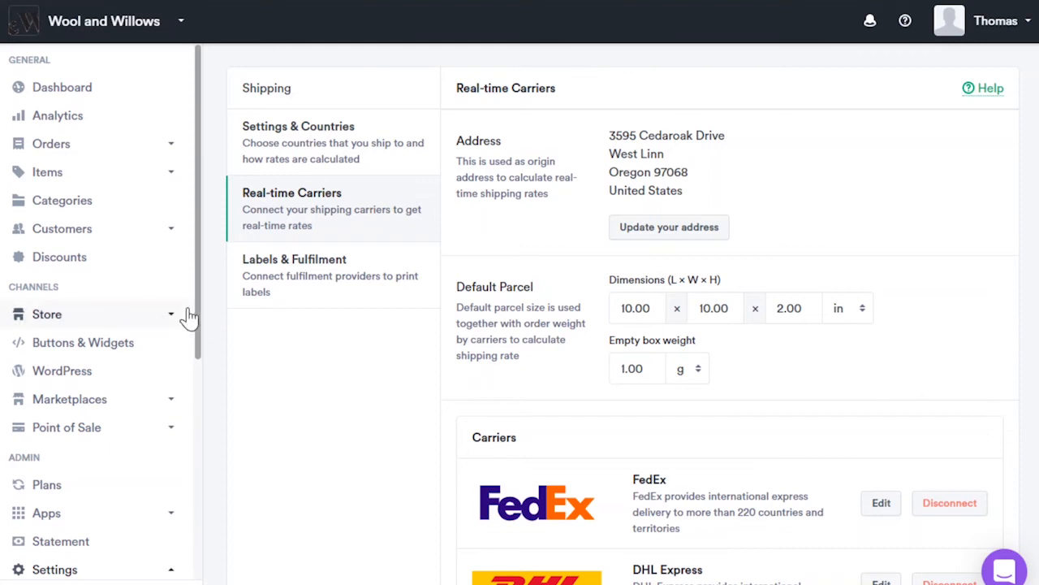
{"action": "scroll", "scroll_direction": "down", "scroll_amount": 3}
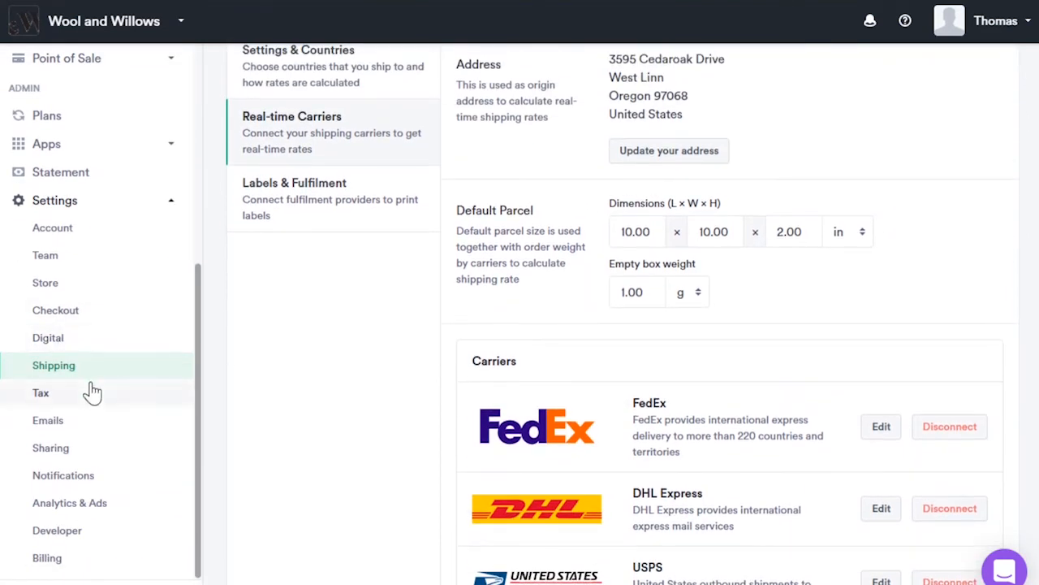
{"action": "mouse_move", "coordinate": [45, 283]}
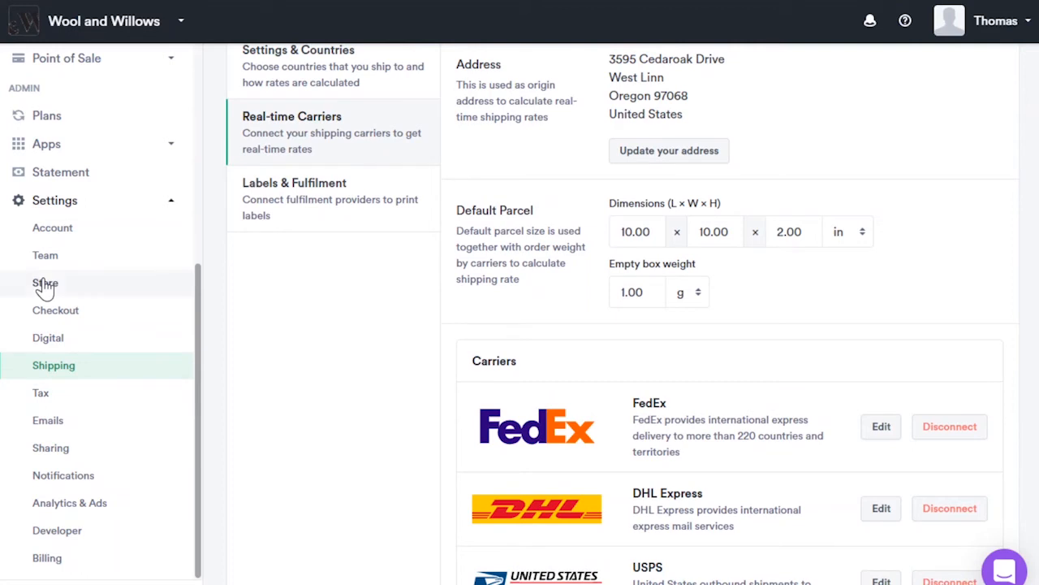
Open the Store settings' Domain tab and start managing the store's domain.
{"action": "left_click", "coordinate": [46, 283]}
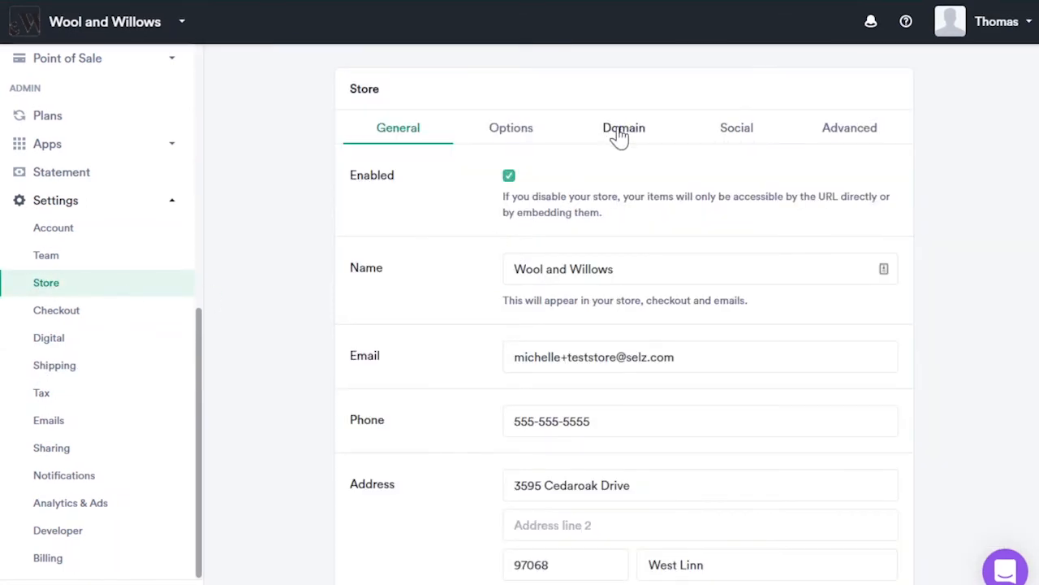
{"action": "left_click", "coordinate": [624, 127]}
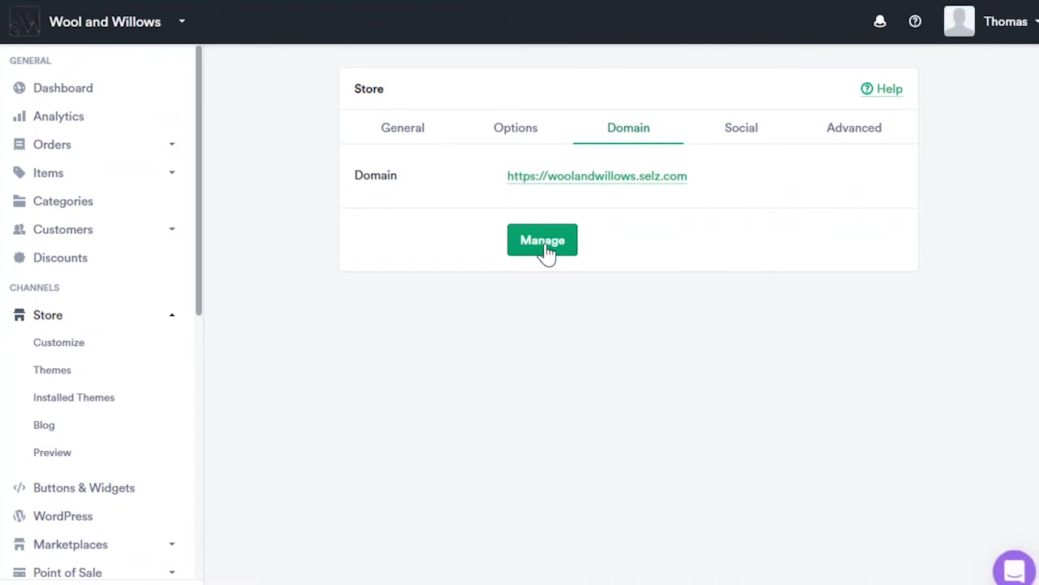
{"action": "left_click", "coordinate": [542, 240]}
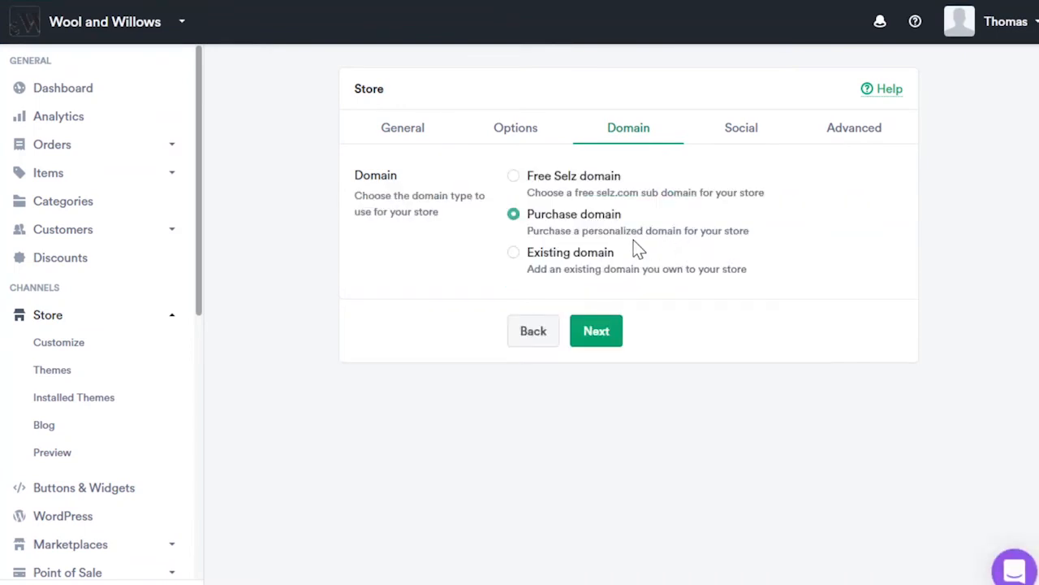
{"action": "mouse_move", "coordinate": [628, 320]}
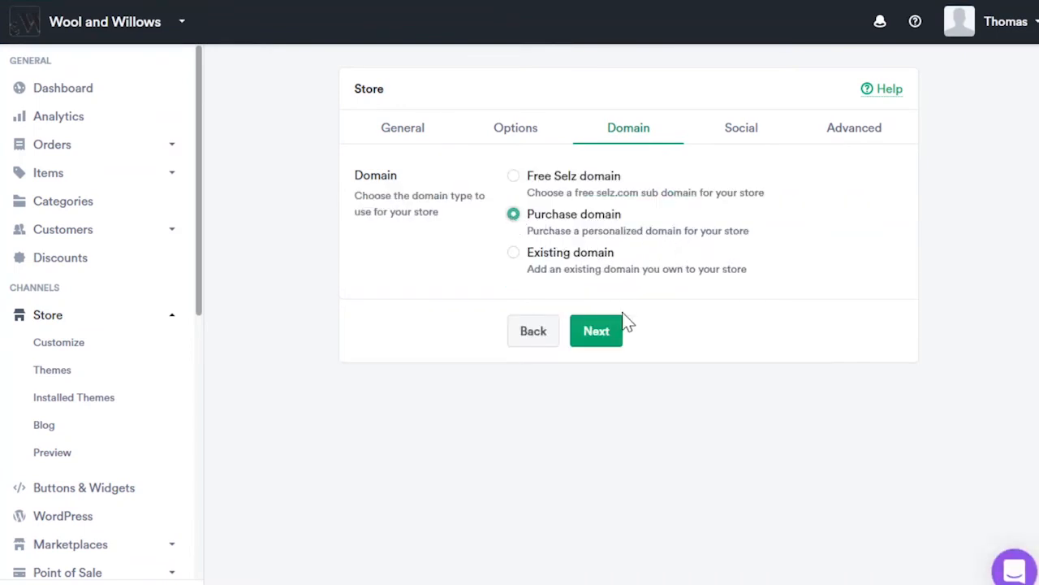
Choose Purchase domain and preview wool-and-willows availability in the Google Domains popup, then close it.
{"action": "left_click", "coordinate": [596, 331]}
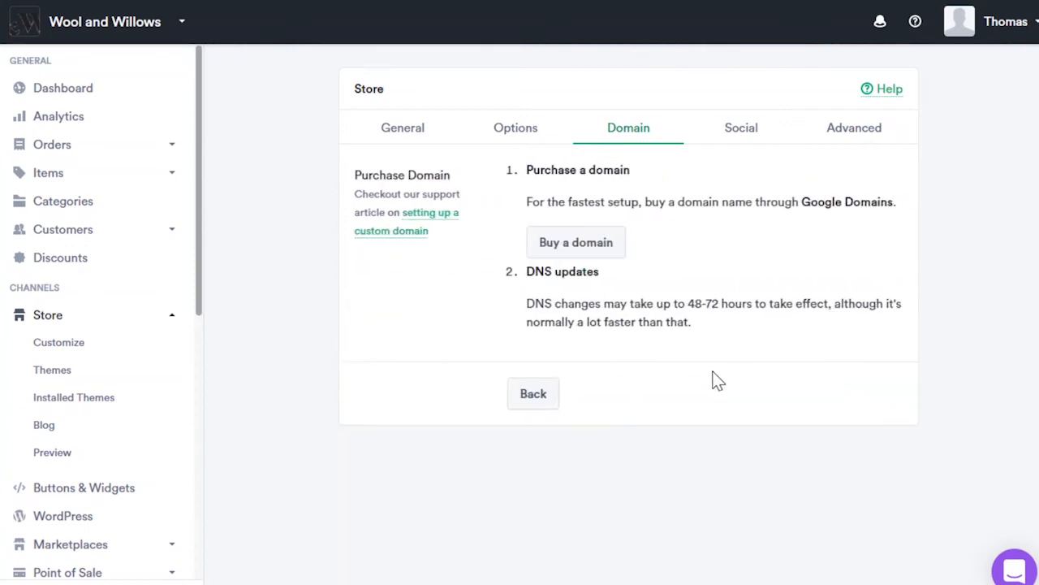
{"action": "mouse_move", "coordinate": [610, 351]}
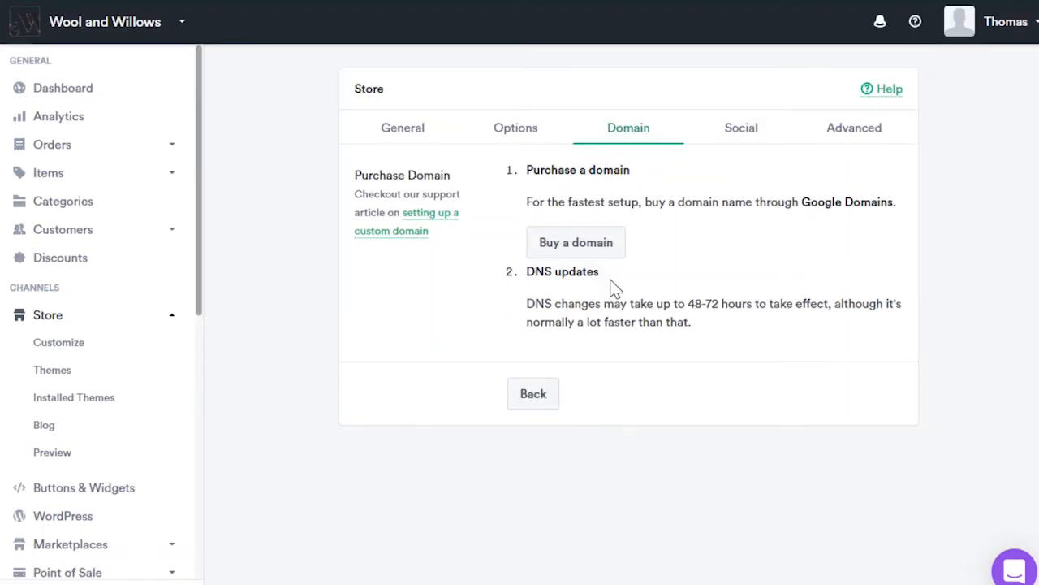
{"action": "left_click", "coordinate": [576, 242]}
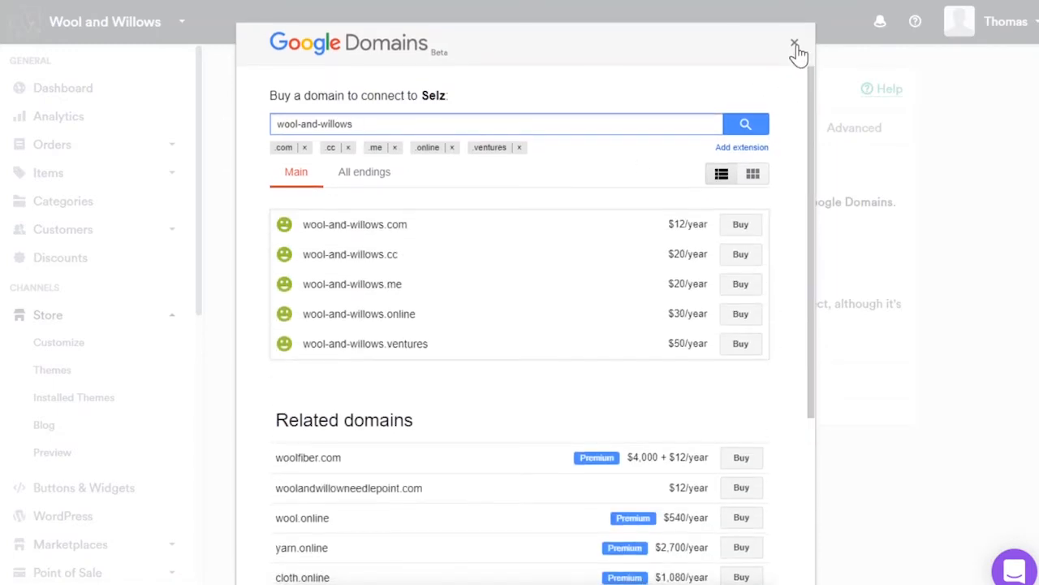
{"action": "left_click", "coordinate": [795, 38]}
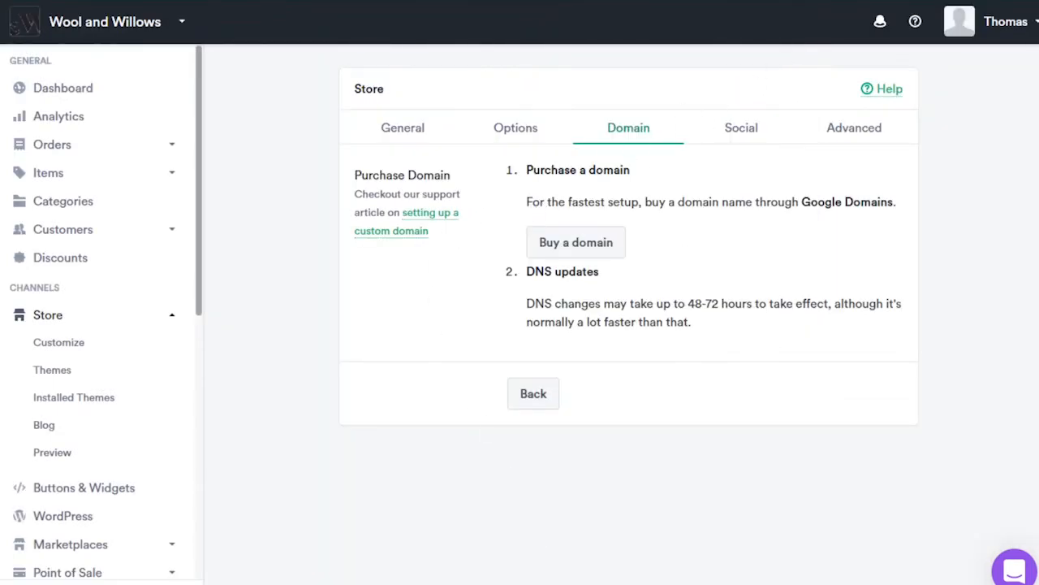
{"action": "mouse_move", "coordinate": [742, 139]}
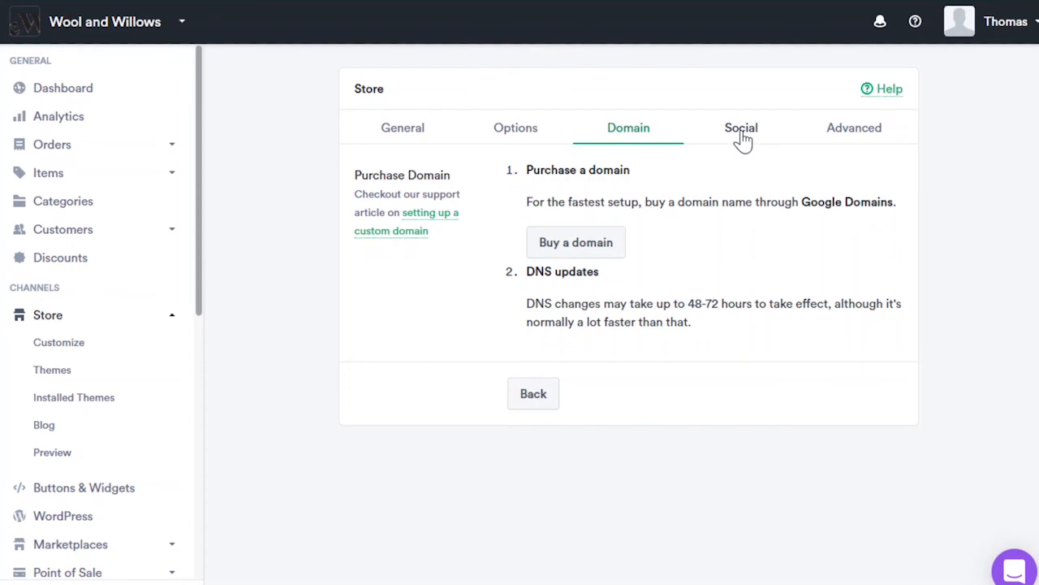
View the Social links, then scroll the Advanced tab to the empty HTML, JavaScript and CSS boxes.
{"action": "left_click", "coordinate": [741, 128]}
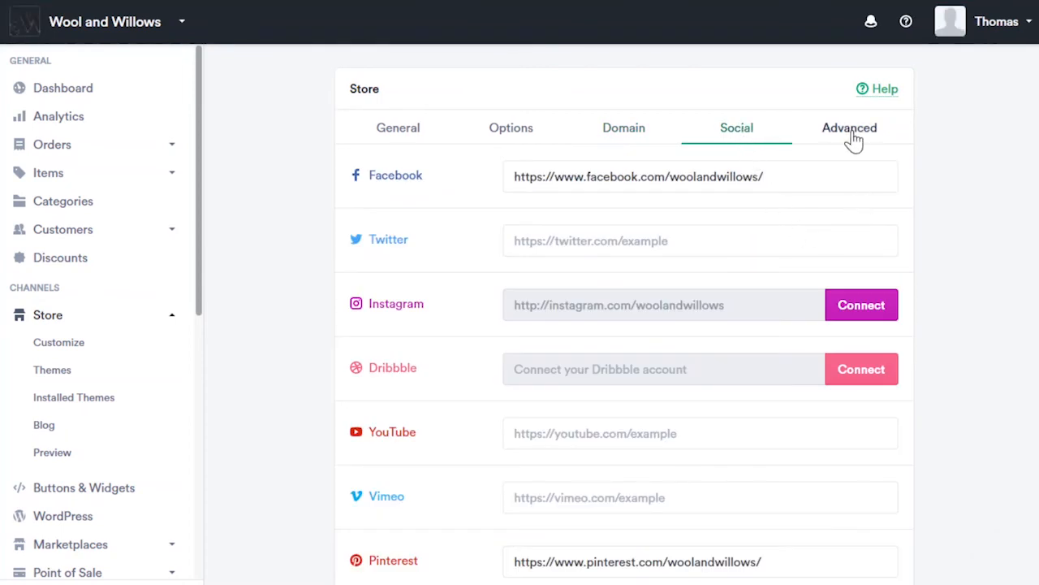
{"action": "left_click", "coordinate": [848, 128]}
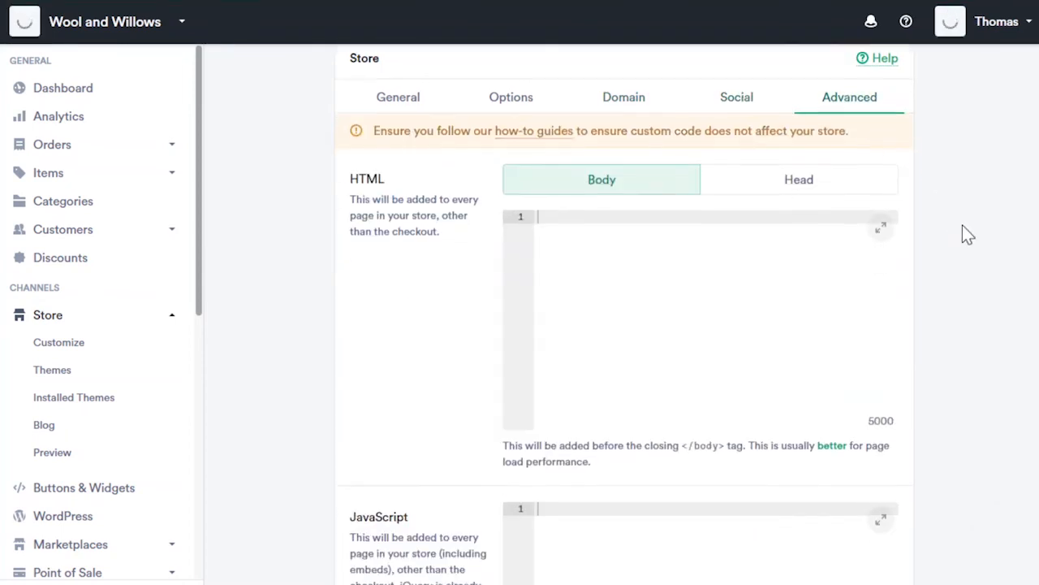
{"action": "scroll", "scroll_direction": "down", "scroll_amount": 3}
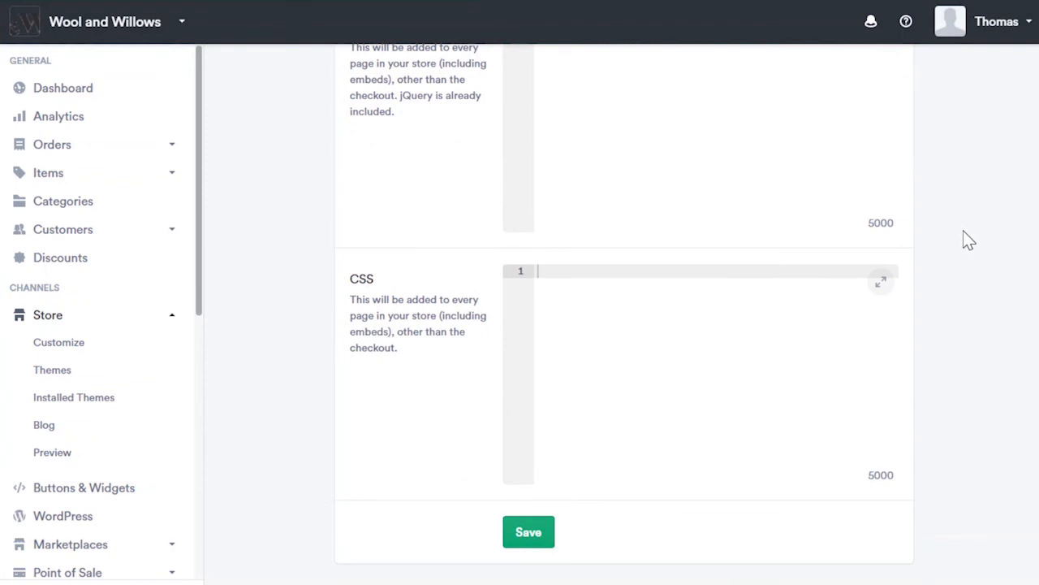
View the FREESHIP discount, then scroll the discount list to FunInTheSun.
{"action": "left_click", "coordinate": [60, 258]}
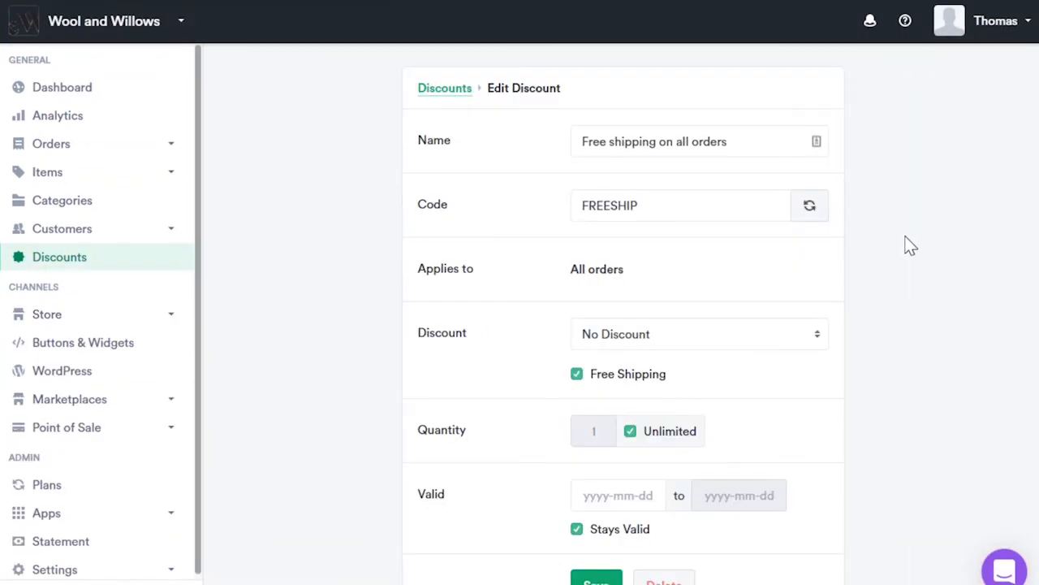
{"action": "mouse_move", "coordinate": [748, 491]}
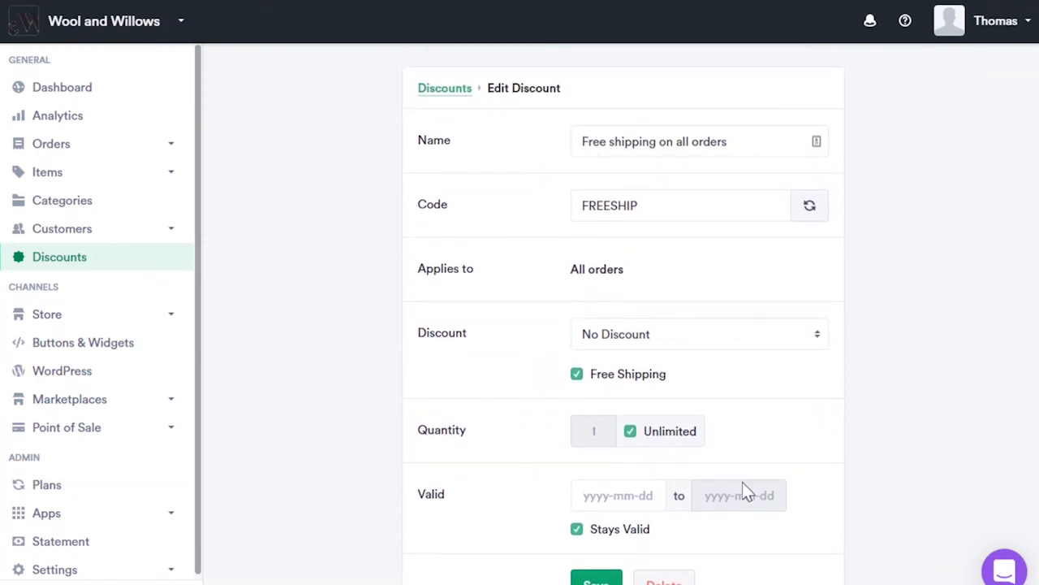
{"action": "mouse_move", "coordinate": [438, 92]}
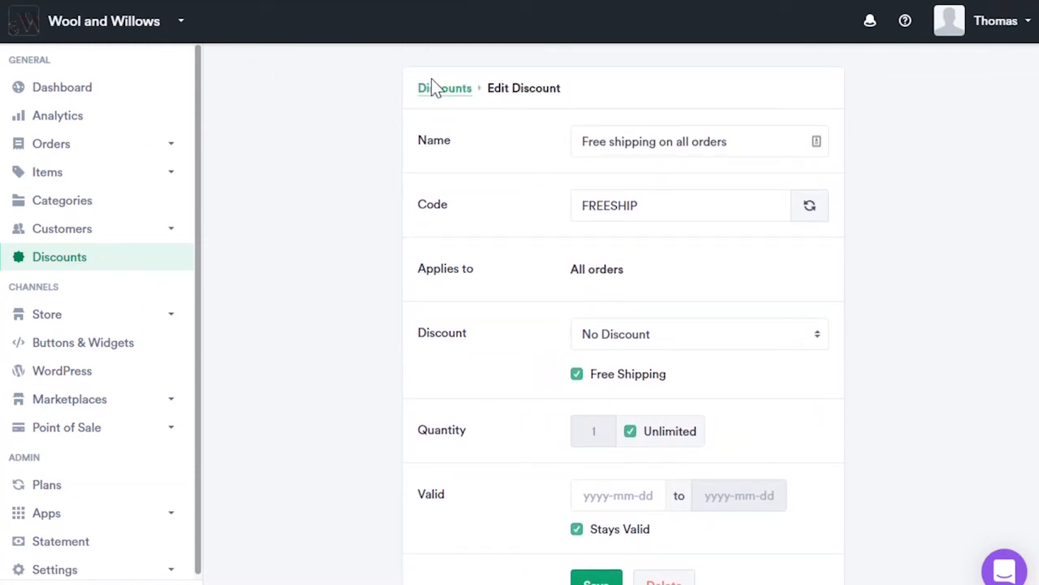
{"action": "left_click", "coordinate": [444, 87]}
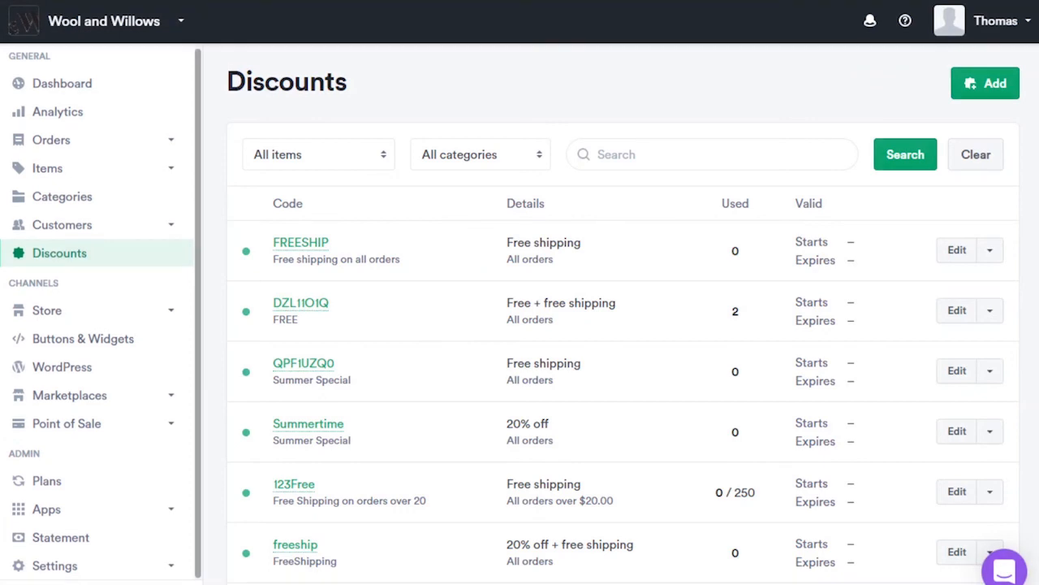
{"action": "scroll", "scroll_direction": "down", "scroll_amount": 3}
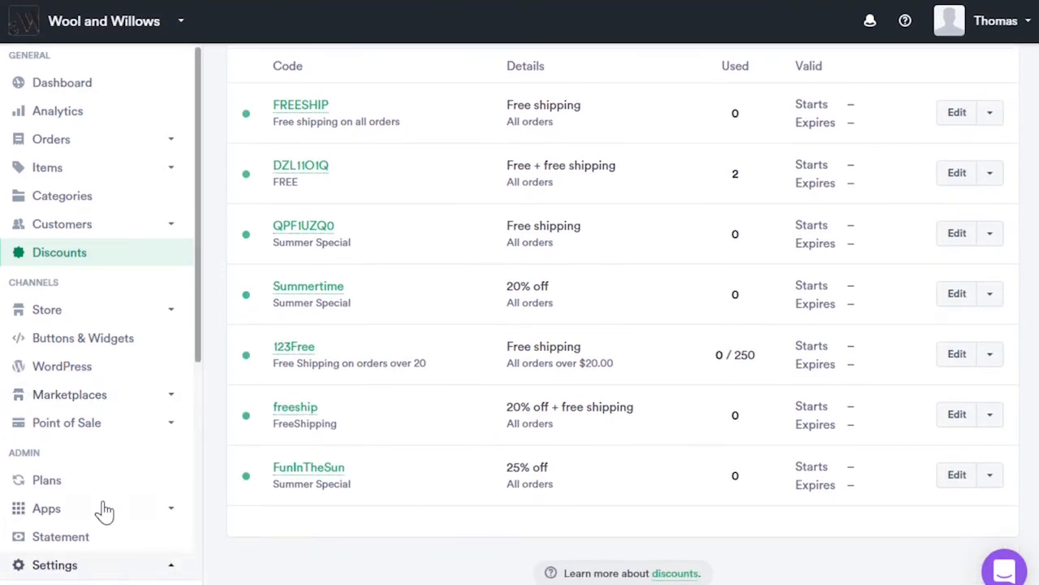
Review the Checkout payment and Options settings, then open Account details.
{"action": "left_click", "coordinate": [53, 566]}
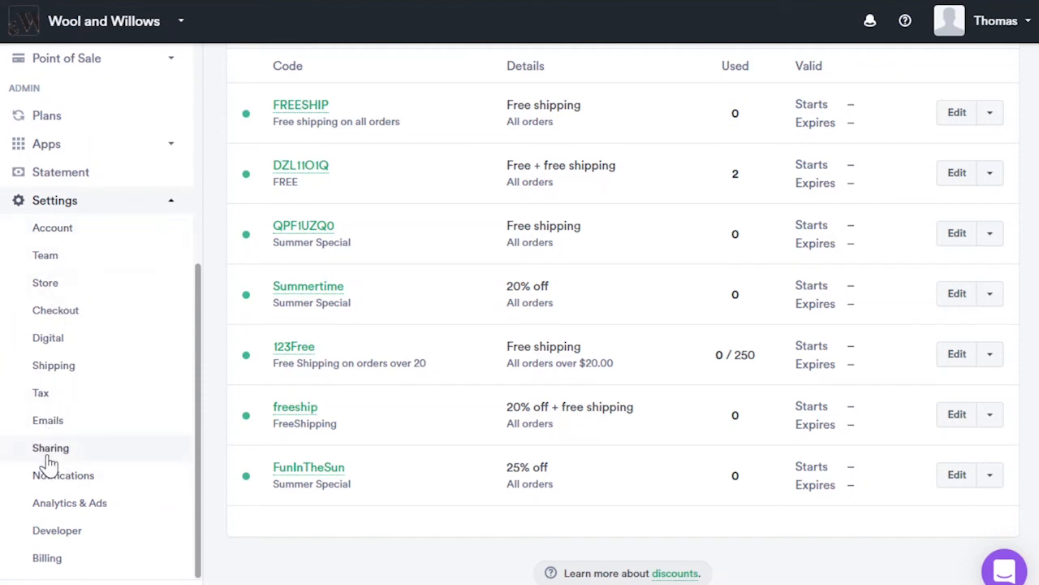
{"action": "mouse_move", "coordinate": [47, 421]}
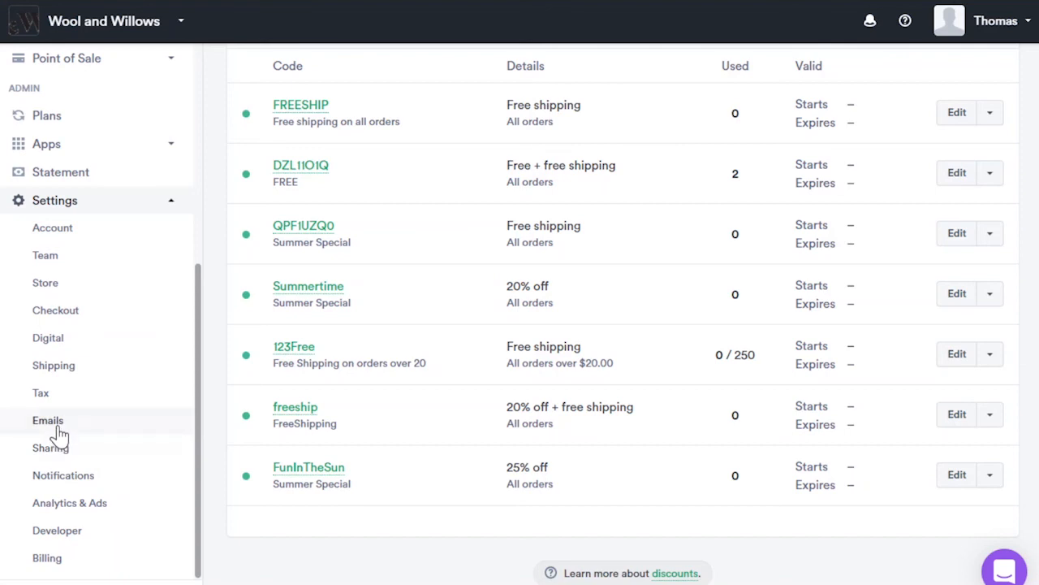
{"action": "mouse_move", "coordinate": [73, 428]}
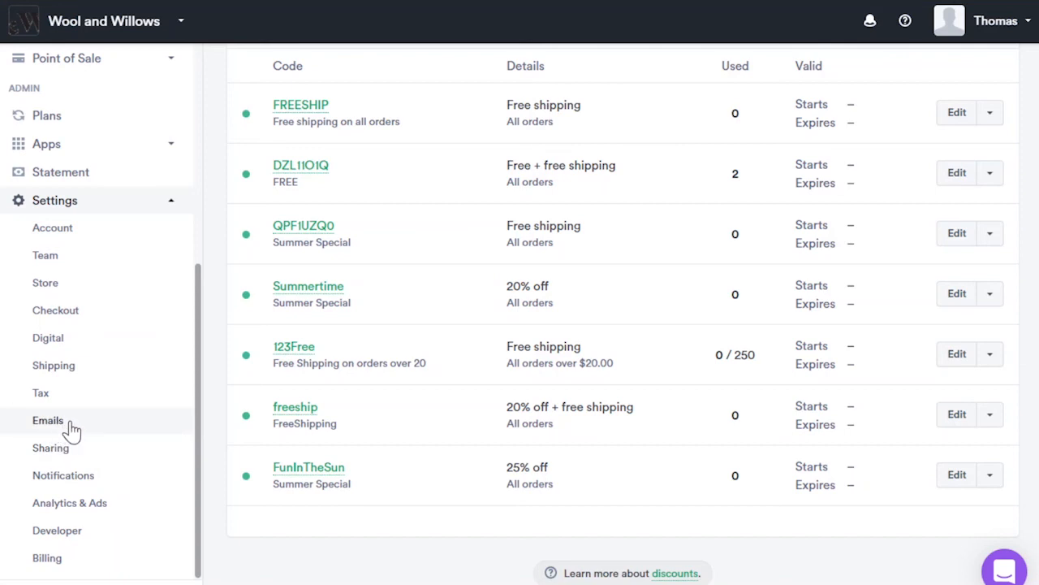
{"action": "mouse_move", "coordinate": [55, 311]}
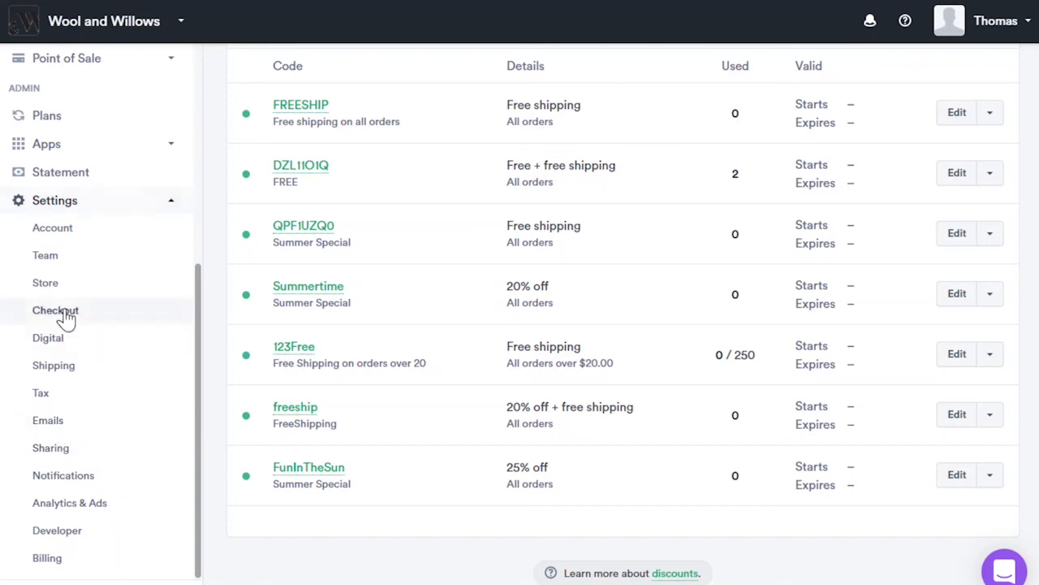
{"action": "left_click", "coordinate": [55, 311]}
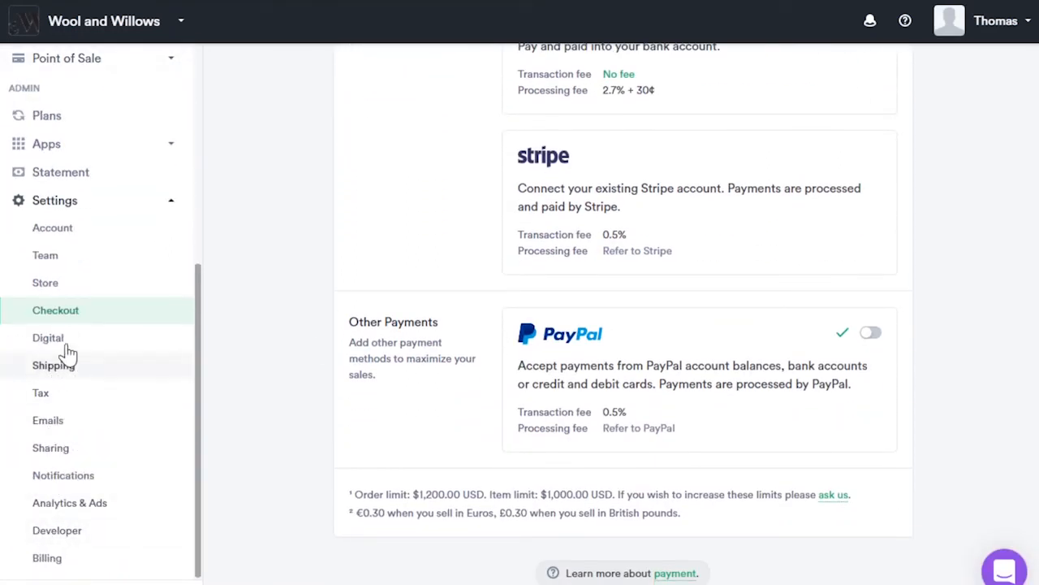
{"action": "mouse_move", "coordinate": [54, 532]}
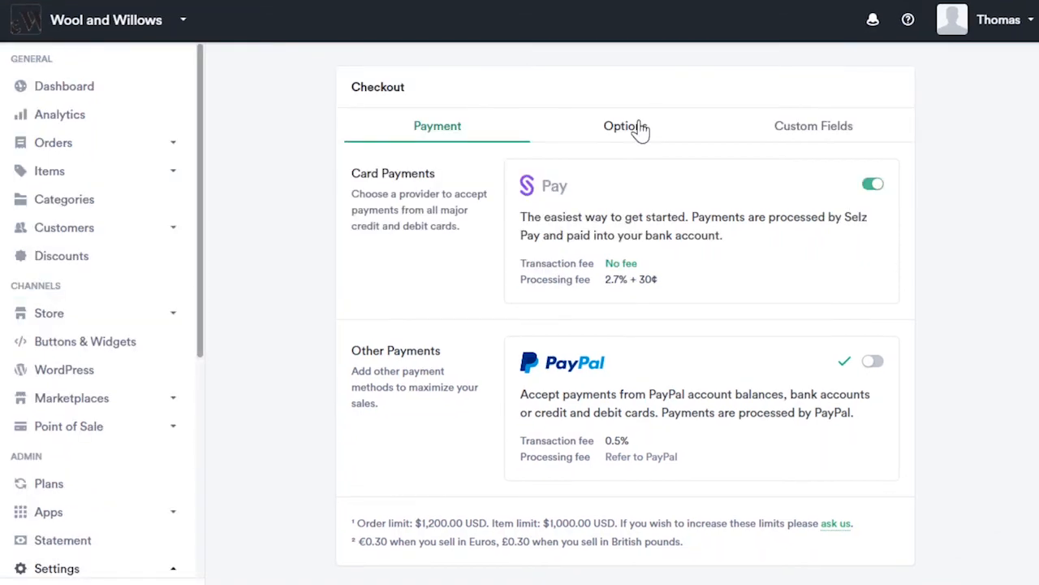
{"action": "left_click", "coordinate": [621, 126]}
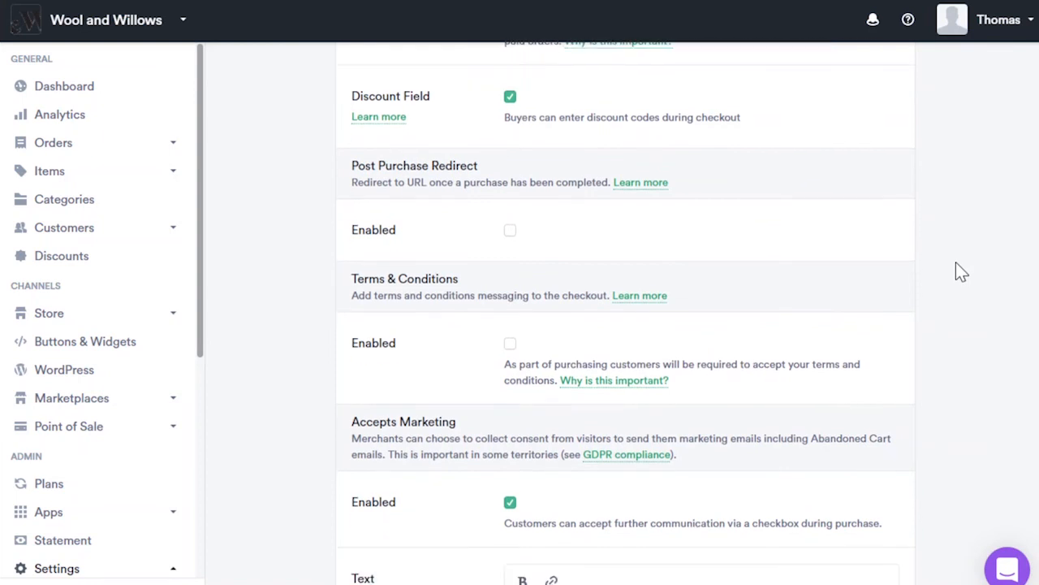
{"action": "scroll", "scroll_direction": "down", "scroll_amount": 3}
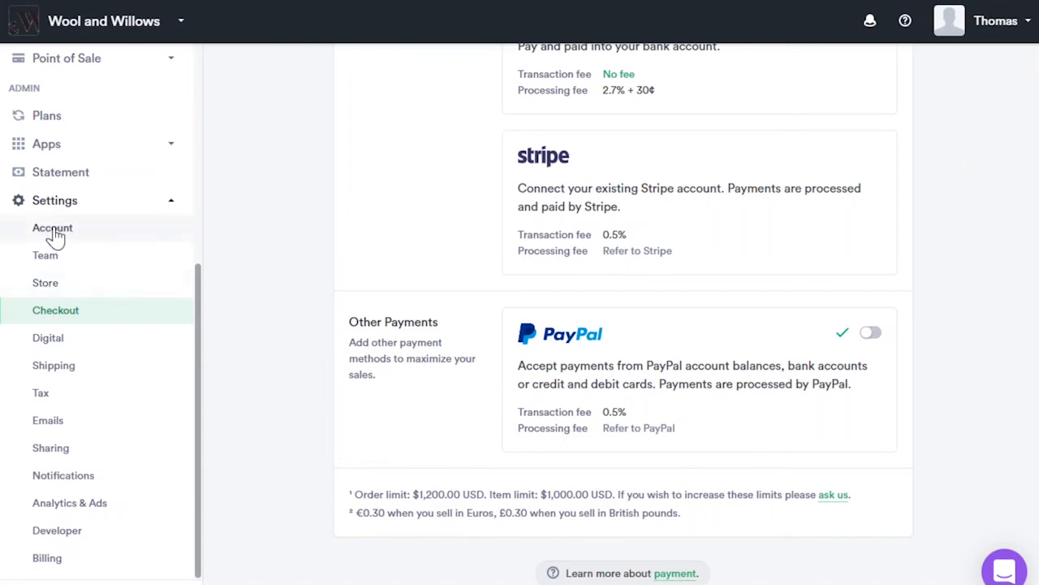
{"action": "left_click", "coordinate": [52, 227]}
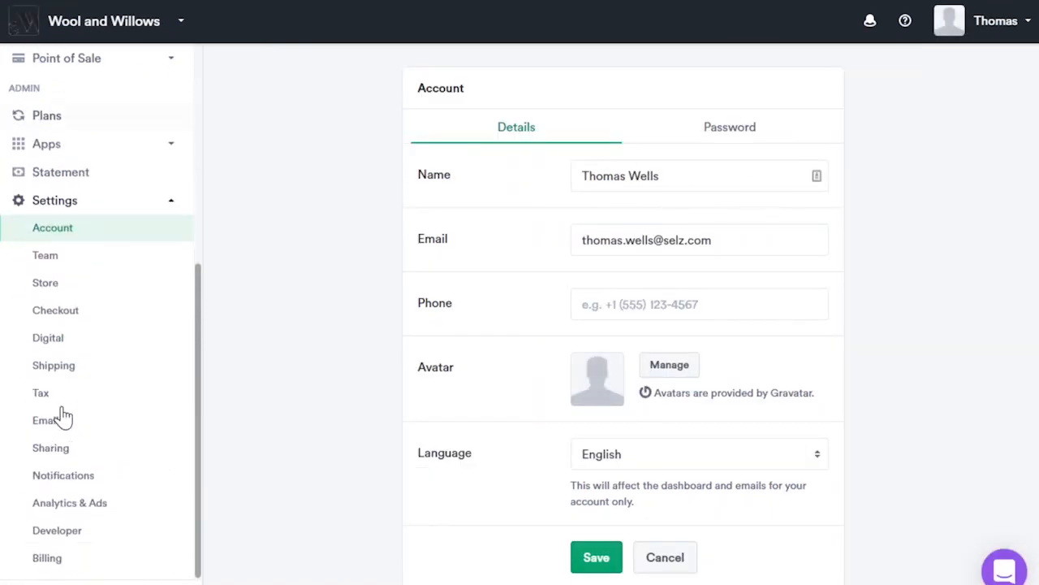
Scroll through the Abandoned Cart (Initial) email, then open the Follow up email.
{"action": "left_click", "coordinate": [46, 283]}
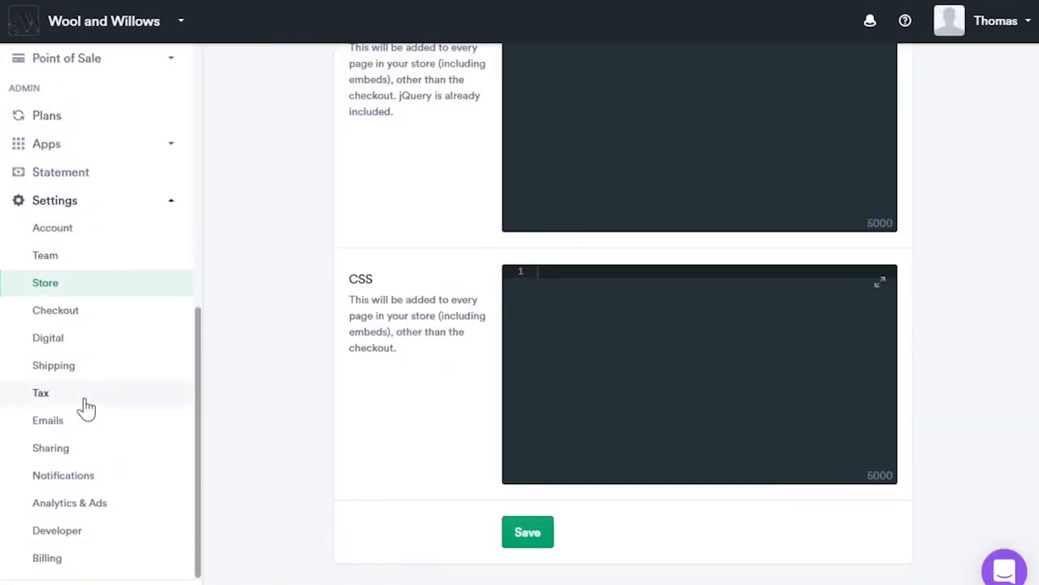
{"action": "mouse_move", "coordinate": [61, 427]}
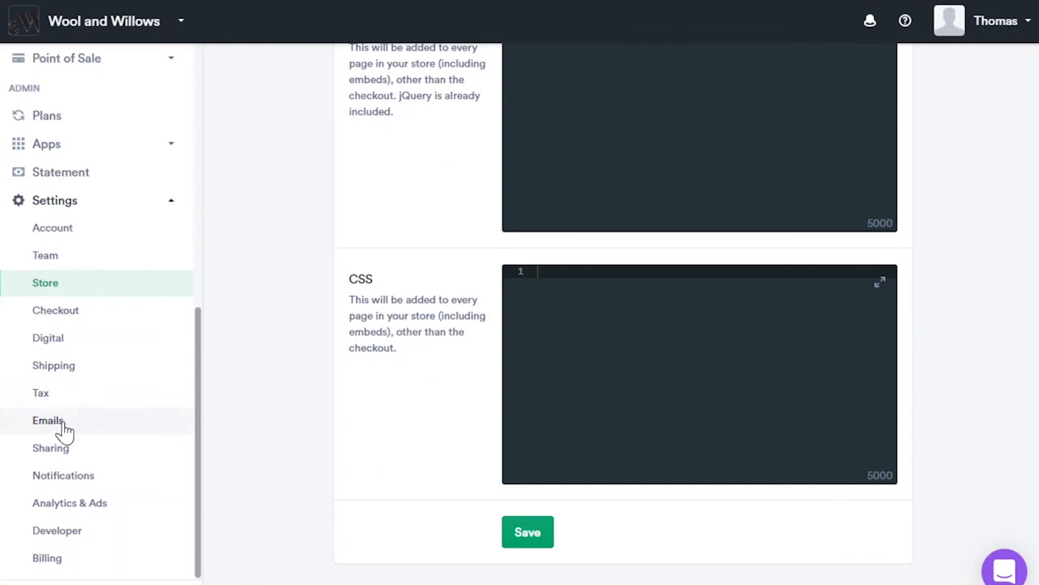
{"action": "mouse_move", "coordinate": [71, 428]}
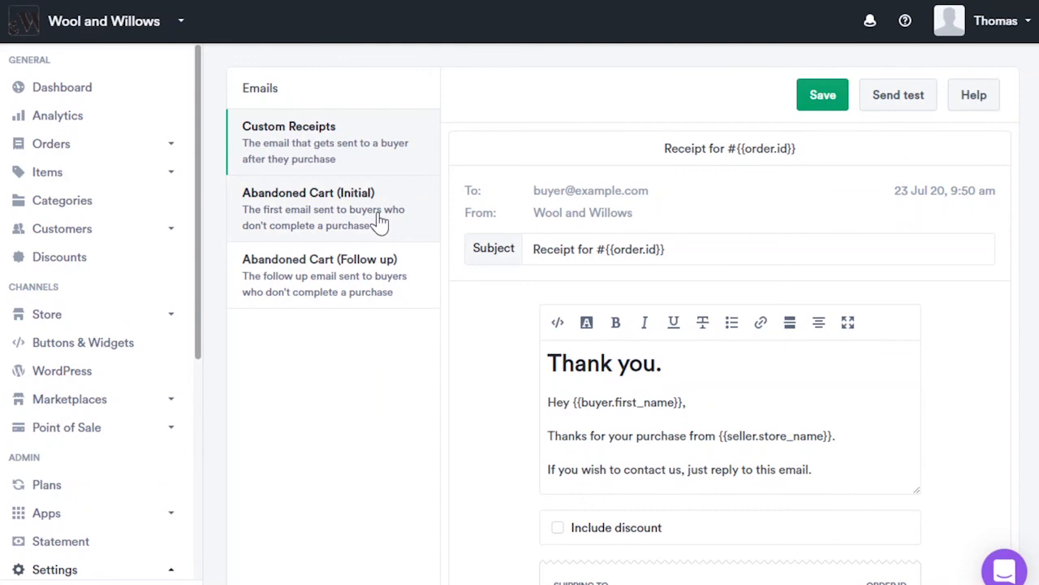
{"action": "left_click", "coordinate": [325, 209]}
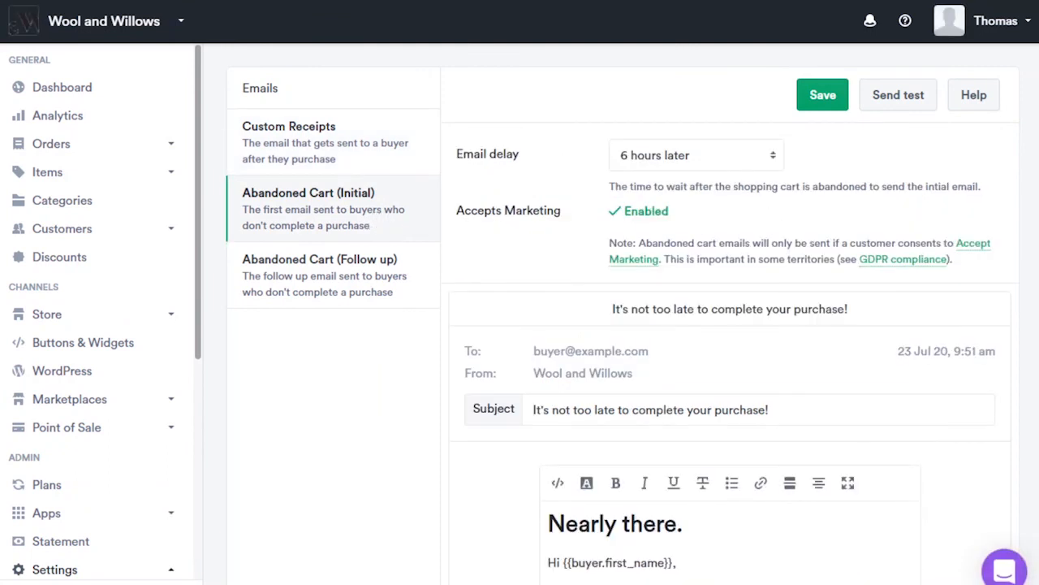
{"action": "scroll", "scroll_direction": "down", "scroll_amount": 3}
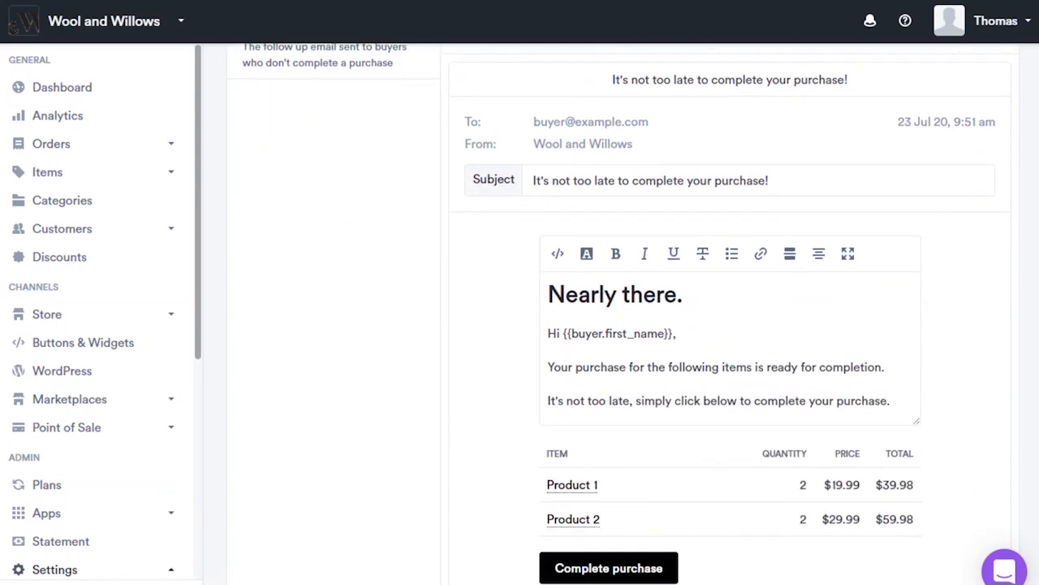
{"action": "scroll", "scroll_direction": "down", "scroll_amount": 3}
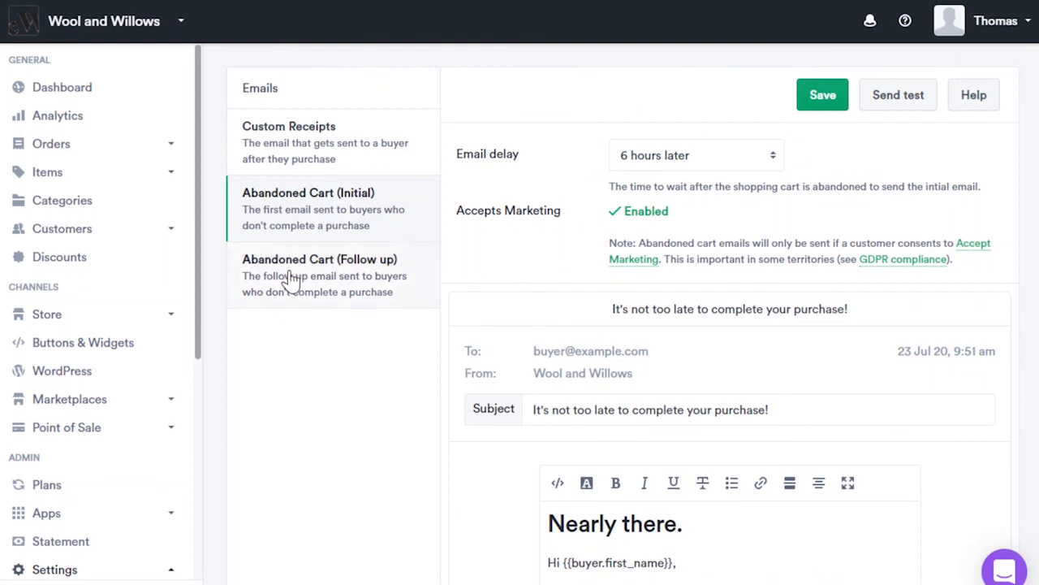
{"action": "left_click", "coordinate": [320, 275]}
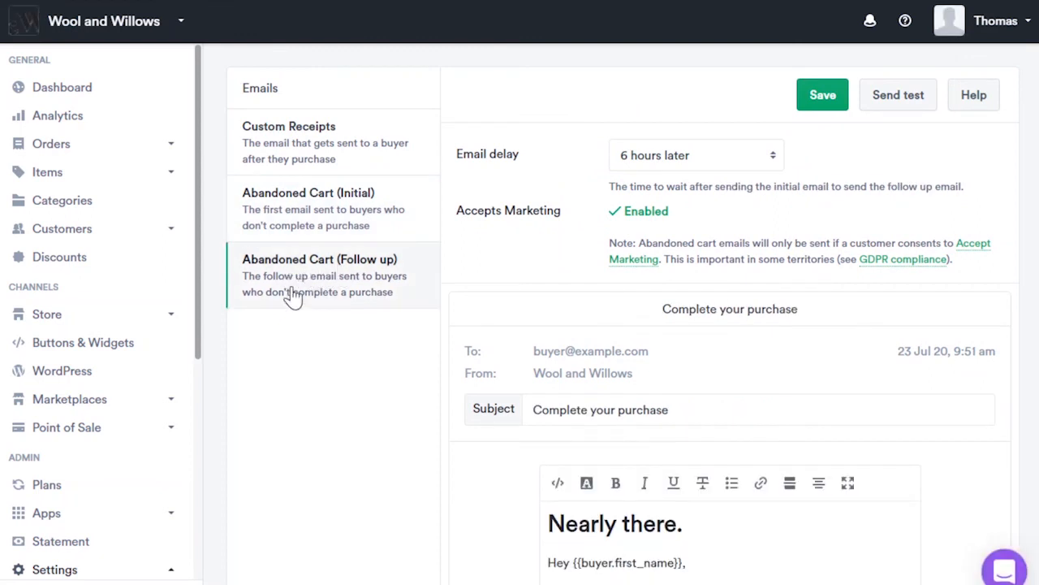
{"action": "mouse_move", "coordinate": [381, 370]}
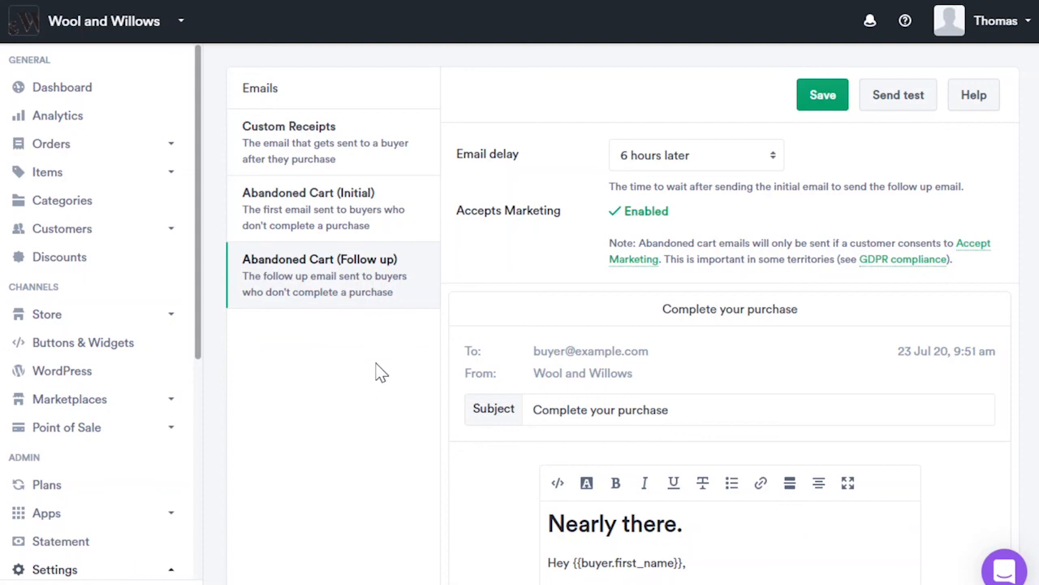
{"action": "mouse_move", "coordinate": [202, 322]}
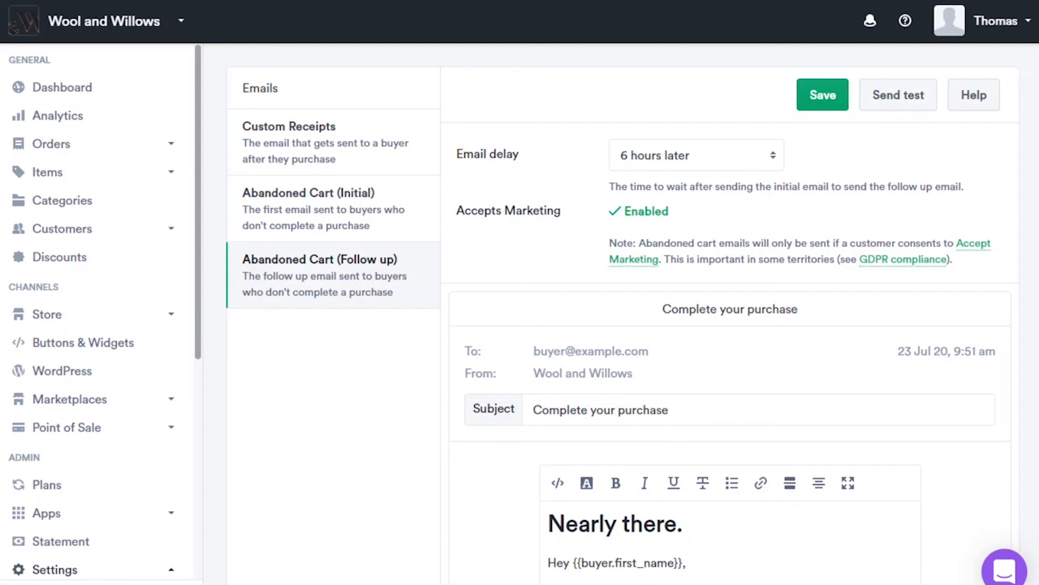
{"action": "mouse_move", "coordinate": [75, 146]}
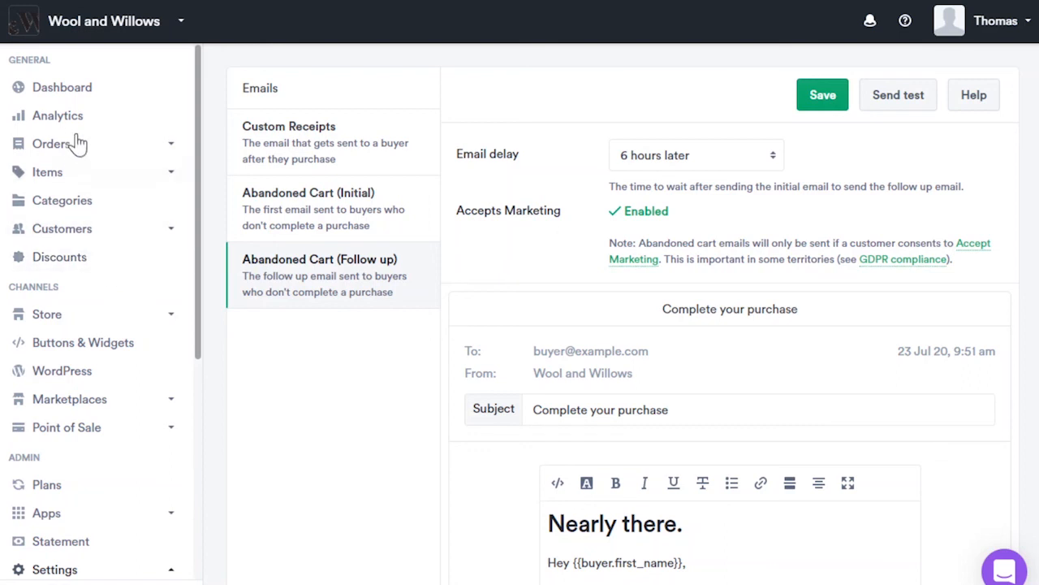
Open Analytics and review 14-day order activity, Google vs Direct traffic sources, and visitor location.
{"action": "left_click", "coordinate": [57, 115]}
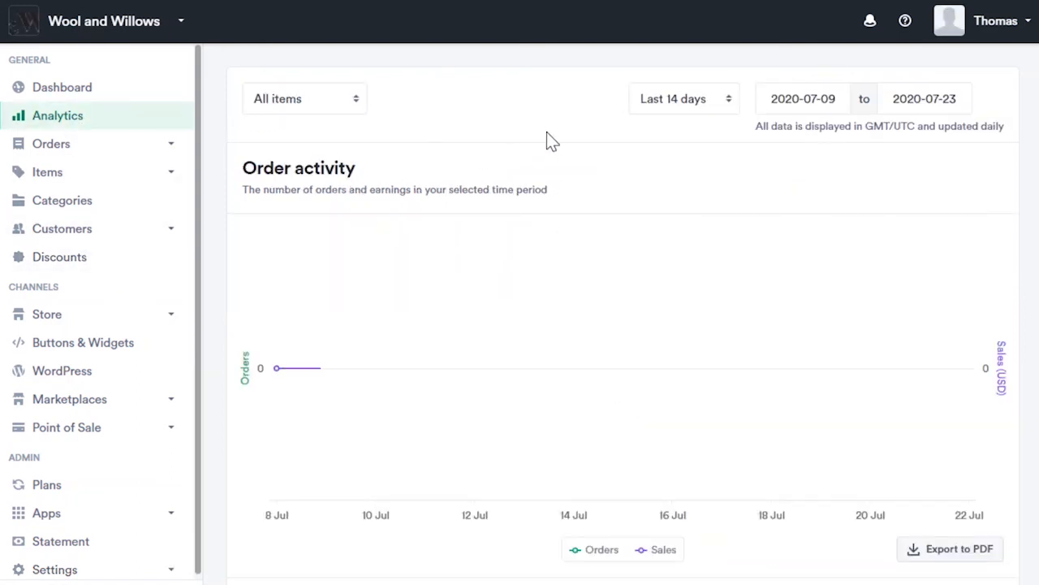
{"action": "scroll", "scroll_direction": "down", "scroll_amount": 3}
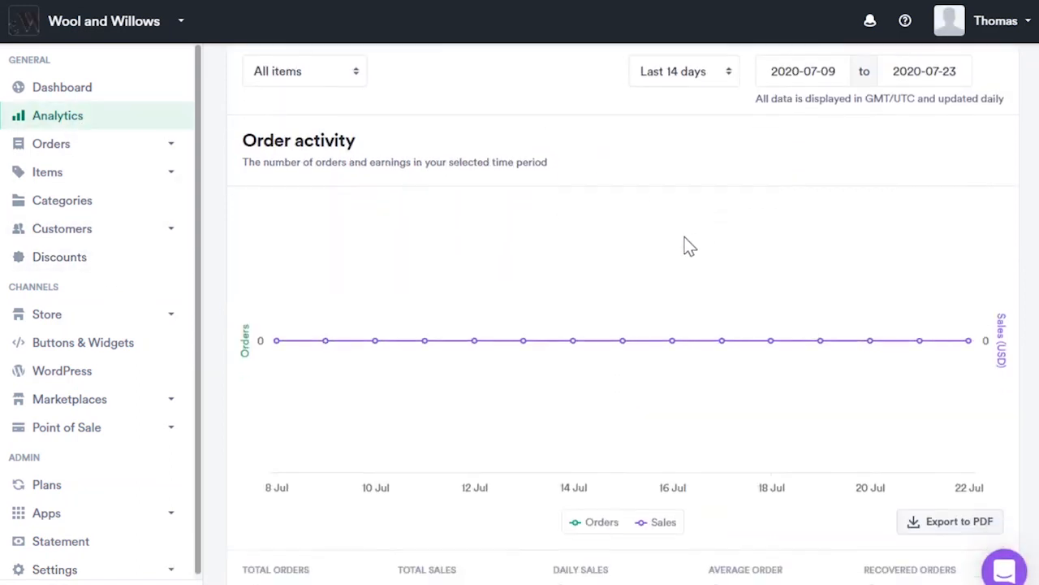
{"action": "scroll", "scroll_direction": "down", "scroll_amount": 3}
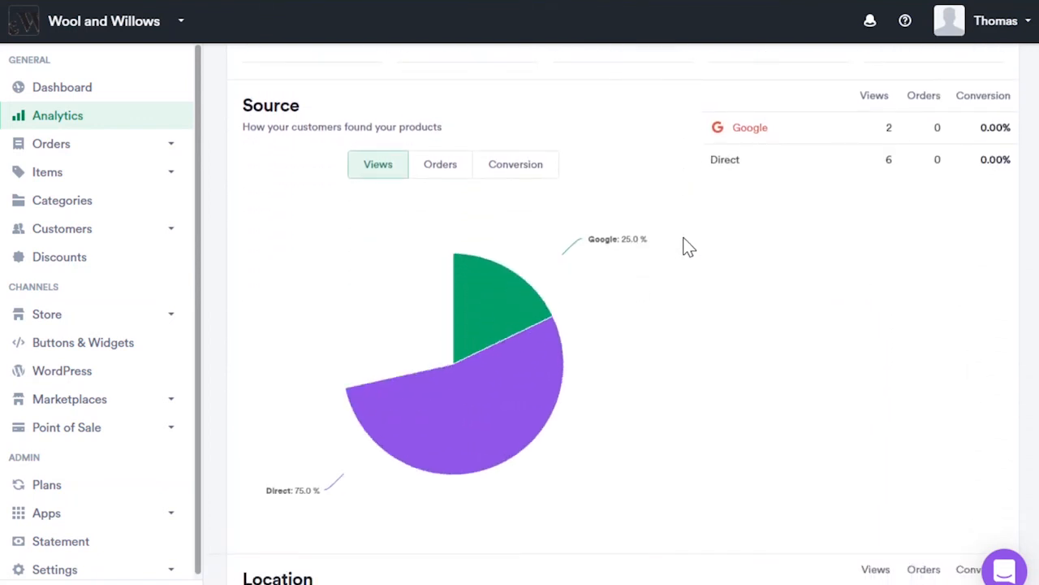
{"action": "scroll", "scroll_direction": "down", "scroll_amount": 3}
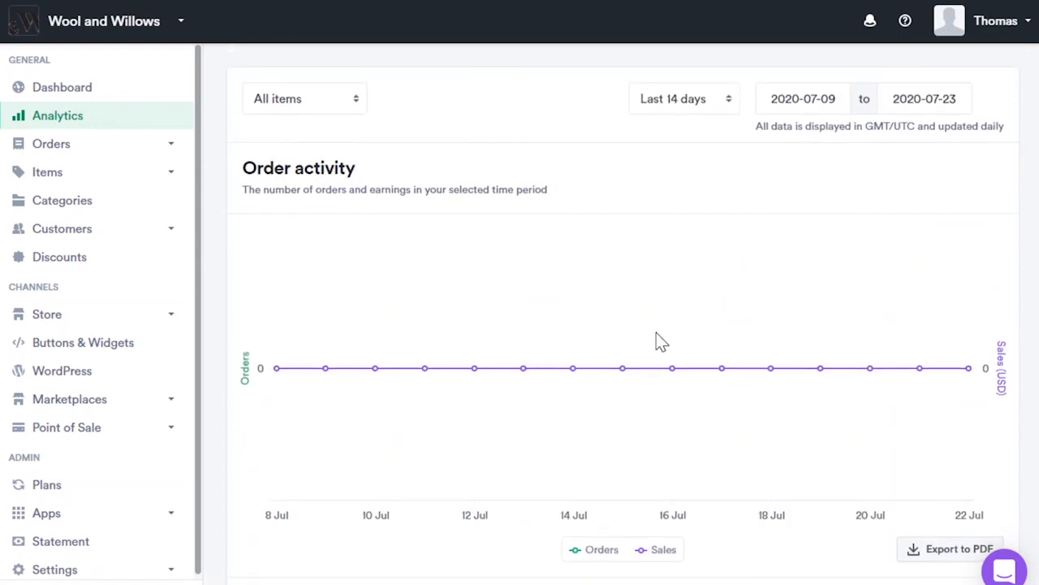
{"action": "mouse_move", "coordinate": [672, 369]}
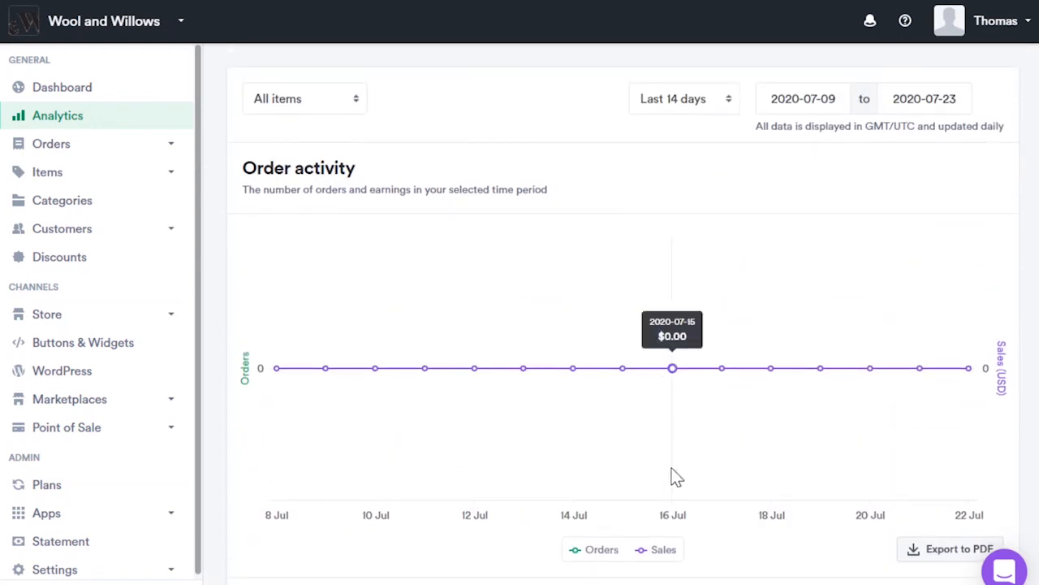
{"action": "mouse_move", "coordinate": [677, 475]}
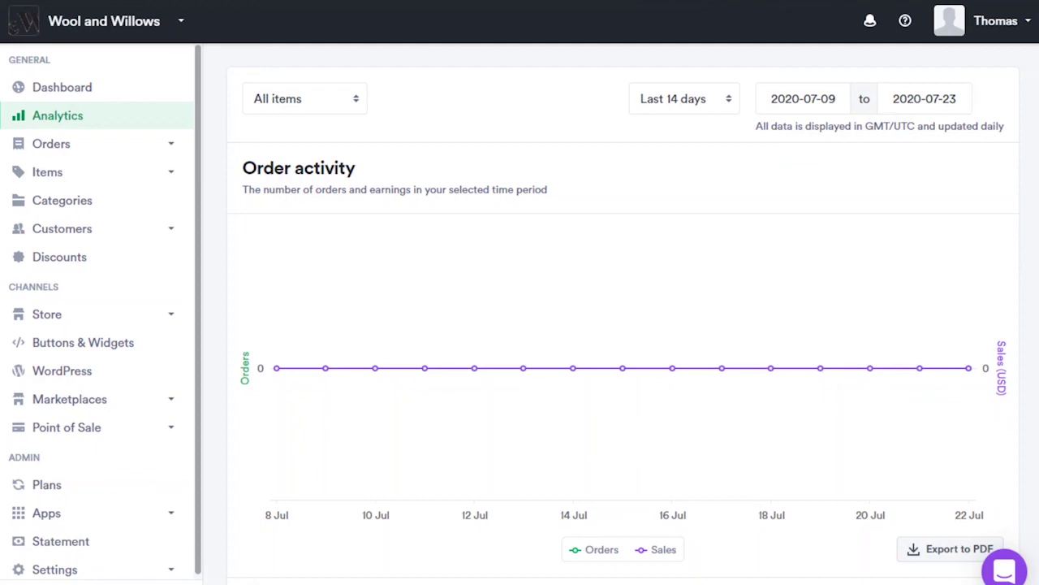